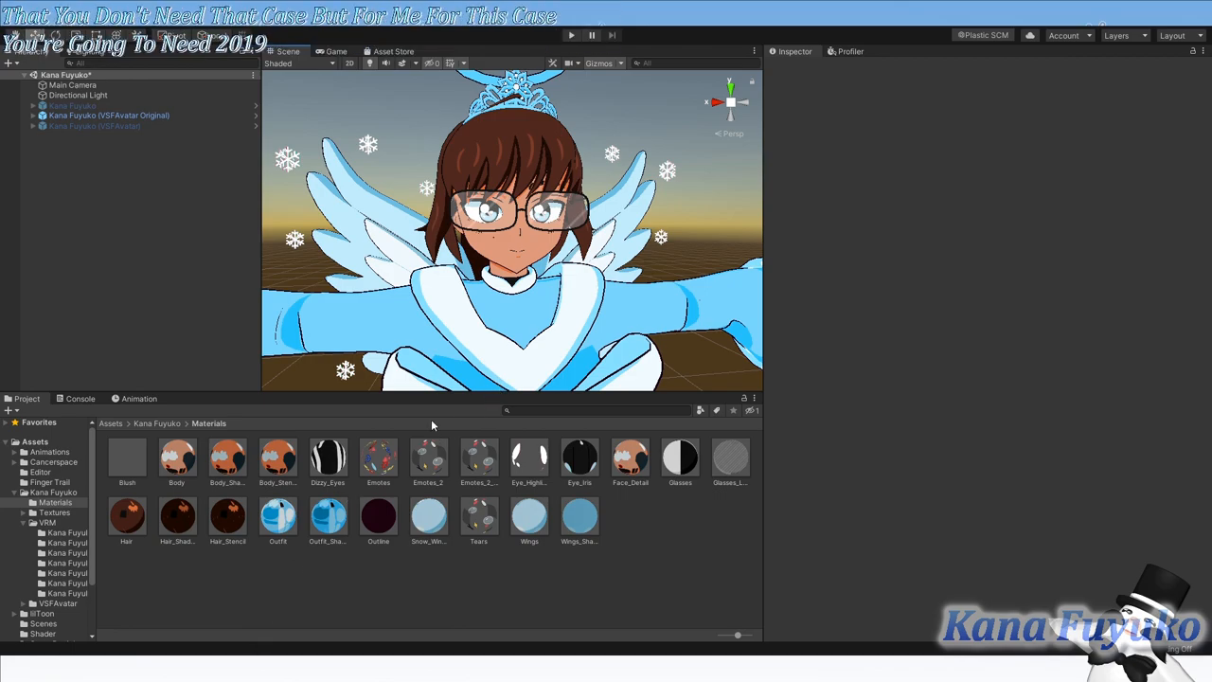
mouse_move(465, 473)
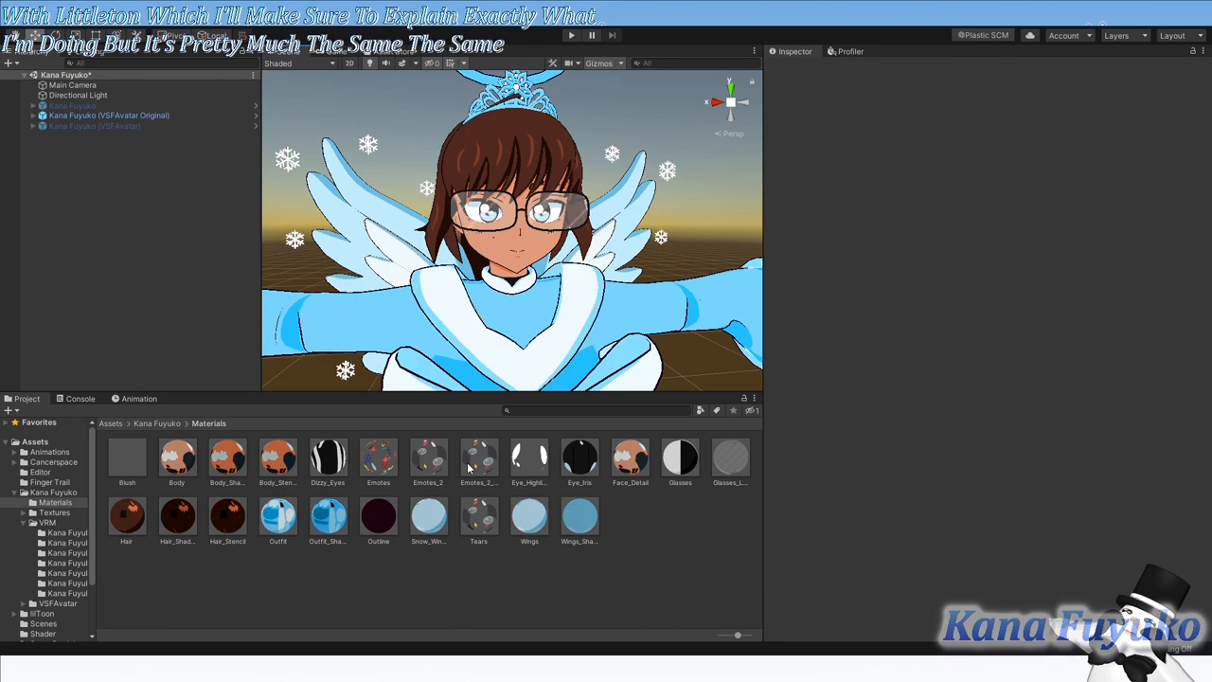
mouse_move(404, 651)
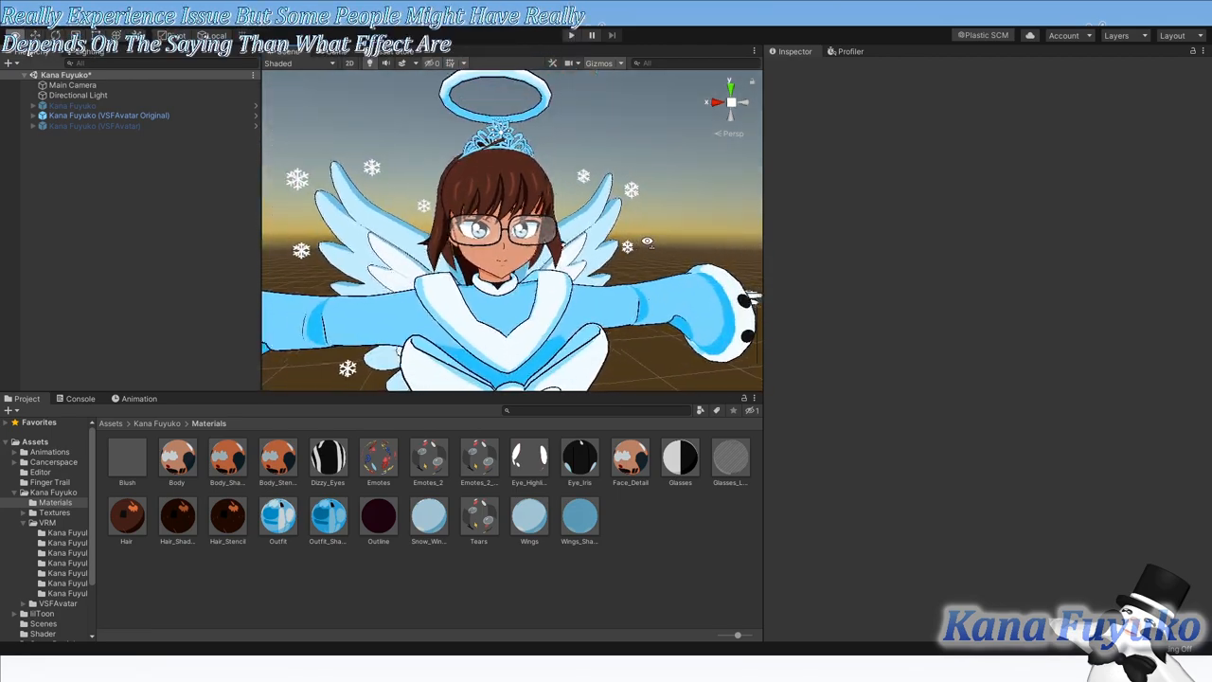
Step: Open the Kana Fuyuko (VSFAvatar) Materials folder and inspect the Face_Detail material
scroll("down", 3)
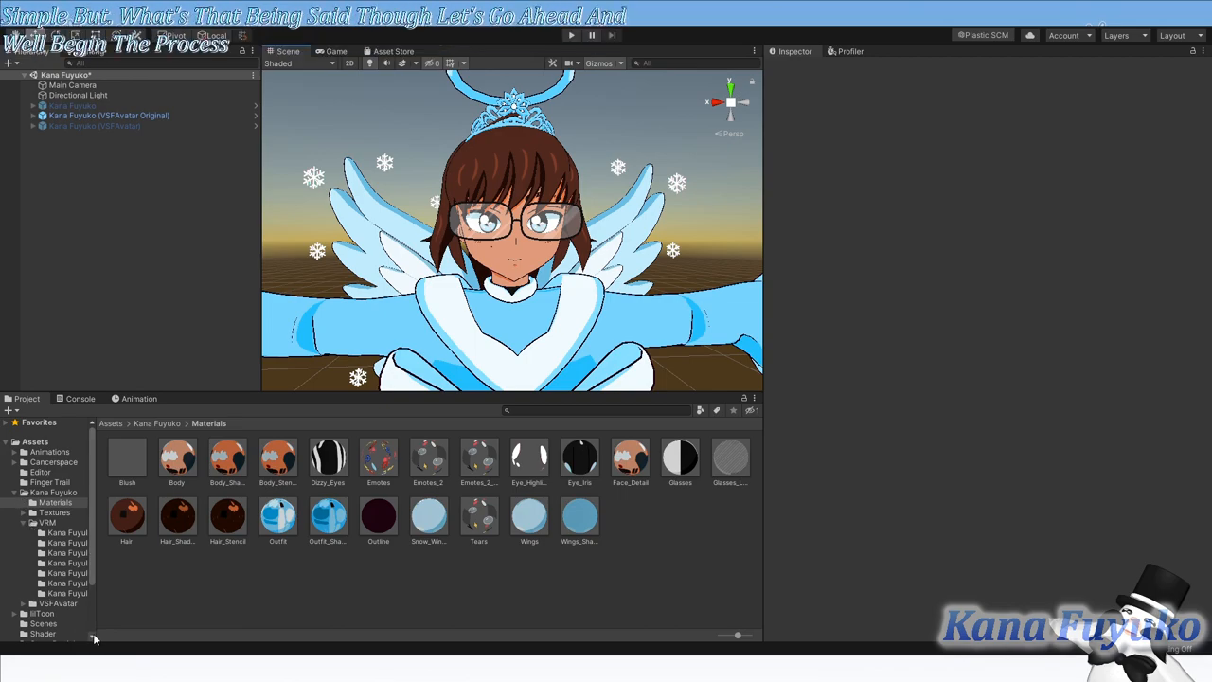
left_click(127, 459)
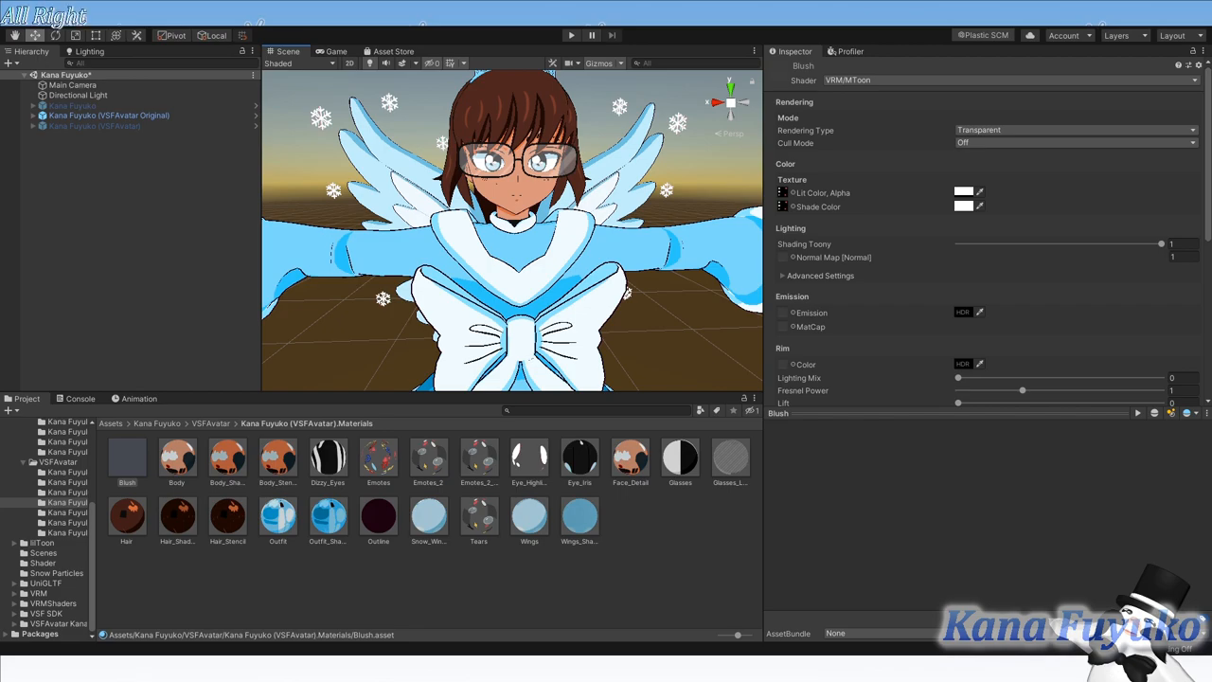
mouse_move(476, 569)
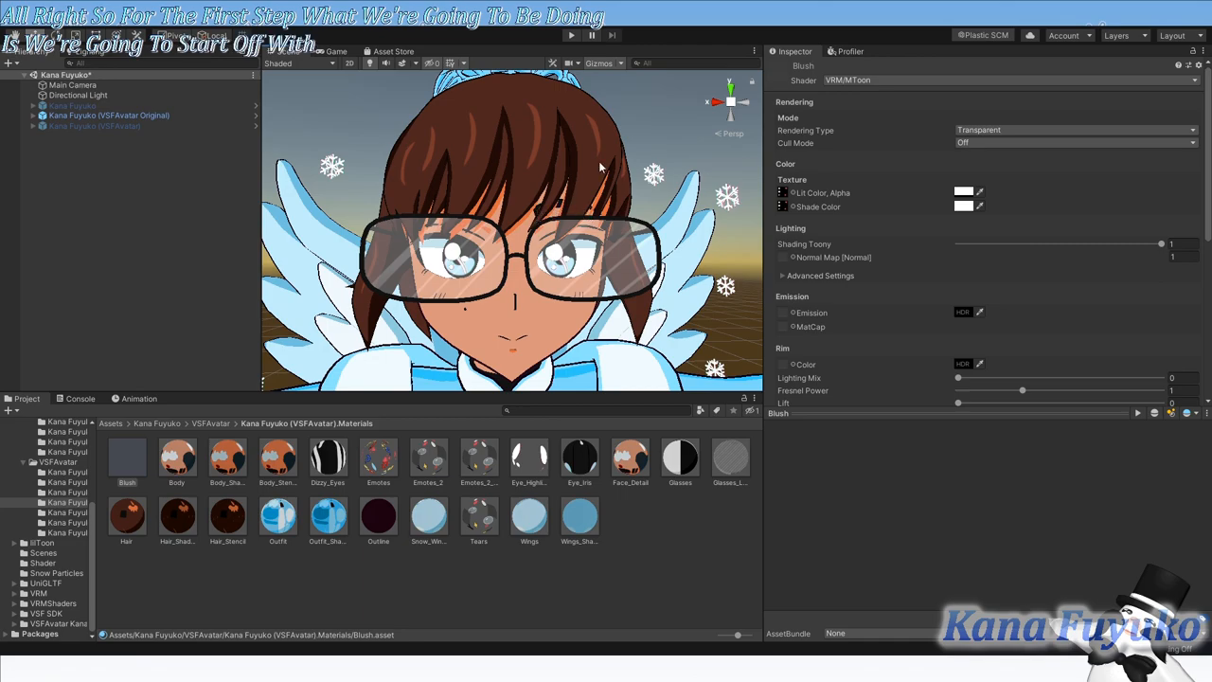
mouse_move(524, 226)
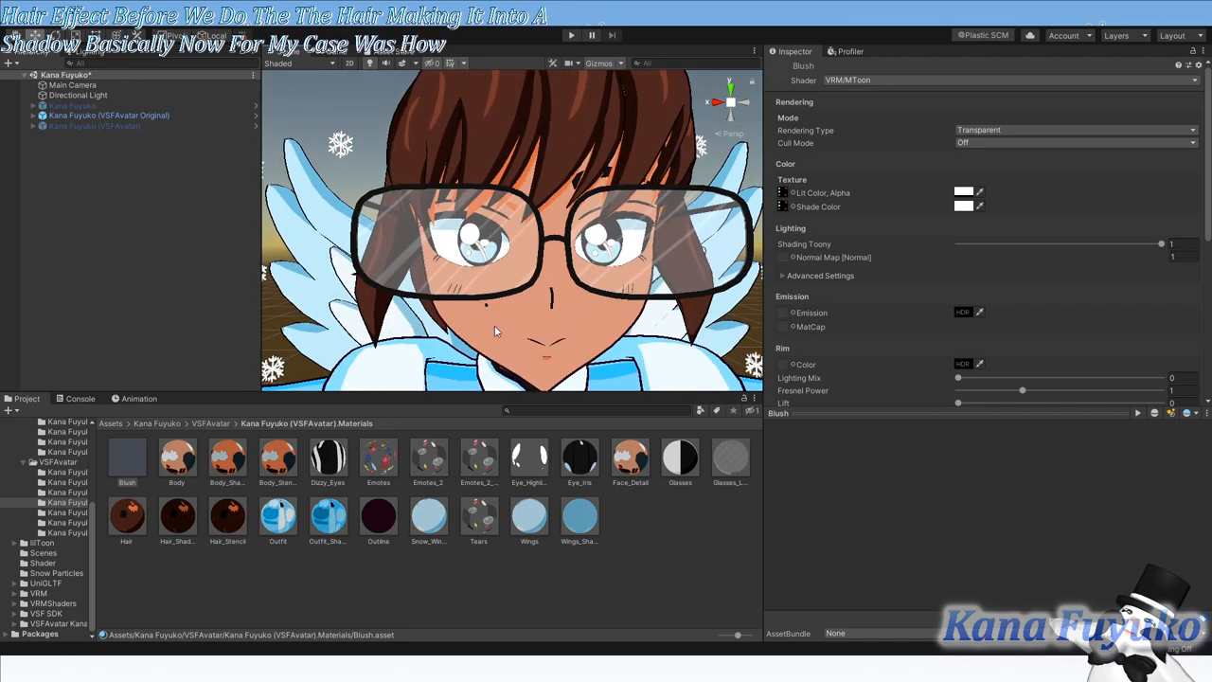
left_click(631, 457)
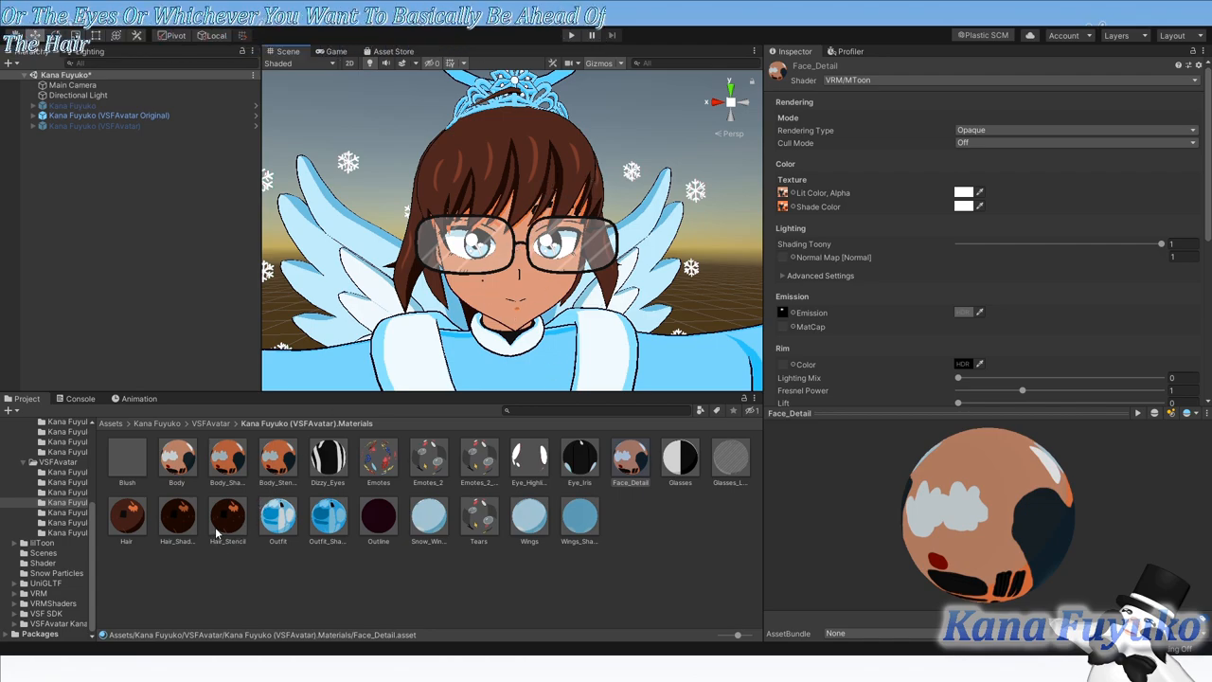
Step: Multi-select Face_Detail, Hair, Hair_Shadow and Hair_Stencil and change their shader from MToon to lilToon
left_click(126, 517)
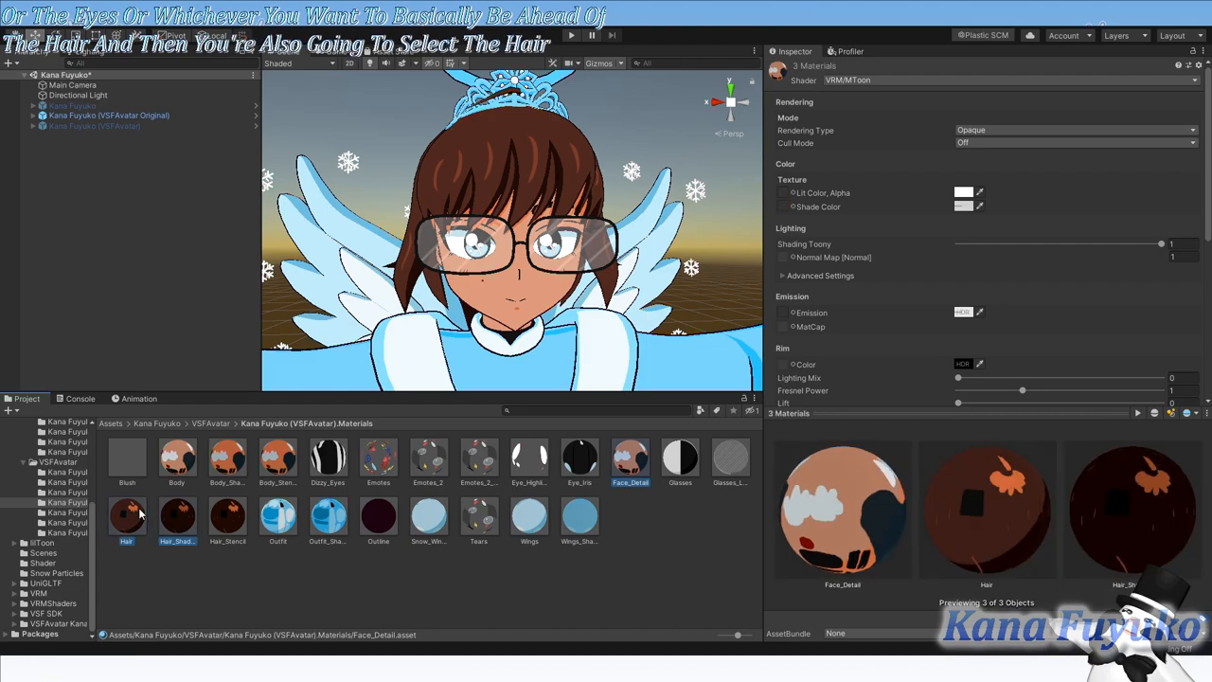
left_click(227, 516)
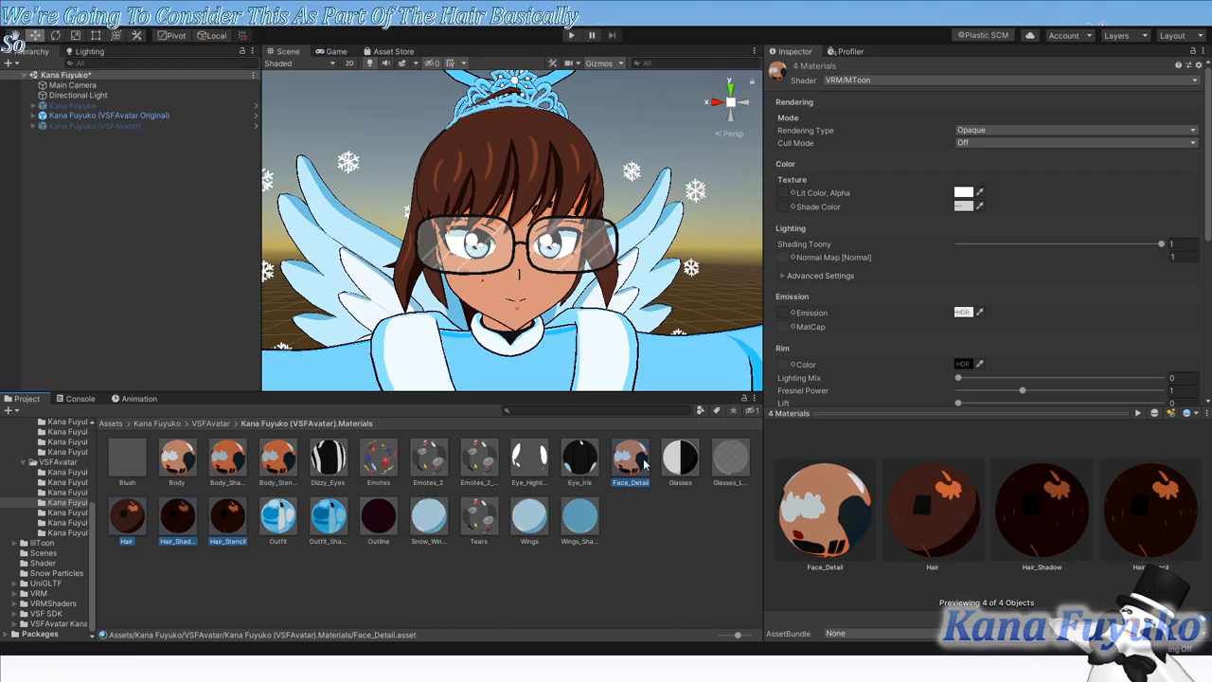
mouse_move(227, 540)
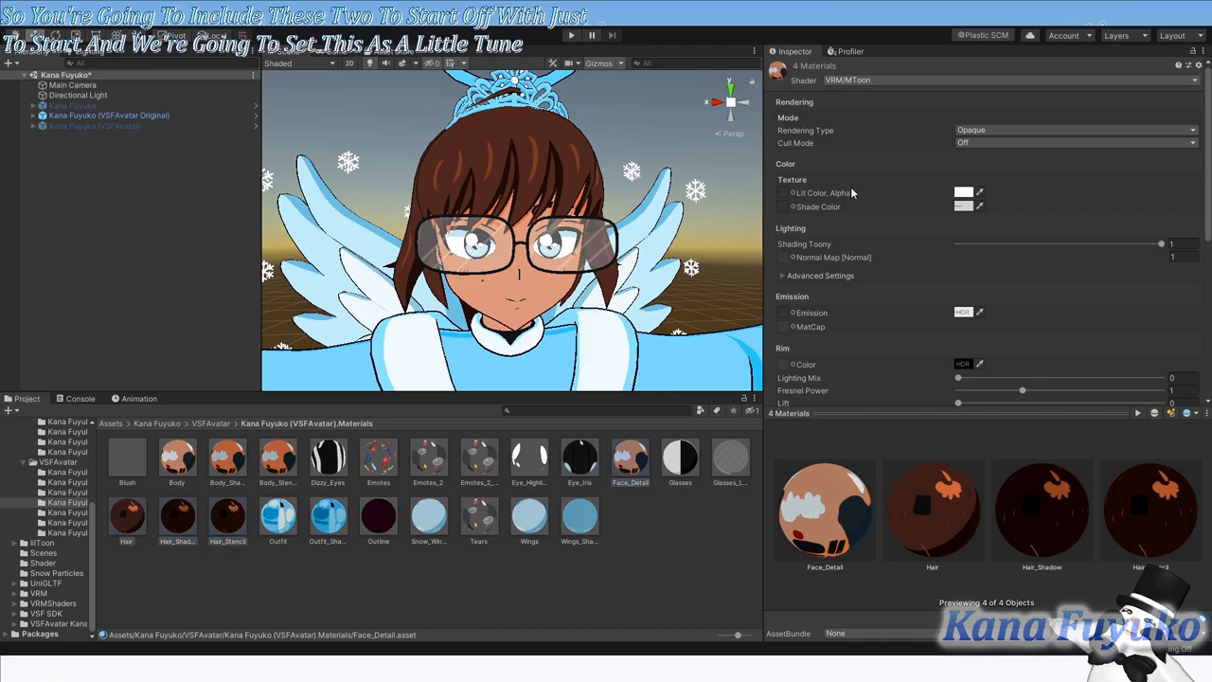
mouse_move(474, 621)
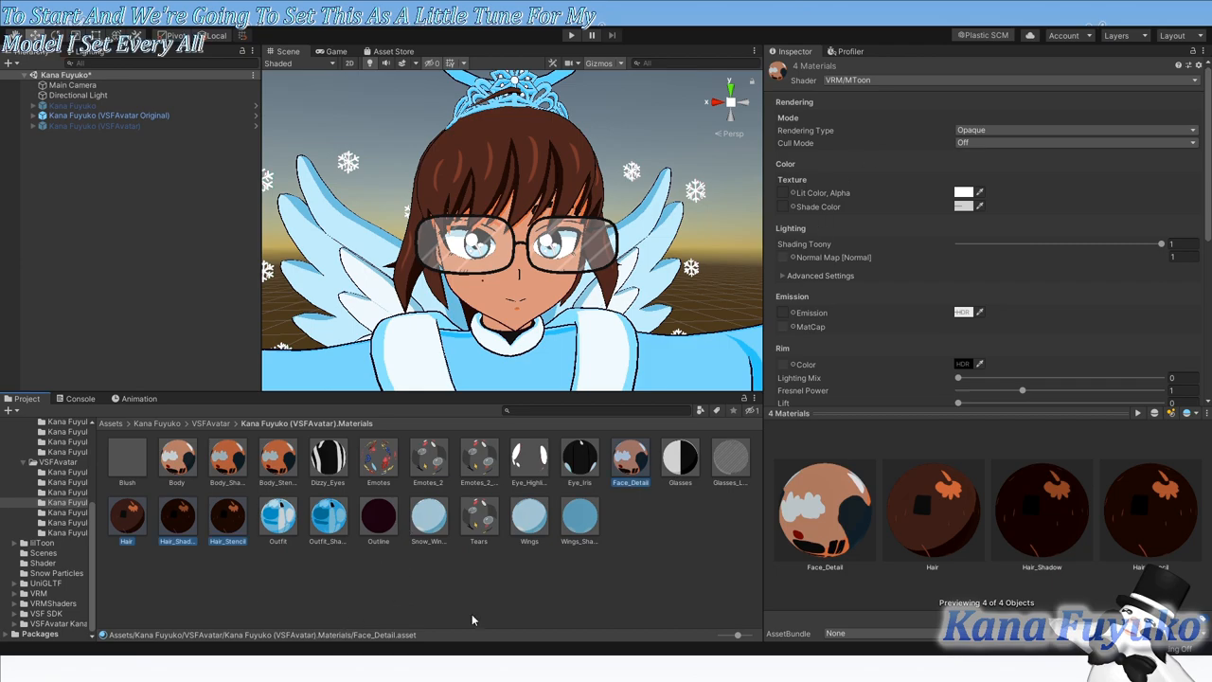
mouse_move(869, 326)
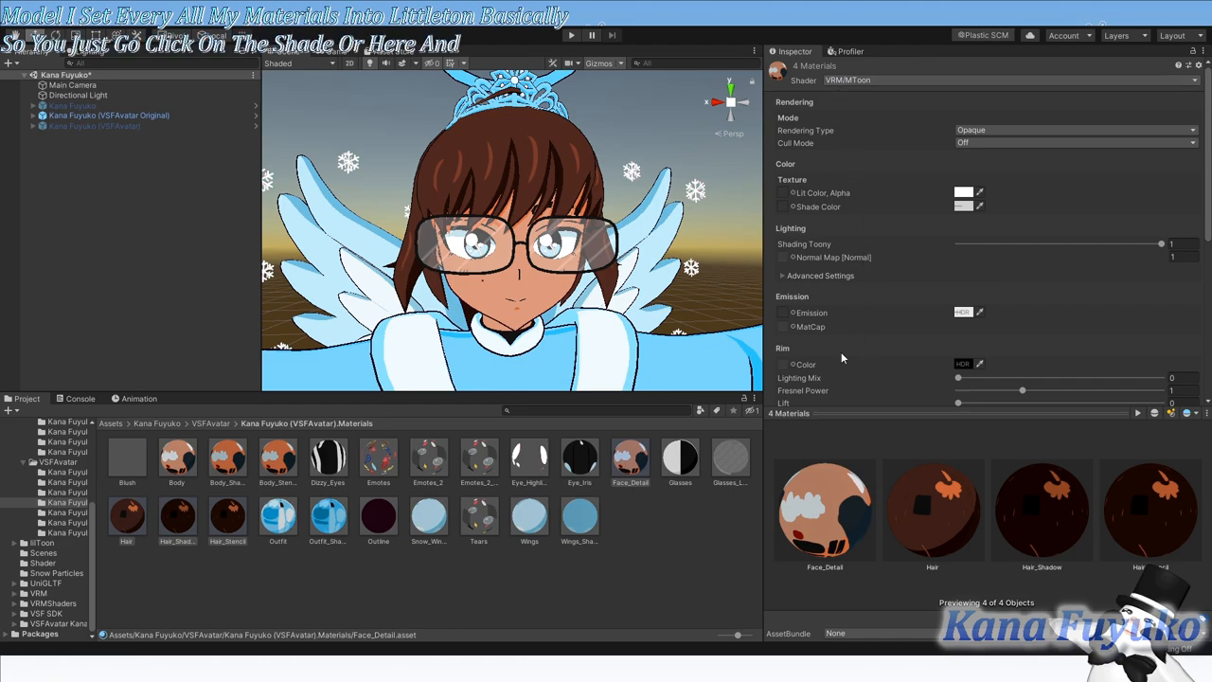
left_click(1009, 79)
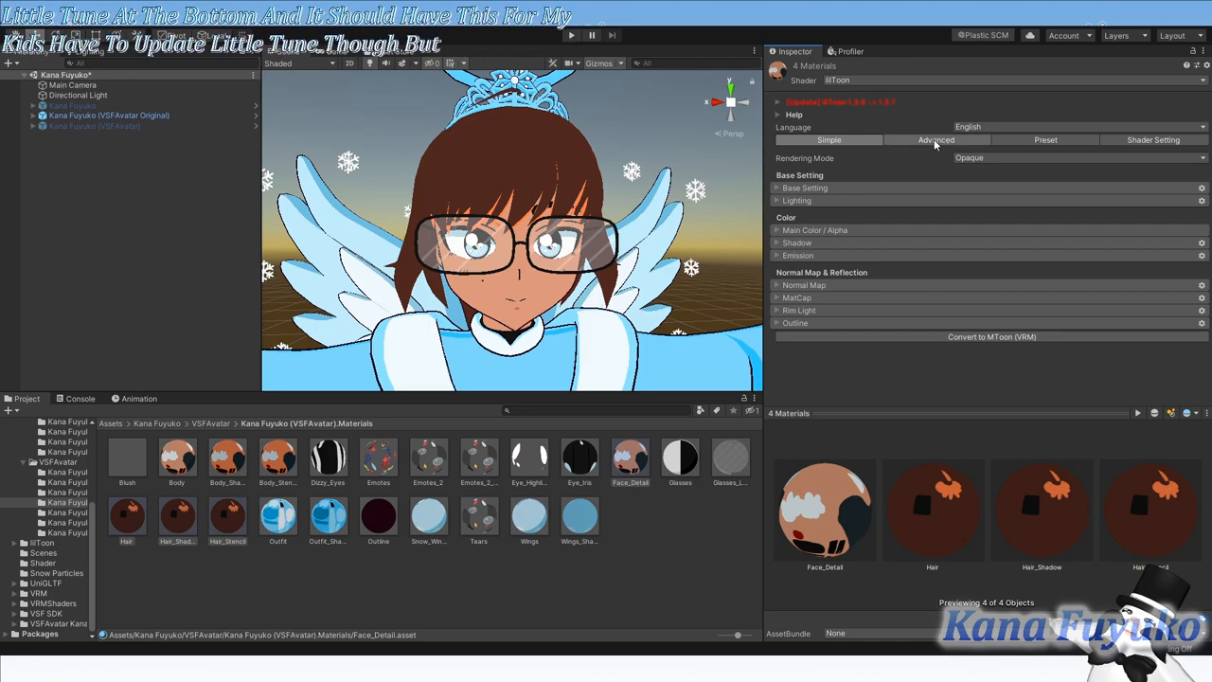
Step: Switch the lilToon Inspector to Advanced mode and select Hair, Hair_Shadow and Hair_Stencil
left_click(936, 139)
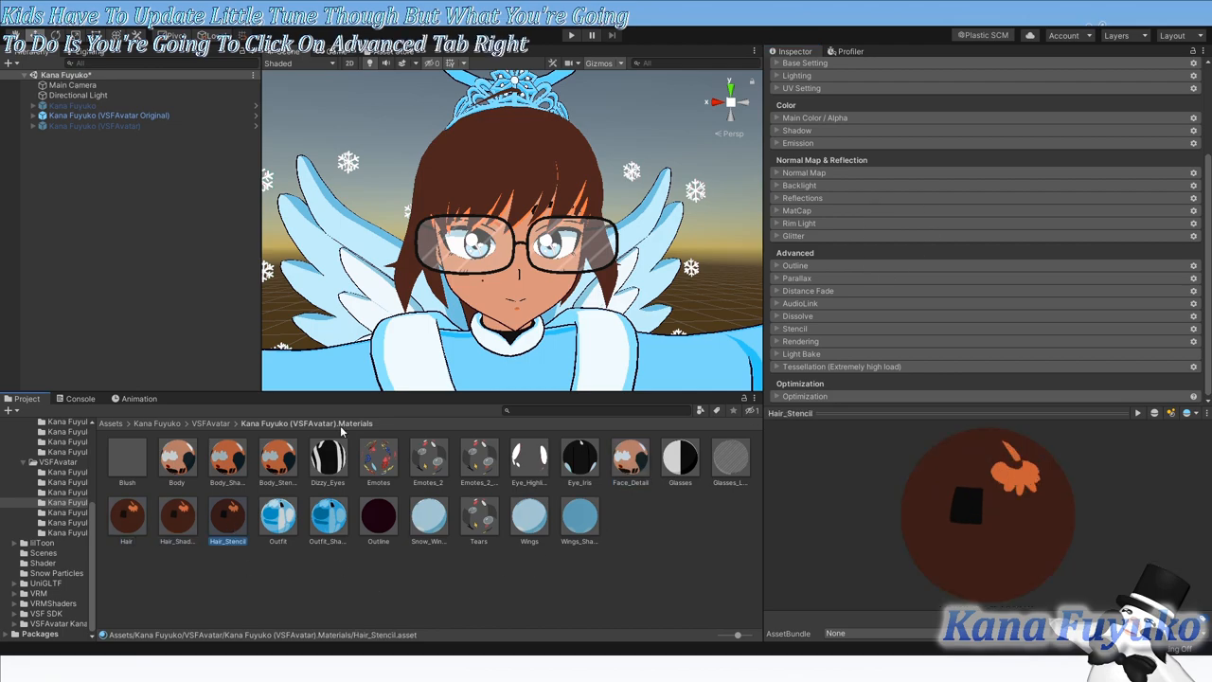
mouse_move(820, 327)
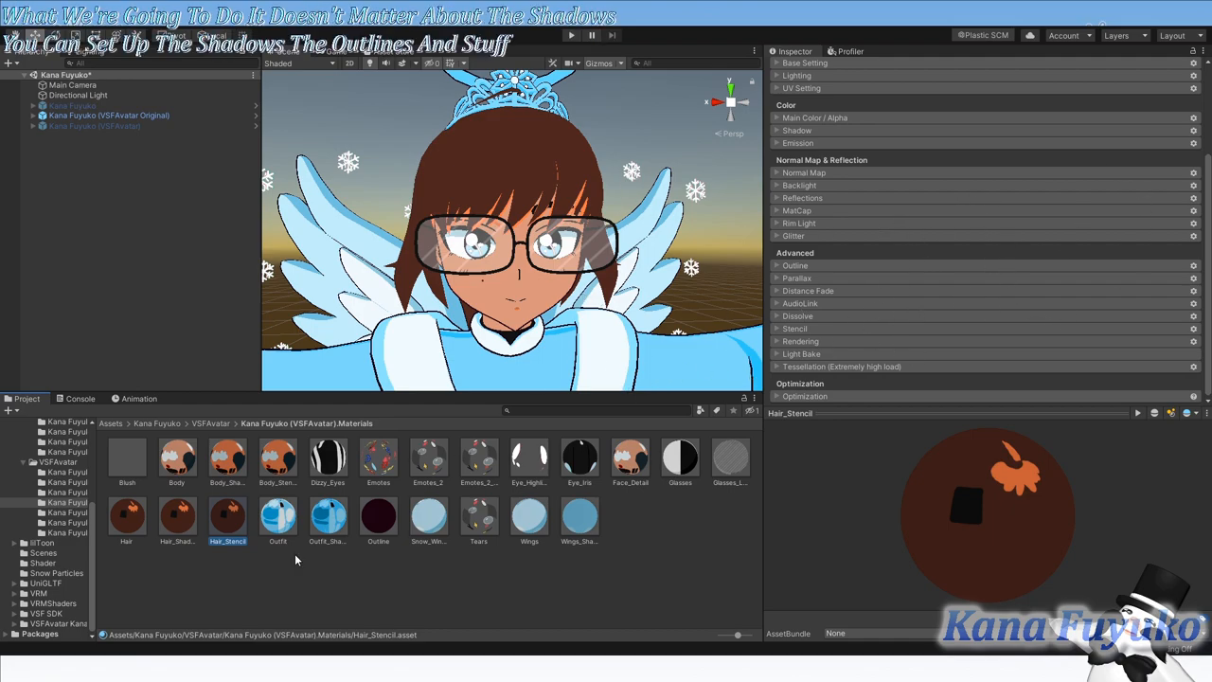
left_click(126, 514)
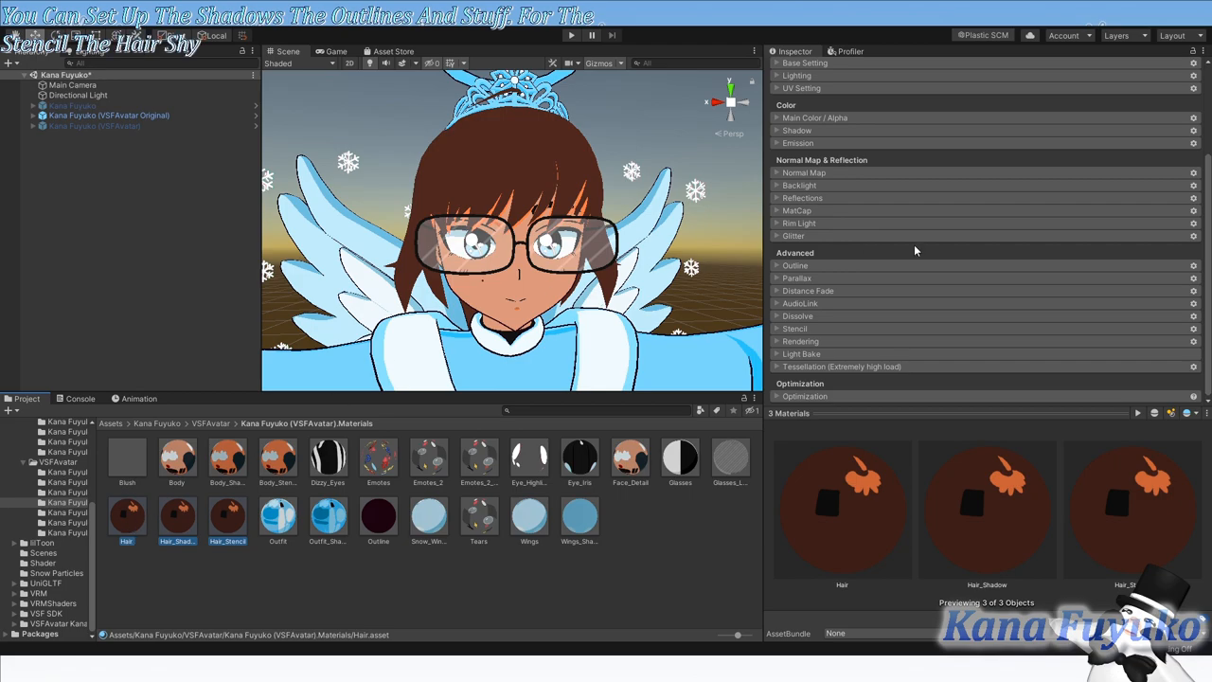
Step: Expand Rendering and Stencil for the hair materials and set Render Queue to 2001 (Geometry+1)
left_click(801, 341)
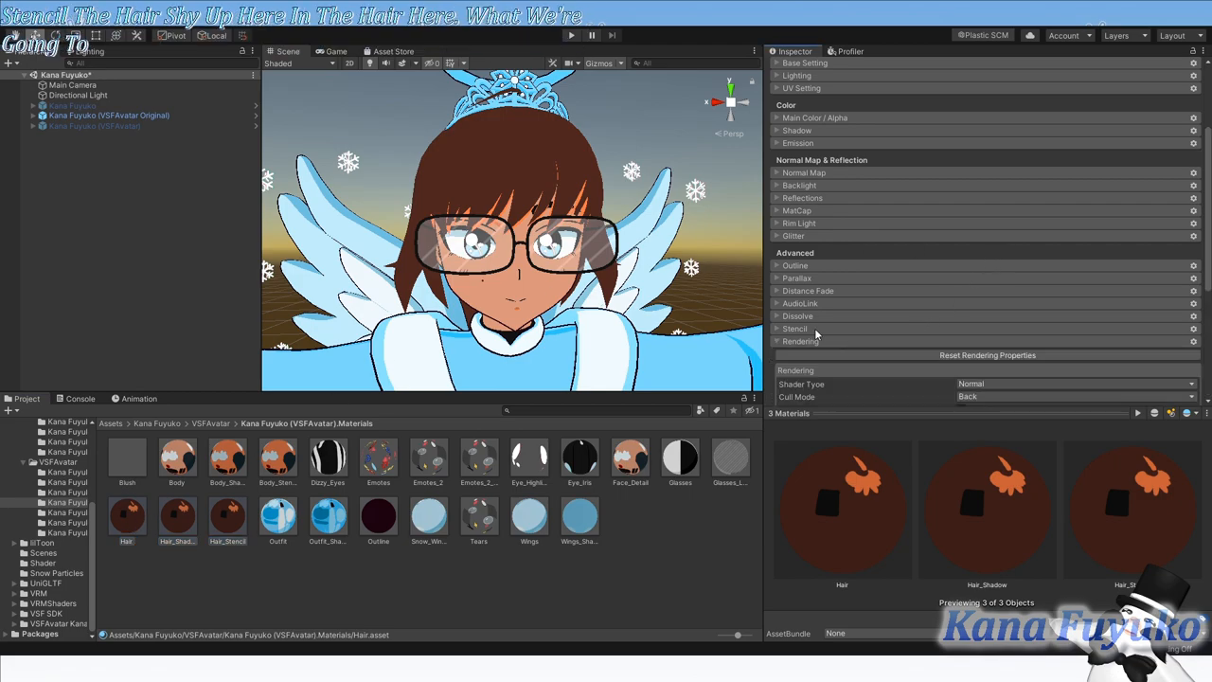
left_click(795, 329)
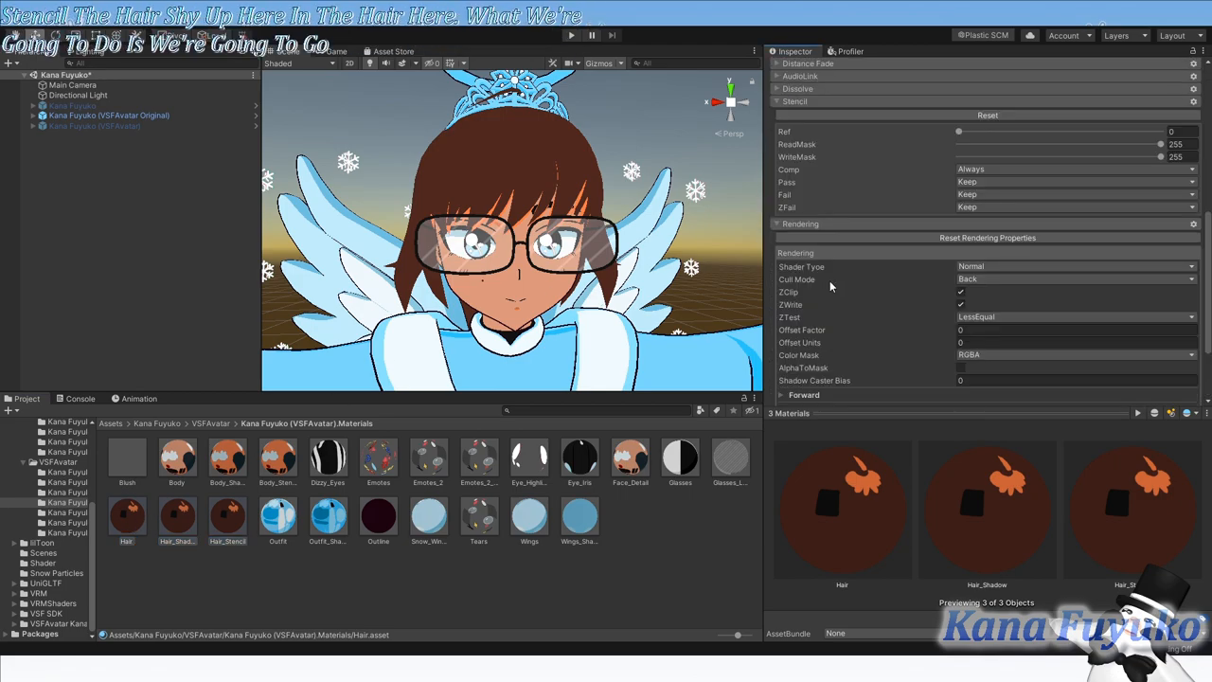
scroll("up", 3)
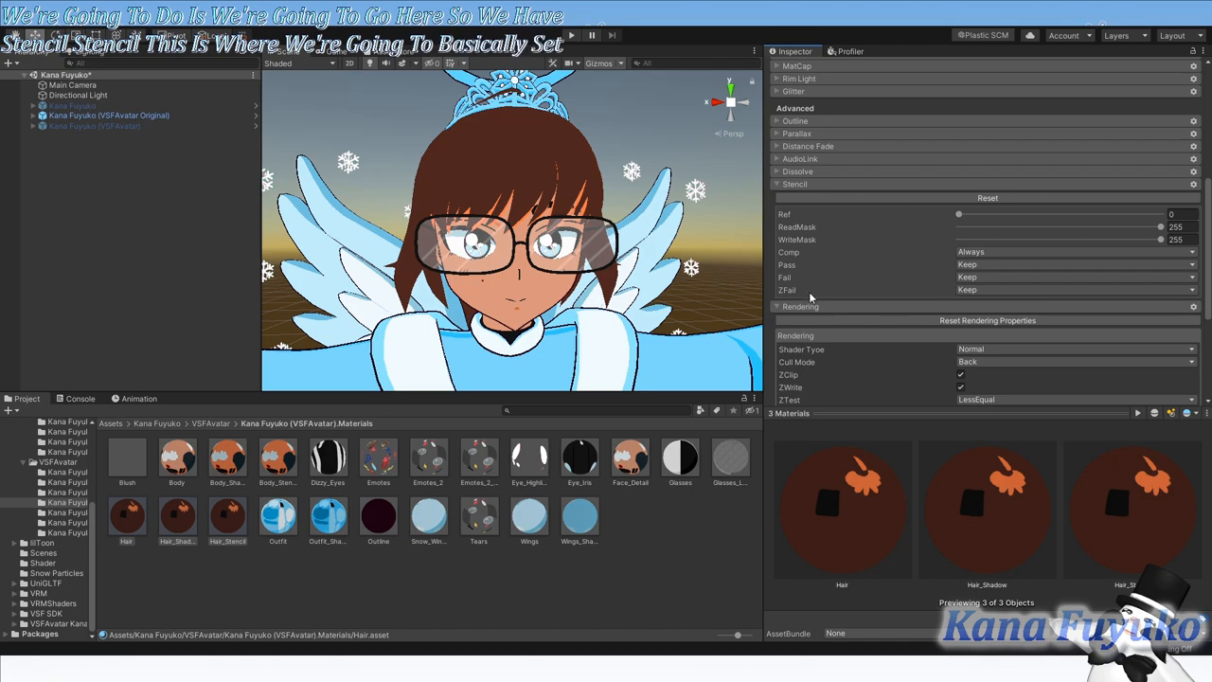
scroll("down", 3)
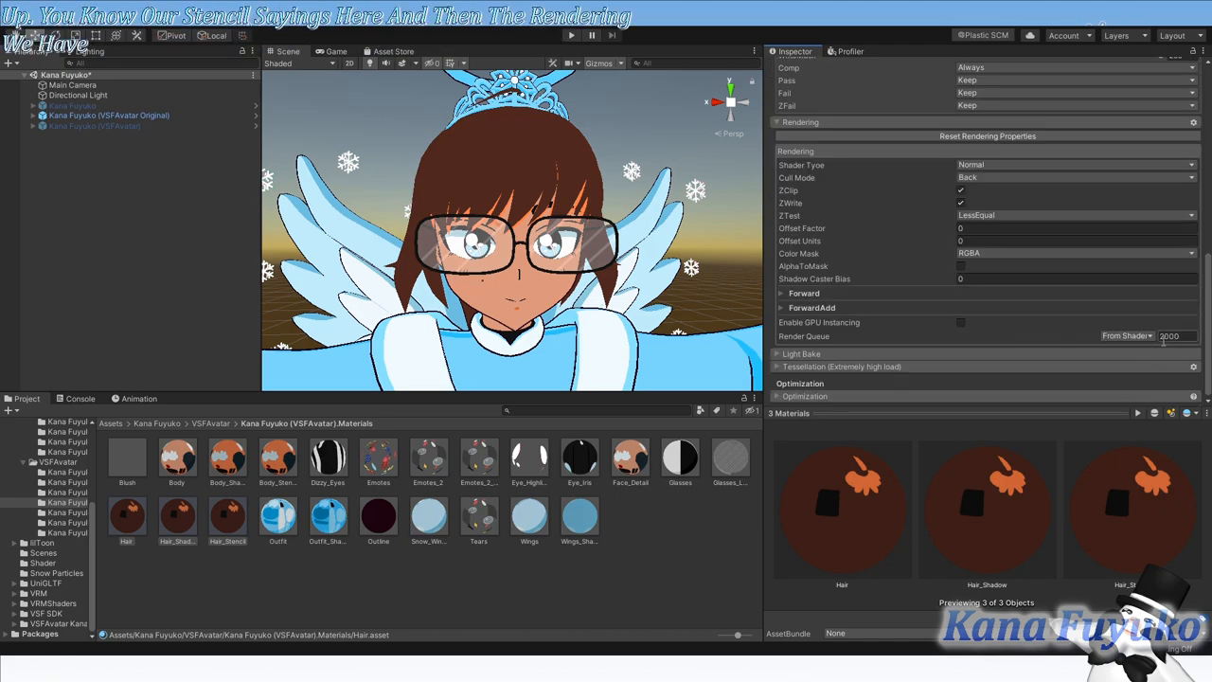
scroll("up", 3)
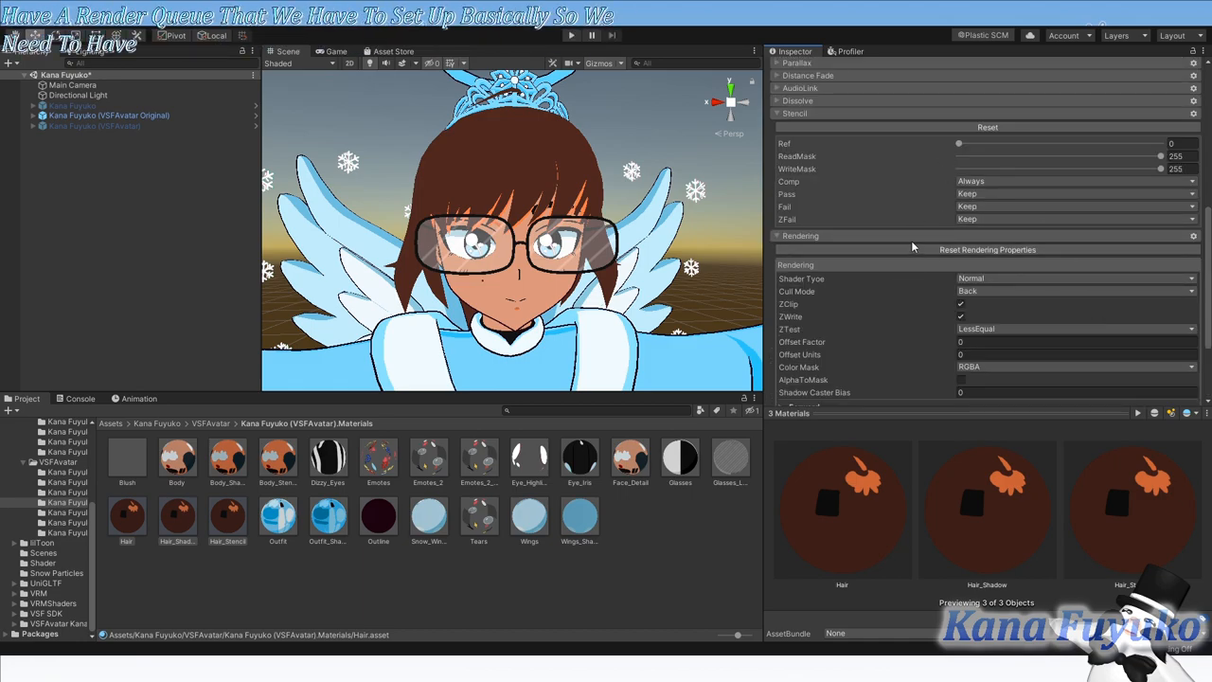
scroll("down", 3)
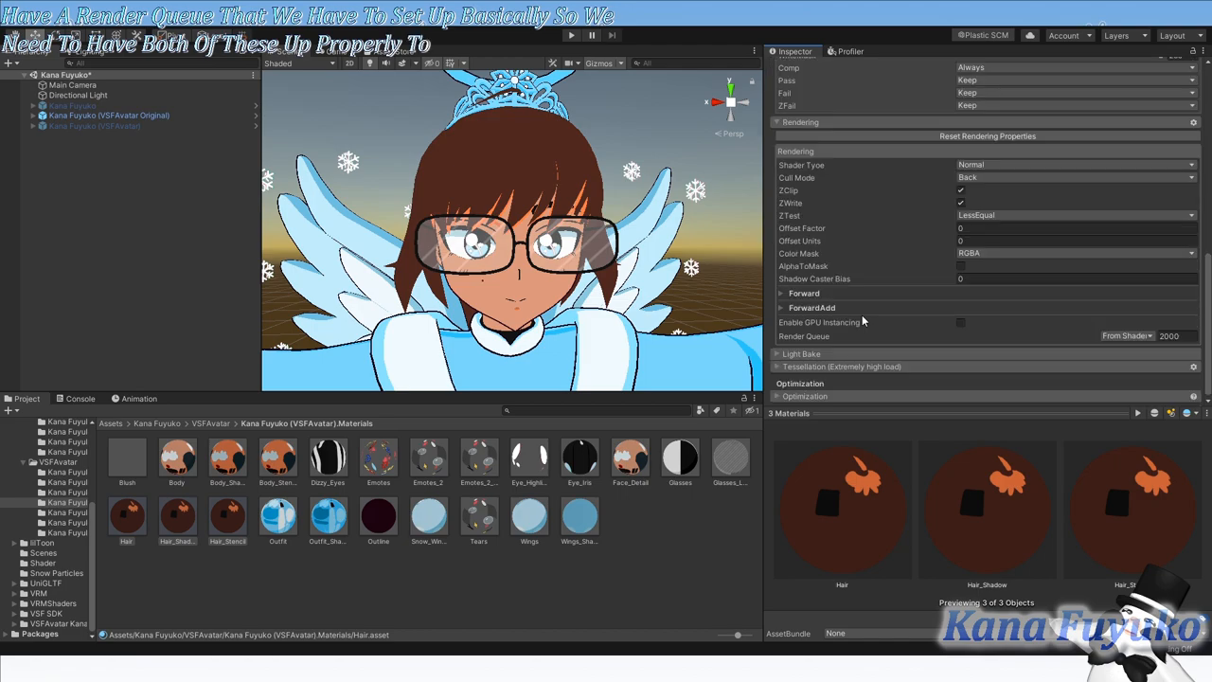
mouse_move(616, 416)
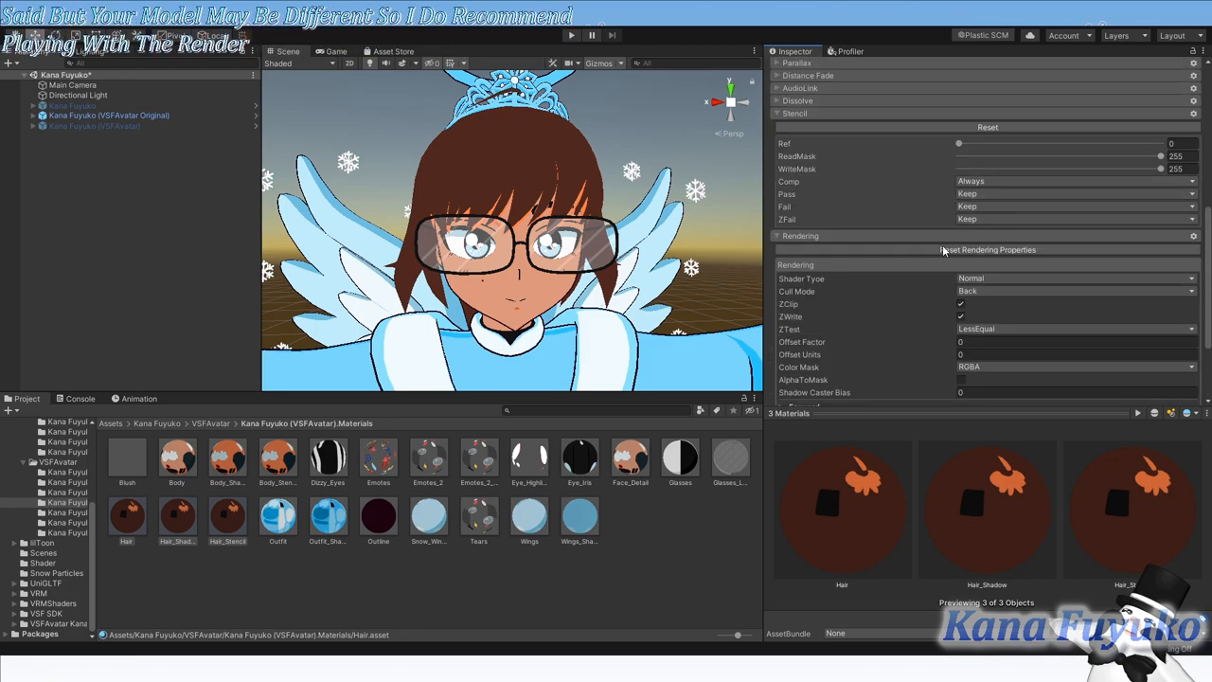
scroll("down", 3)
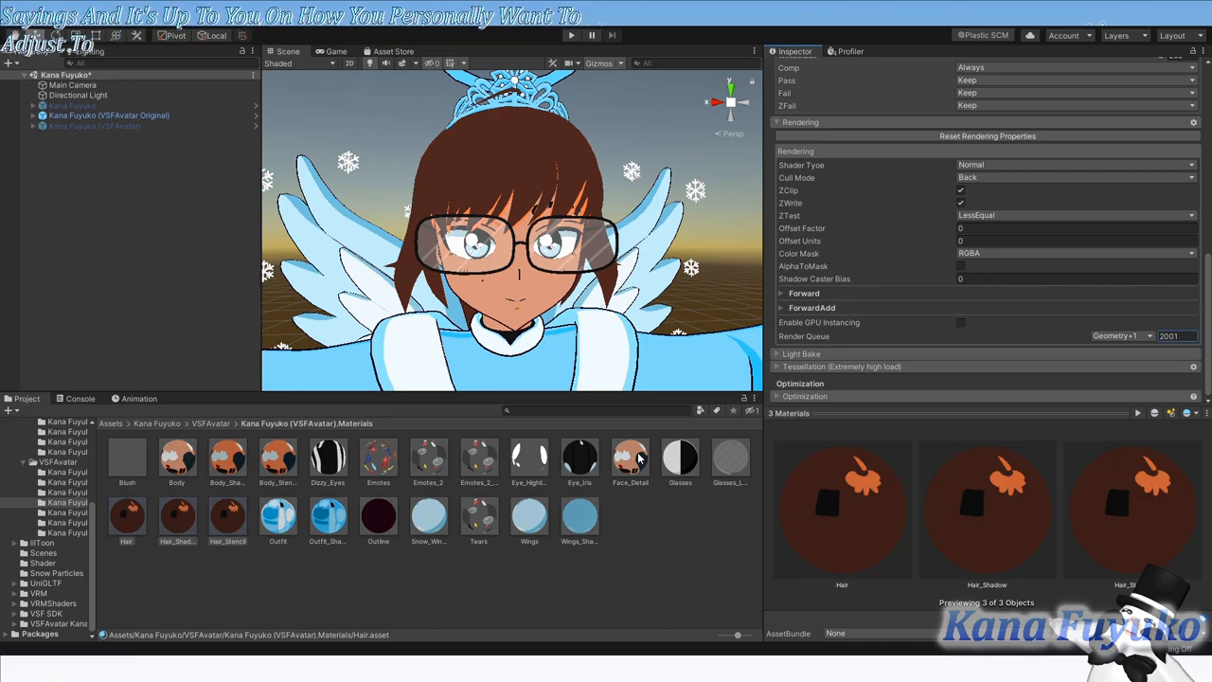
mouse_move(432, 517)
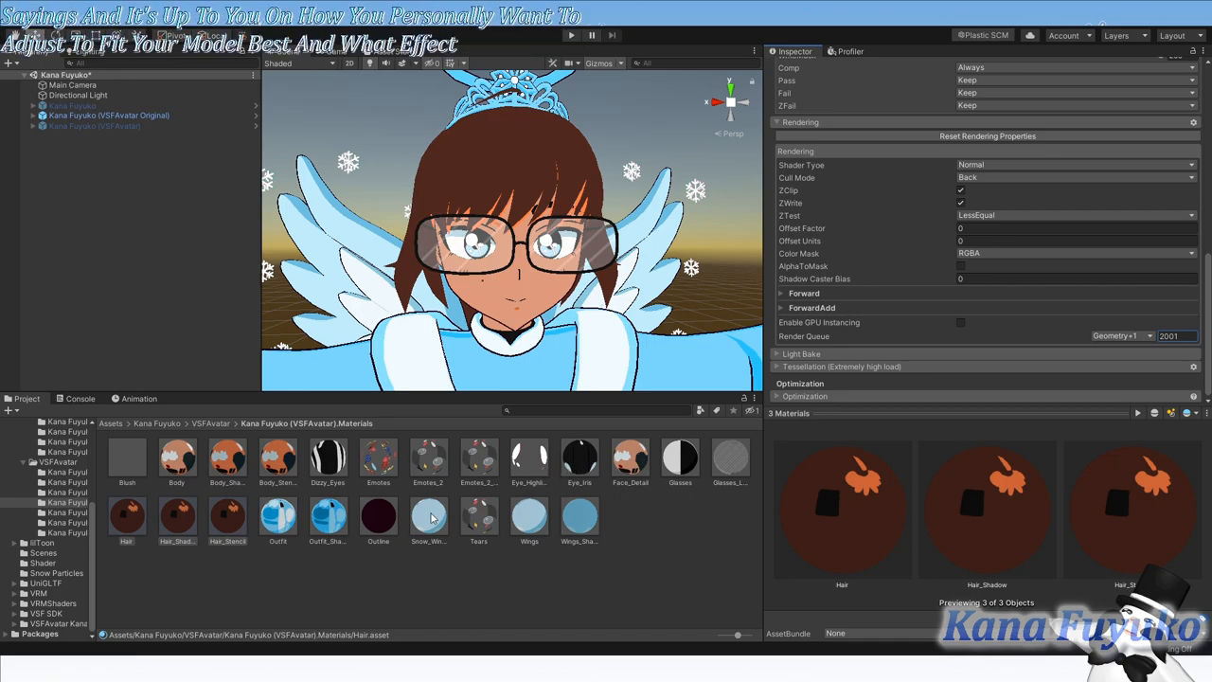
Step: Select Hair, Hair_Shadow and Hair_Stencil, then add Face_Detail (render queue 1999) to the selection
left_click(630, 459)
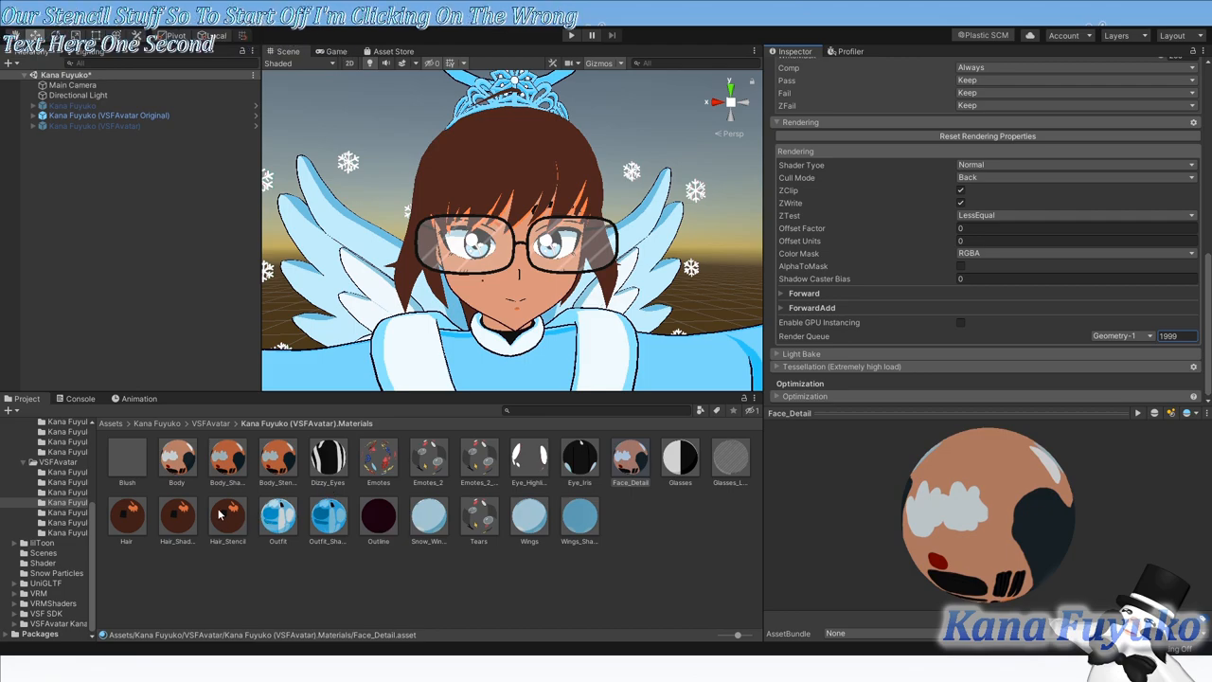
left_click(126, 519)
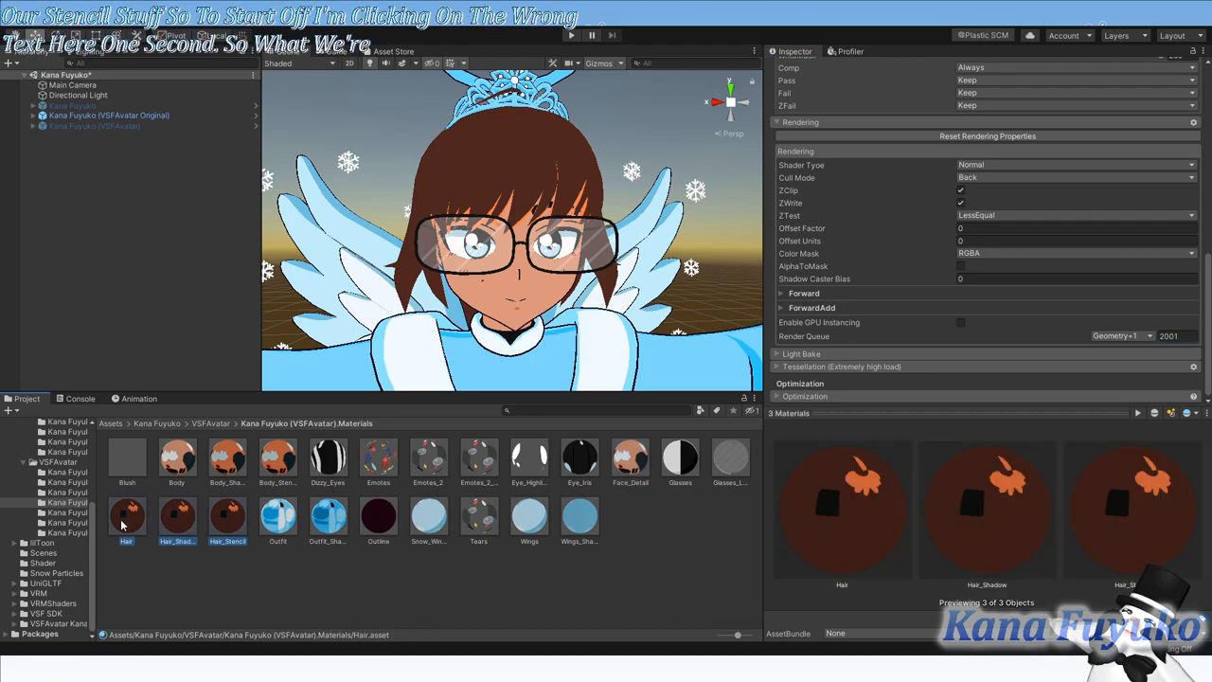
left_click(631, 458)
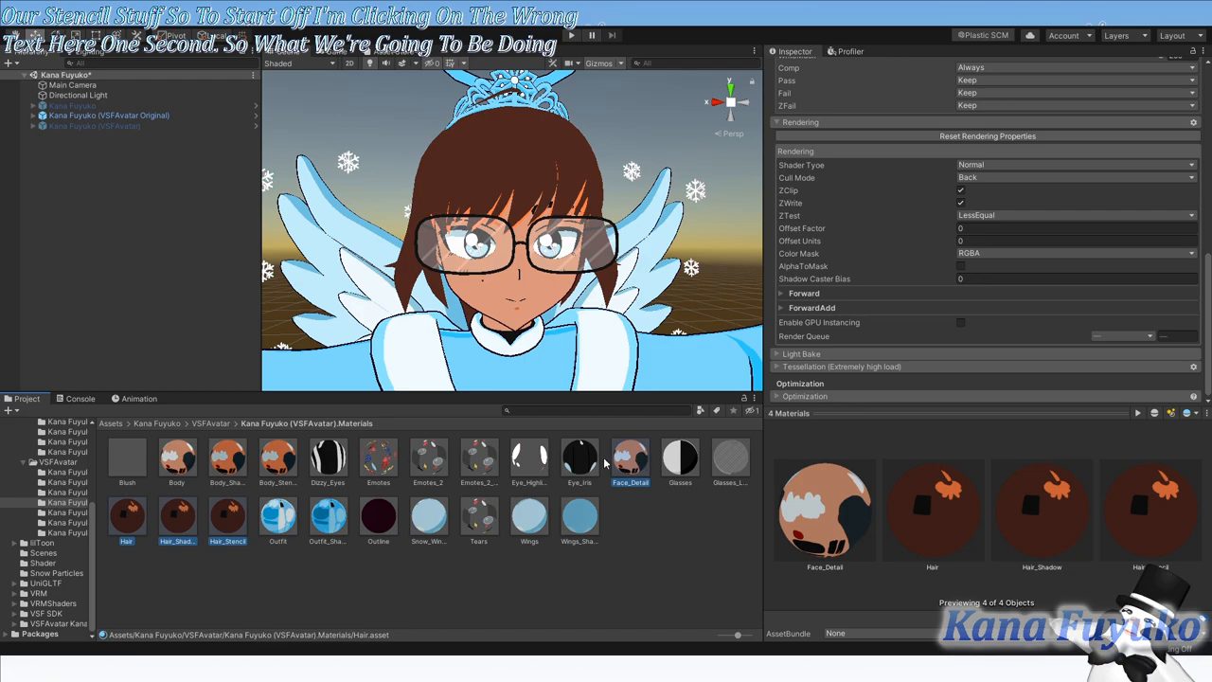
mouse_move(229, 566)
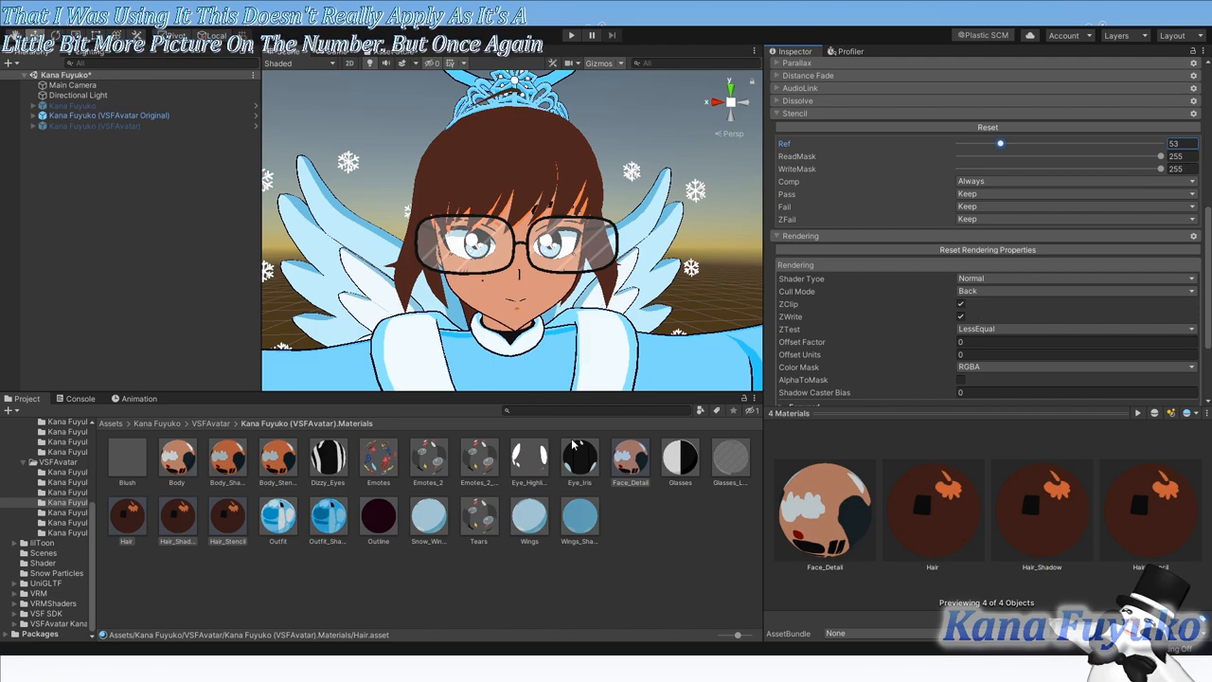
mouse_move(904, 470)
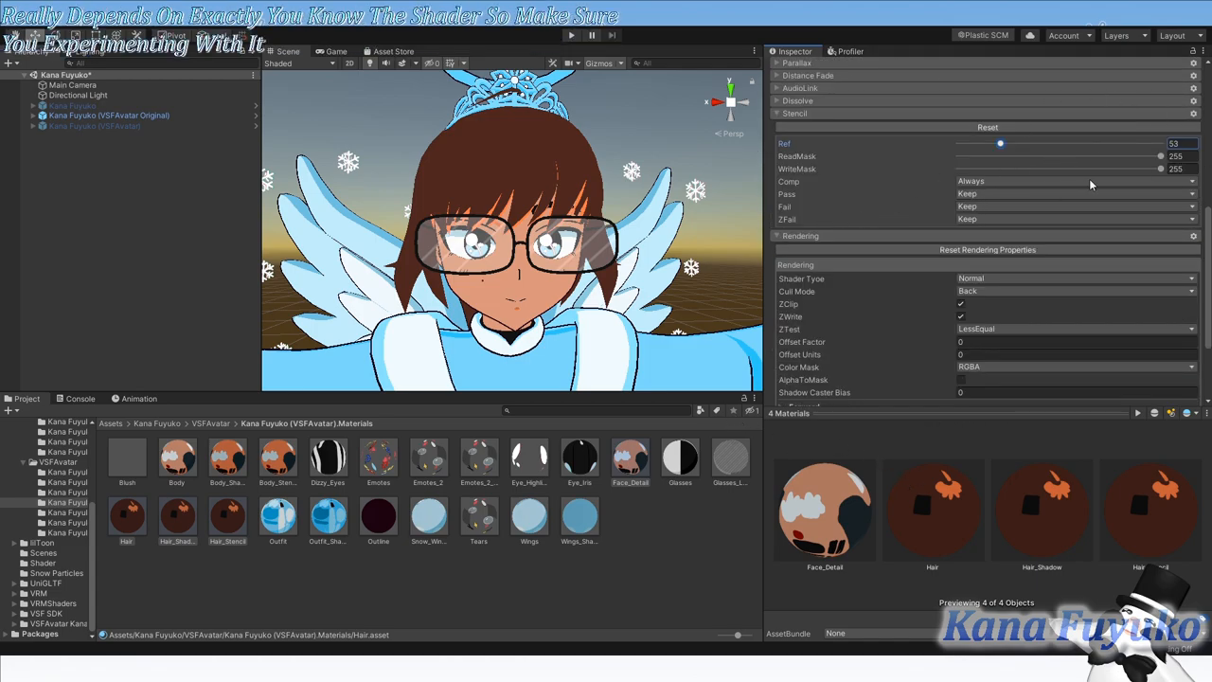
mouse_move(615, 547)
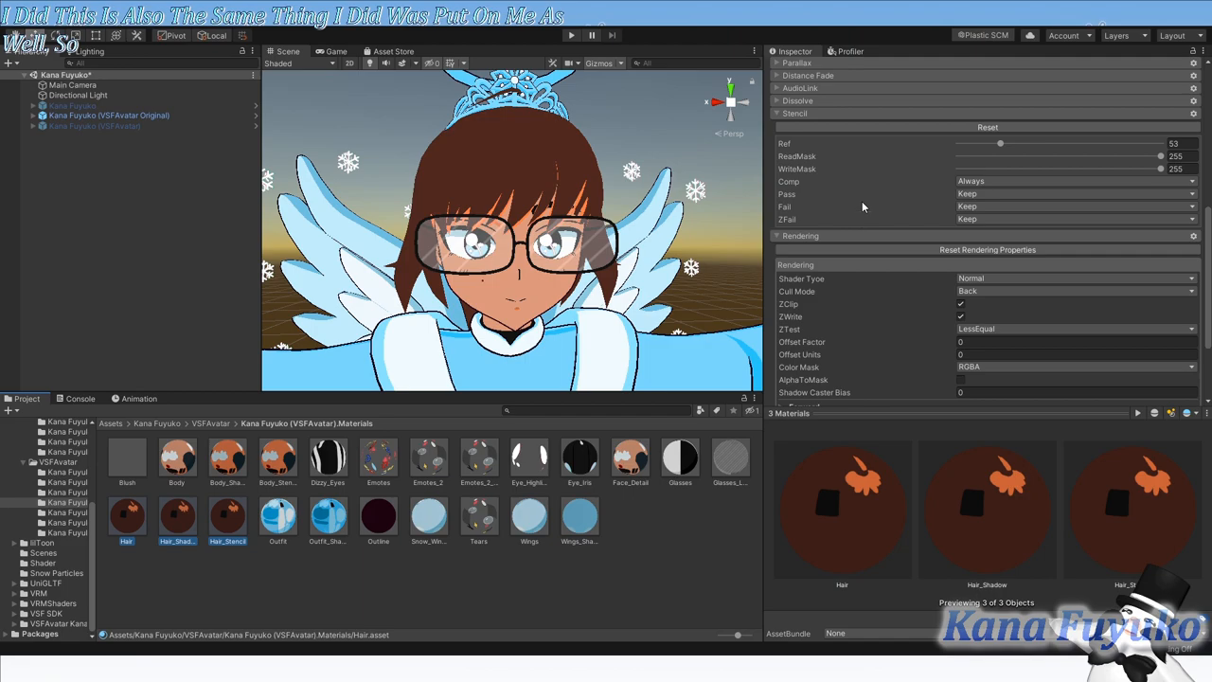
mouse_move(770, 184)
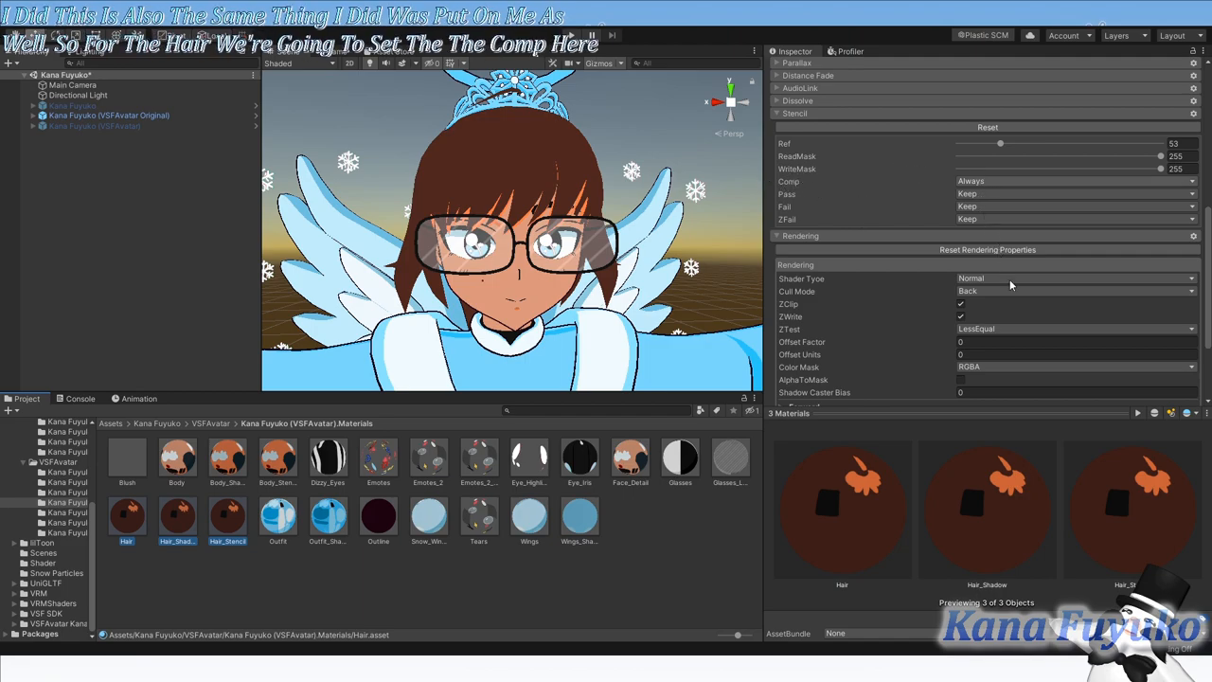
Step: Change Stencil Comp from Always to GreaterEqual on all three hair materials, keeping reference 53
left_click(1075, 181)
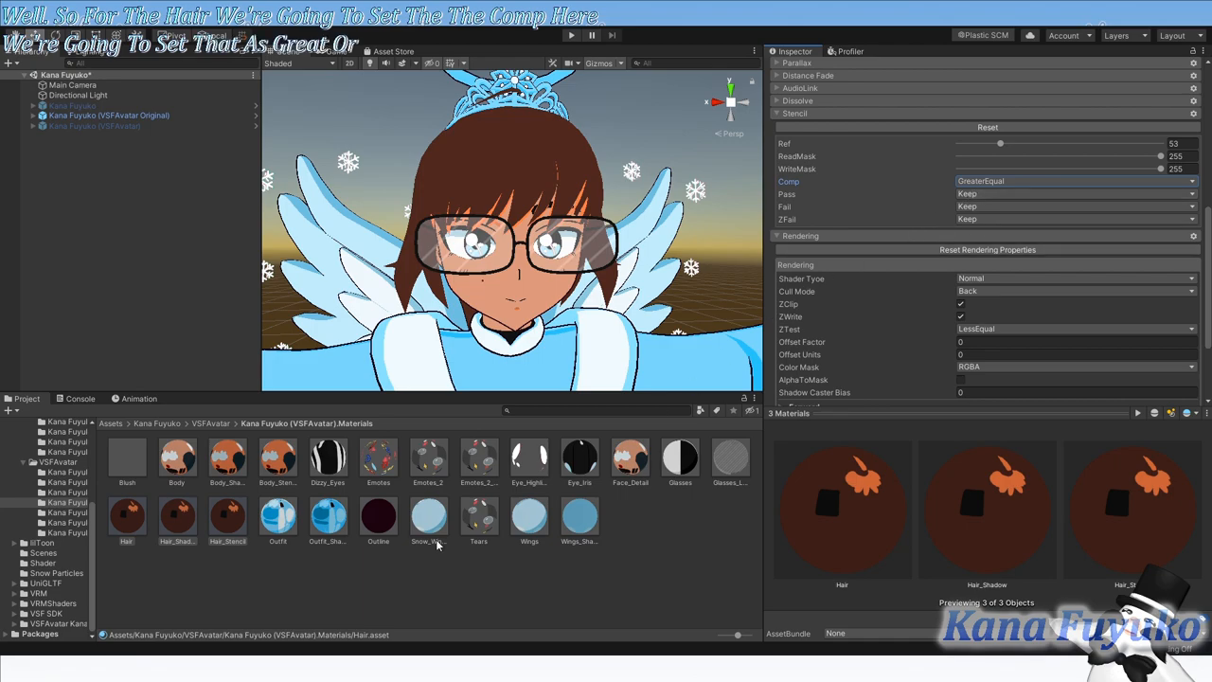
mouse_move(567, 649)
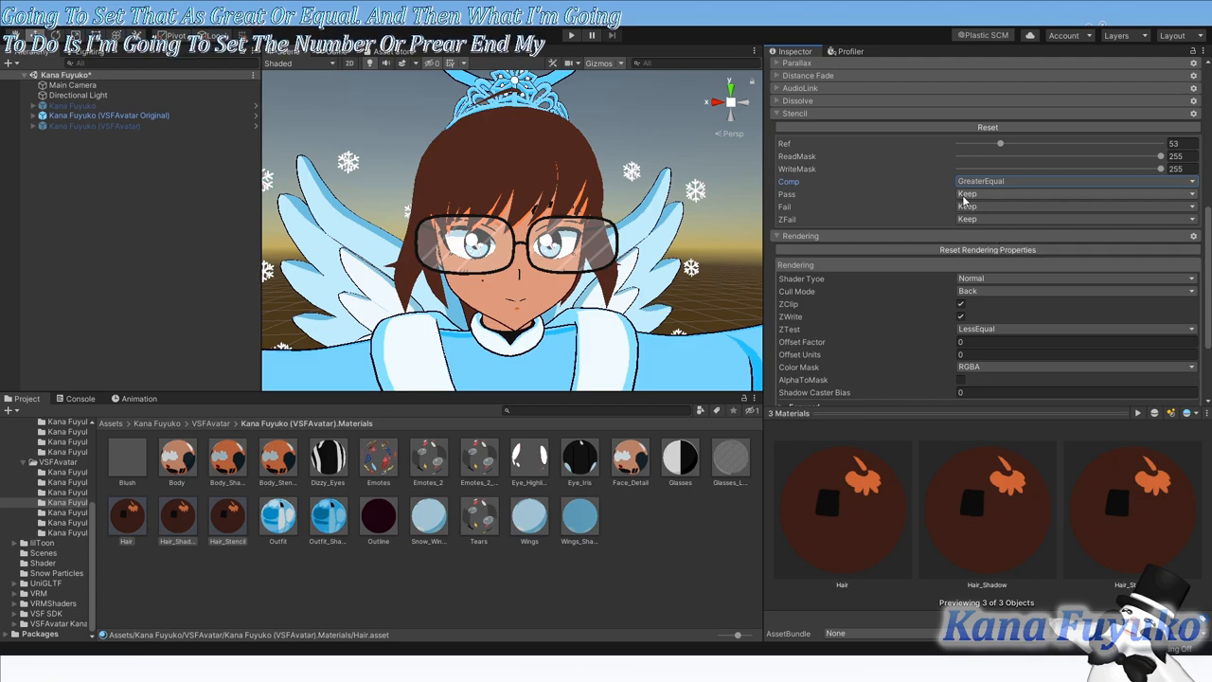
left_click(1075, 194)
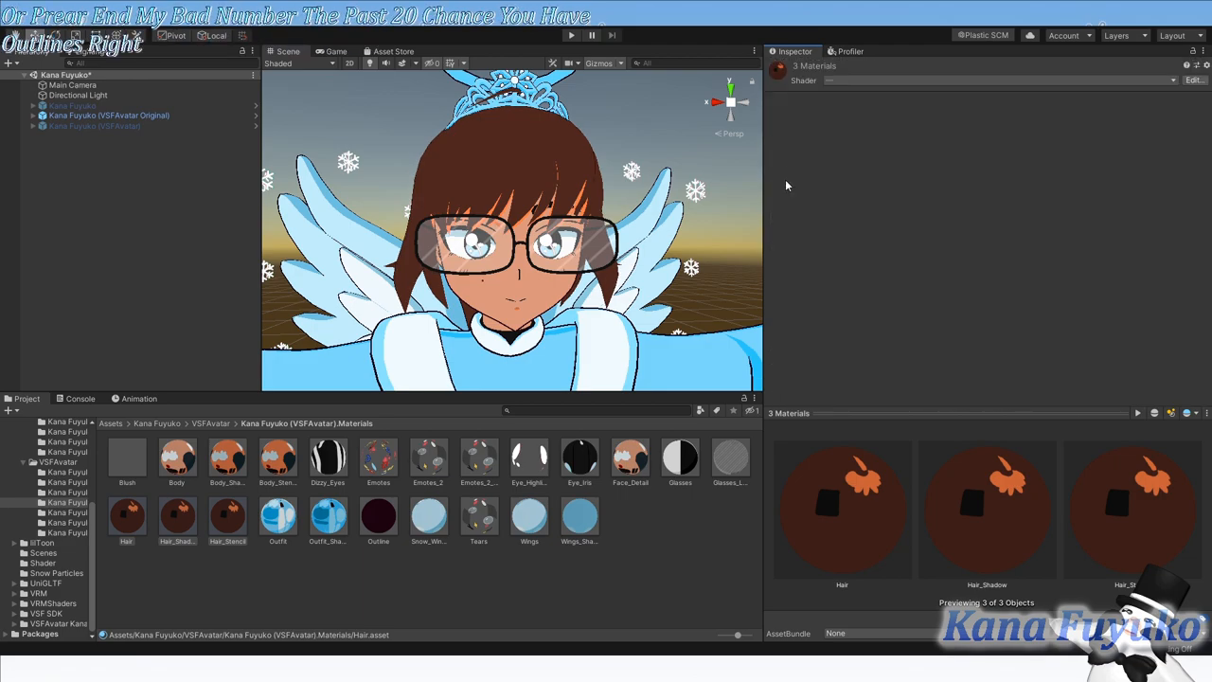
Step: Inspect Hair_Stencil and Hair individually, confirming Hair_Stencil has no outline
left_click(226, 516)
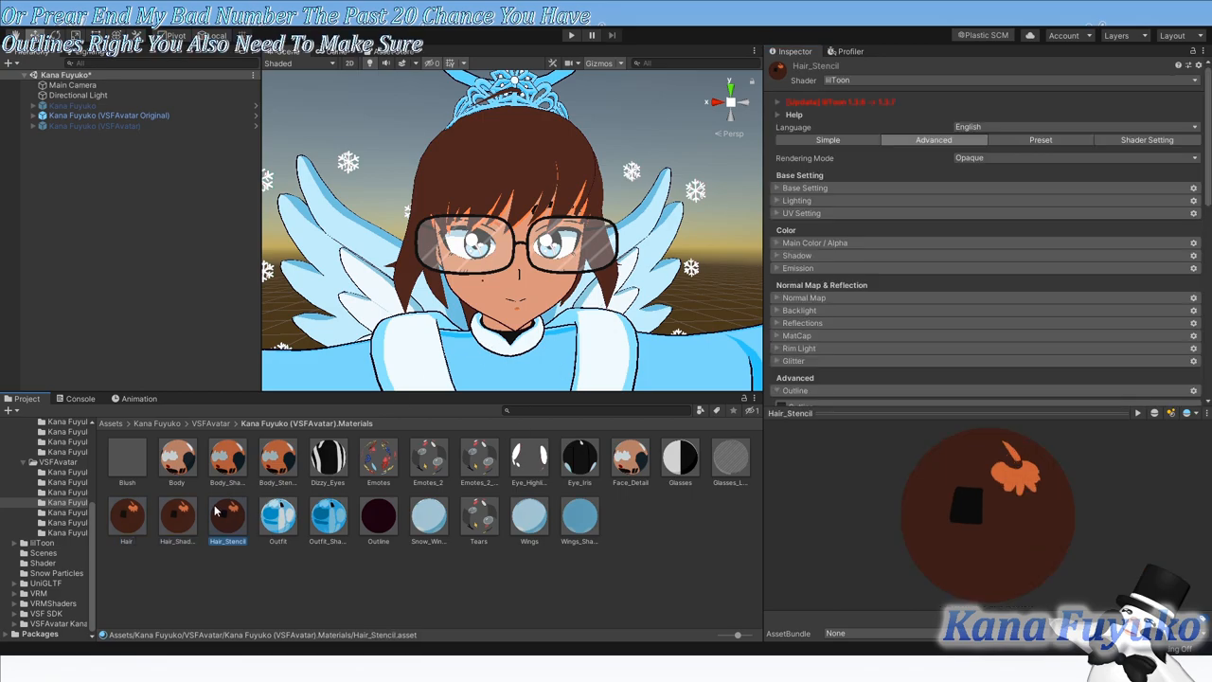
left_click(127, 516)
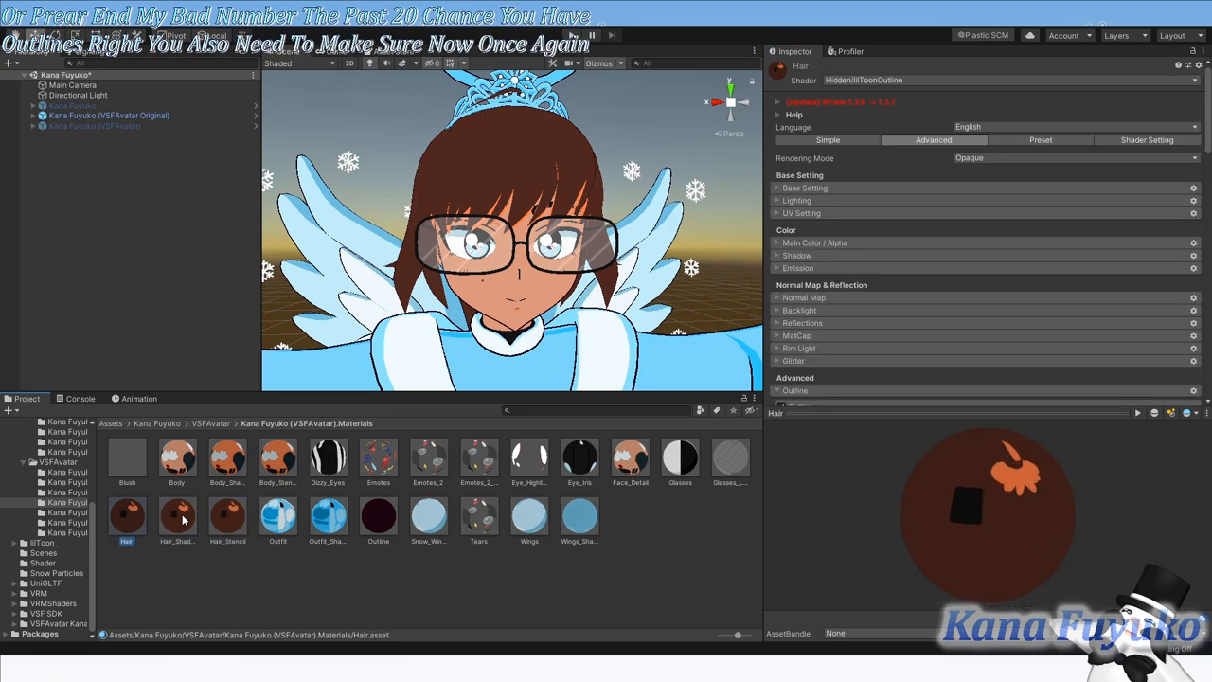
left_click(178, 516)
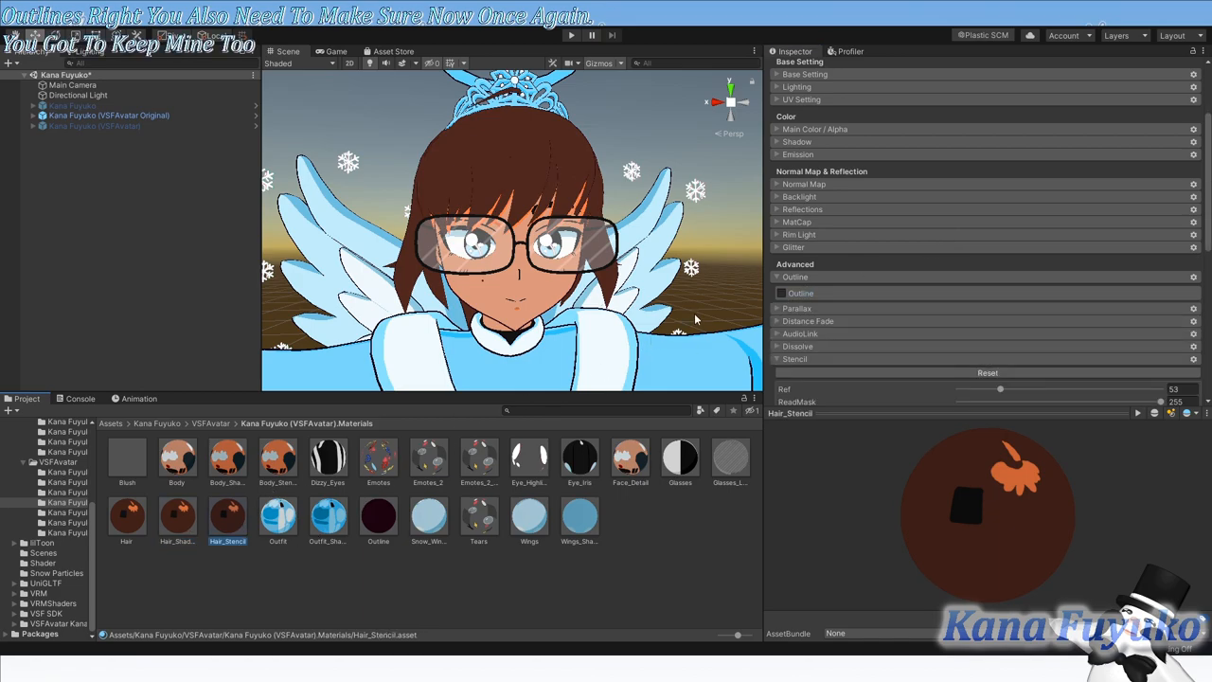
Step: Give Hair and Hair_Shadow an outline stencil of Ref 53, Comp GreaterEqual, Pass Zero
left_click(126, 519)
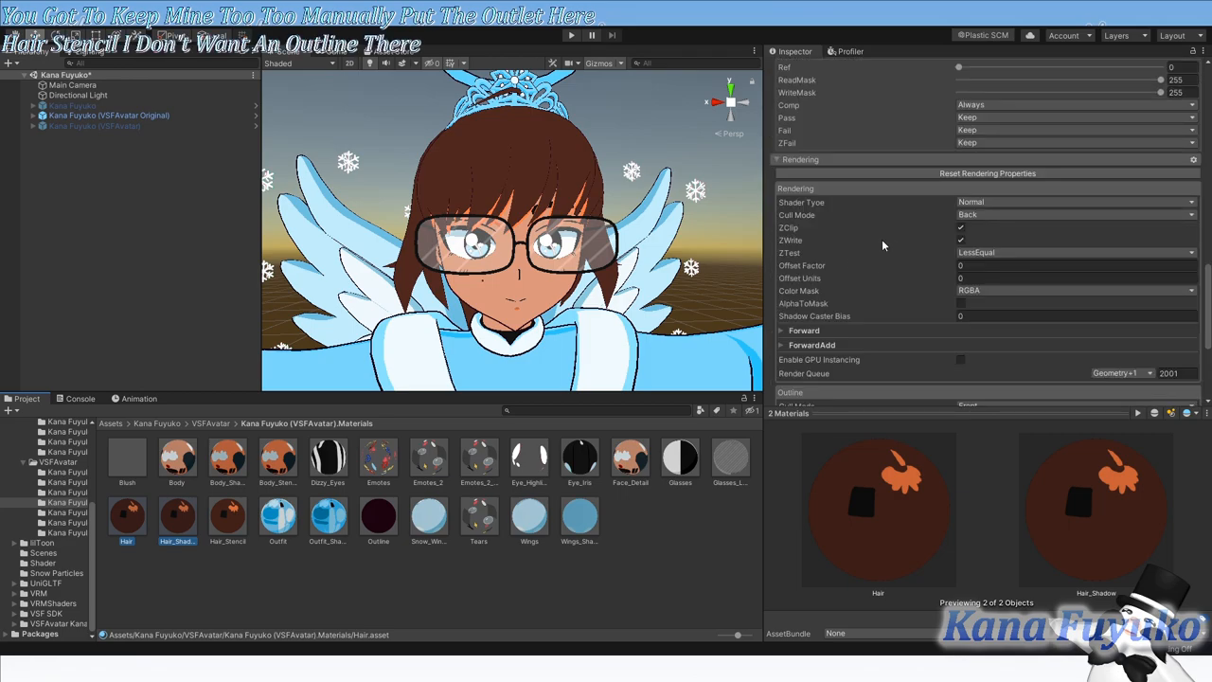
scroll("up", 3)
type("53")
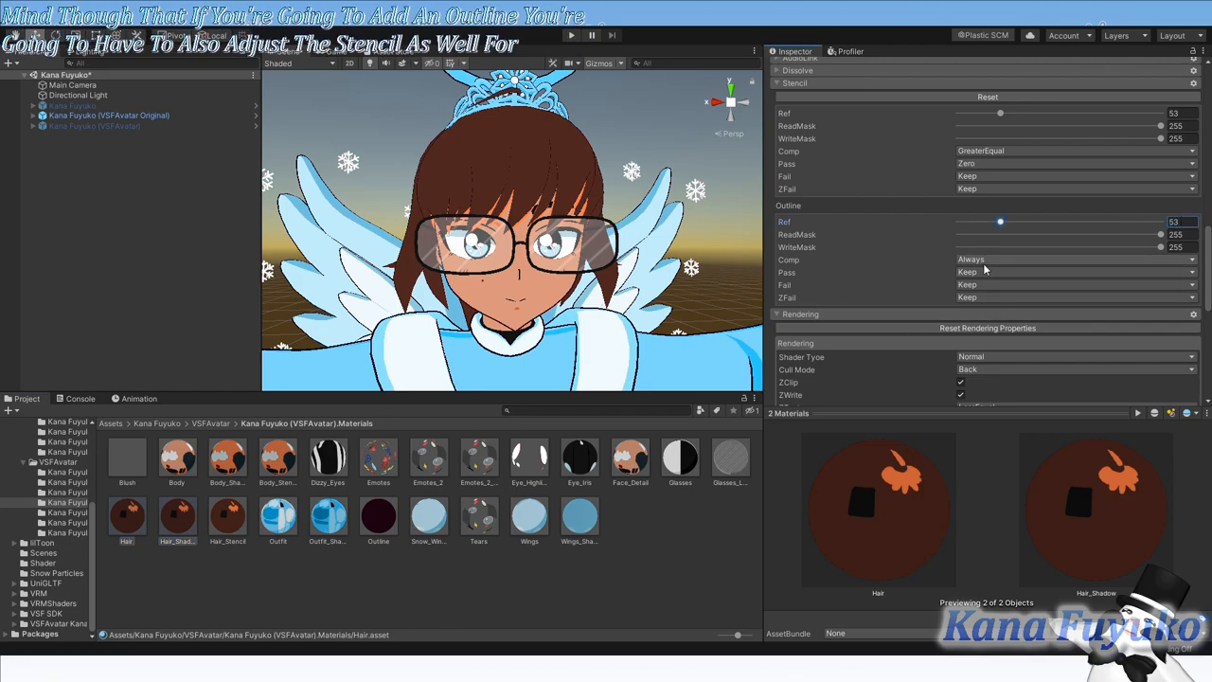
left_click(1075, 259)
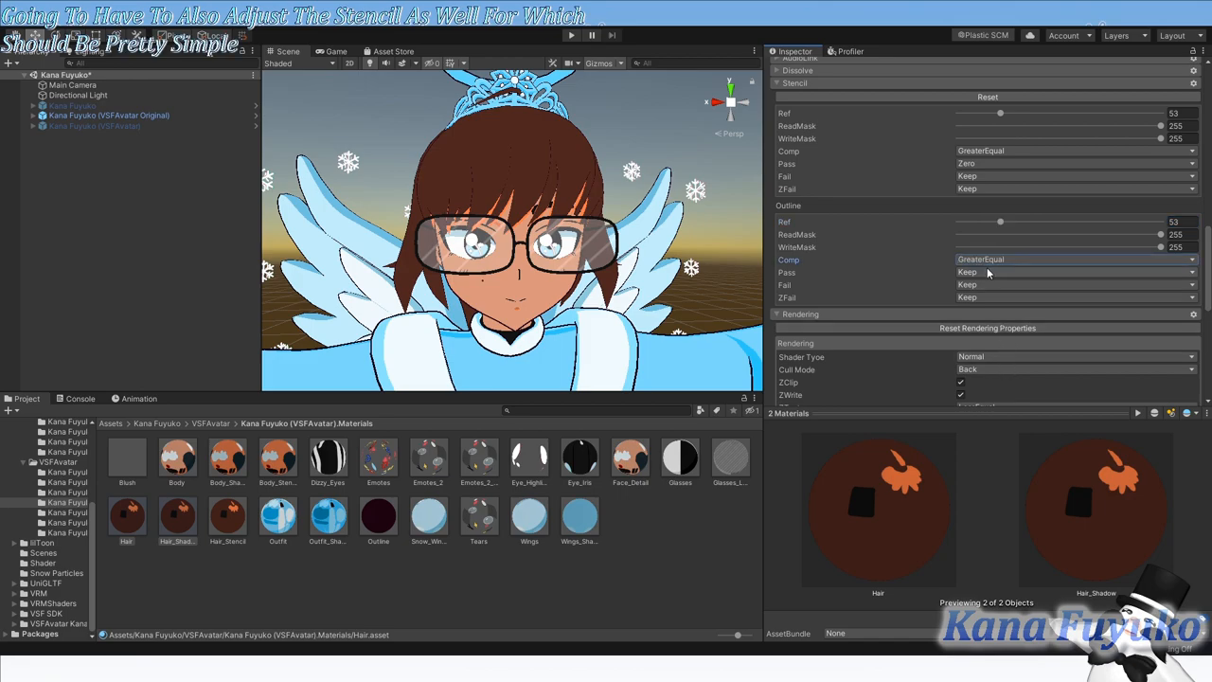
left_click(1075, 271)
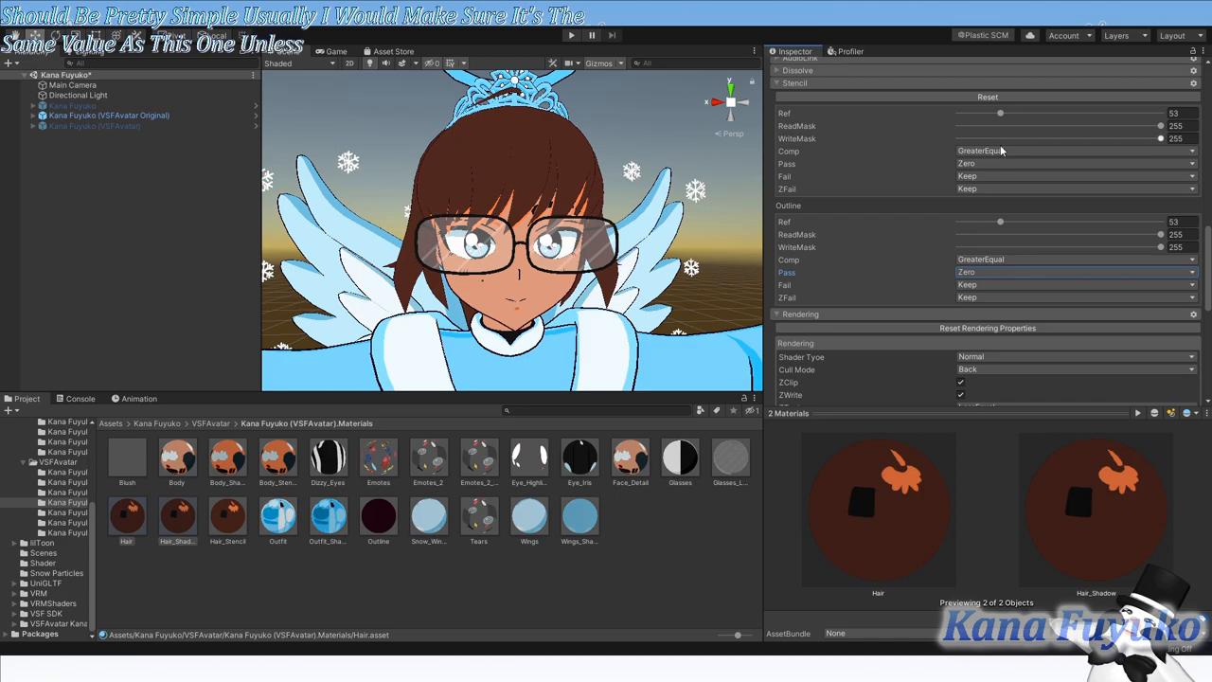
mouse_move(996, 159)
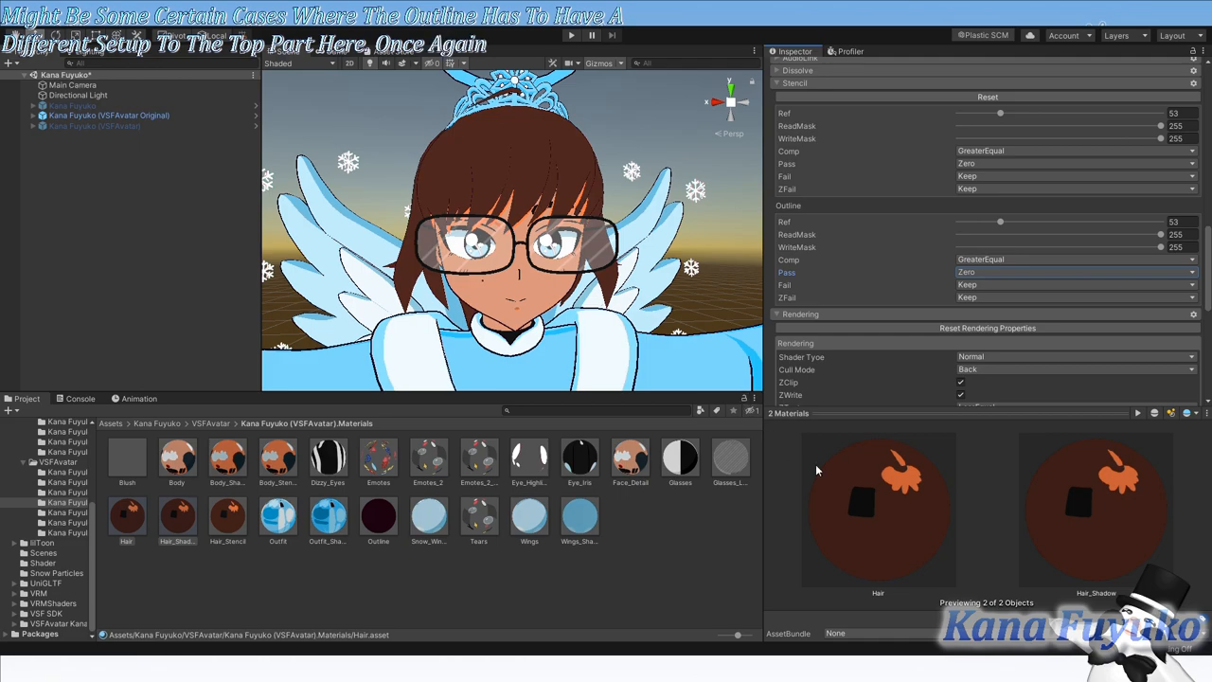
mouse_move(694, 319)
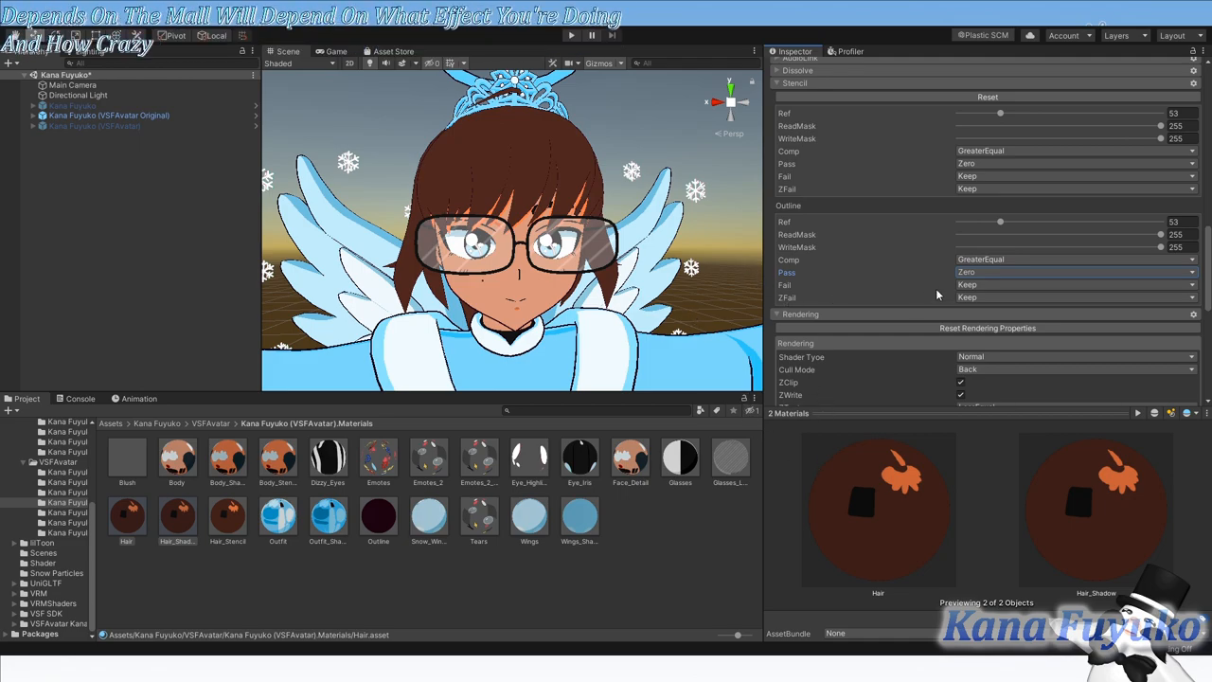
mouse_move(995, 260)
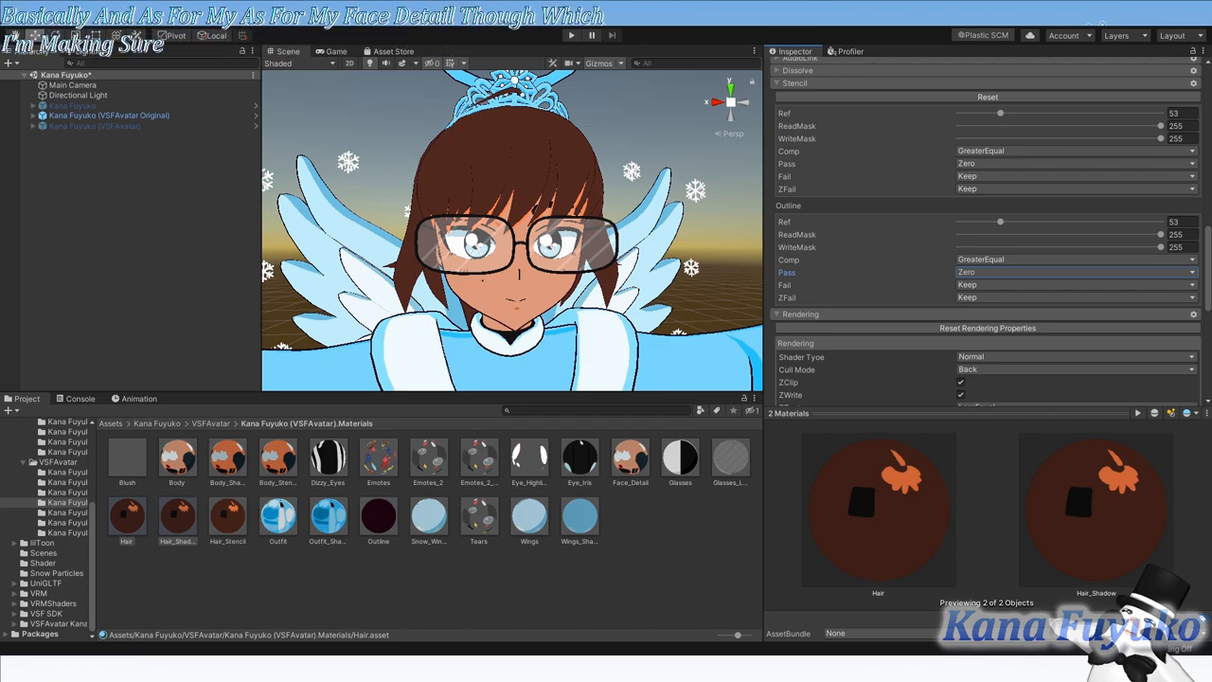
left_click(631, 456)
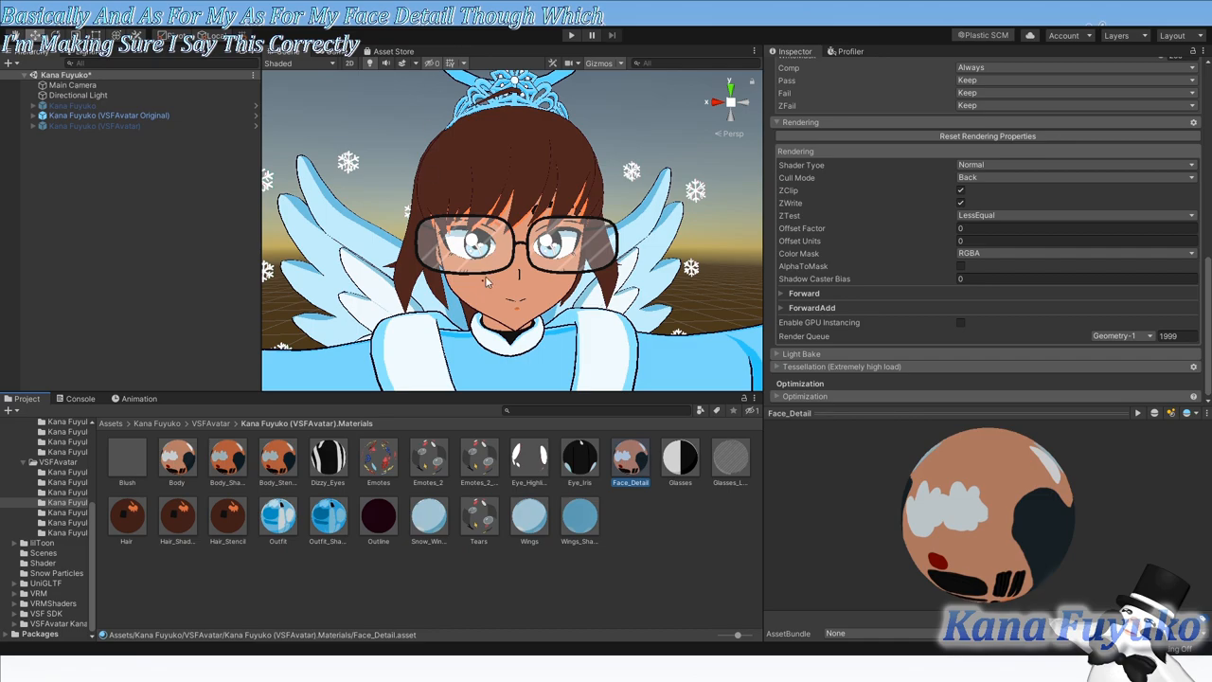
mouse_move(835, 224)
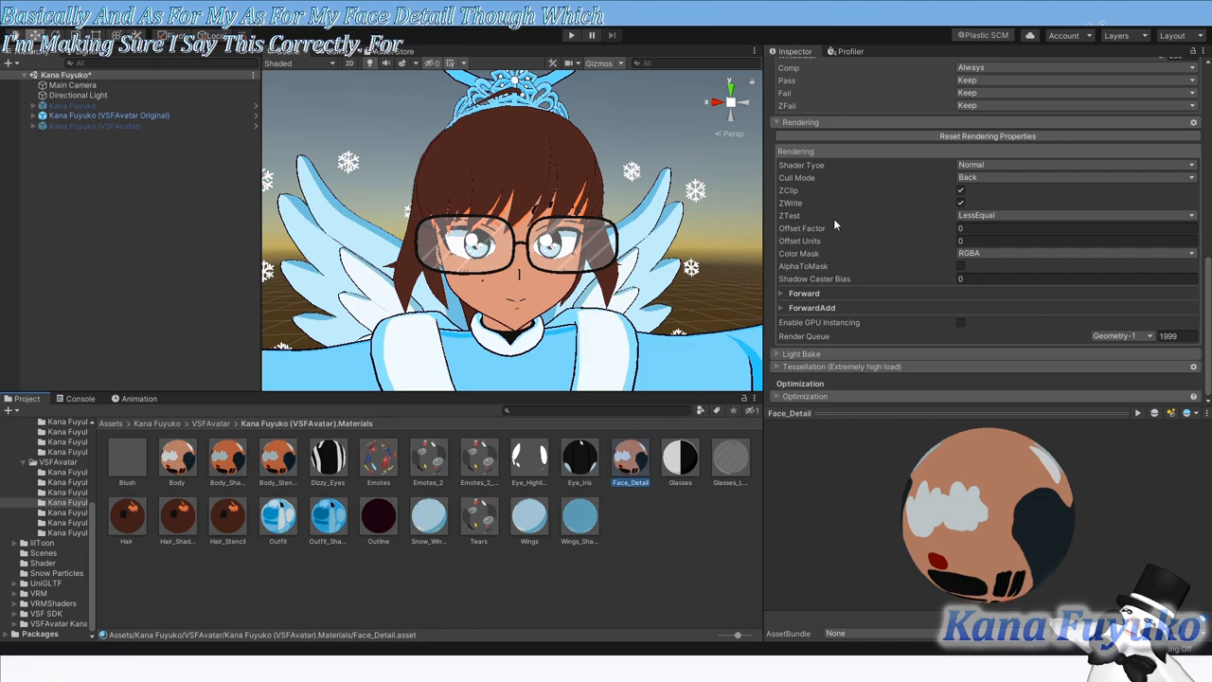
scroll("up", 3)
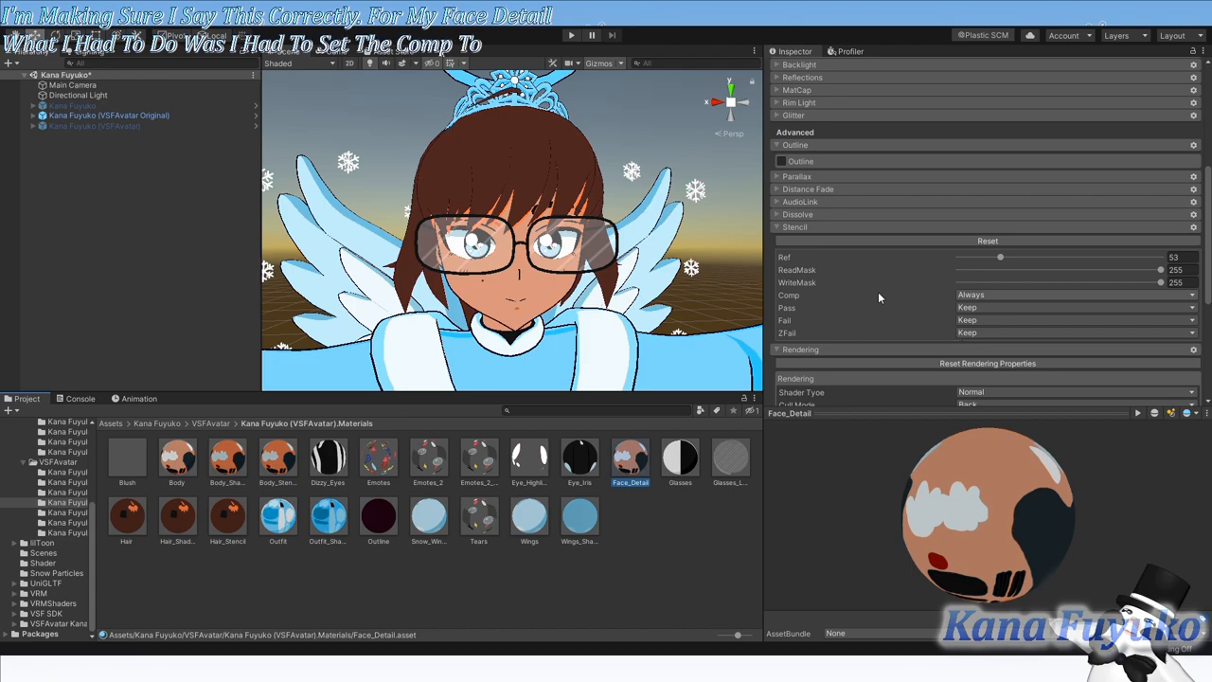
mouse_move(950, 290)
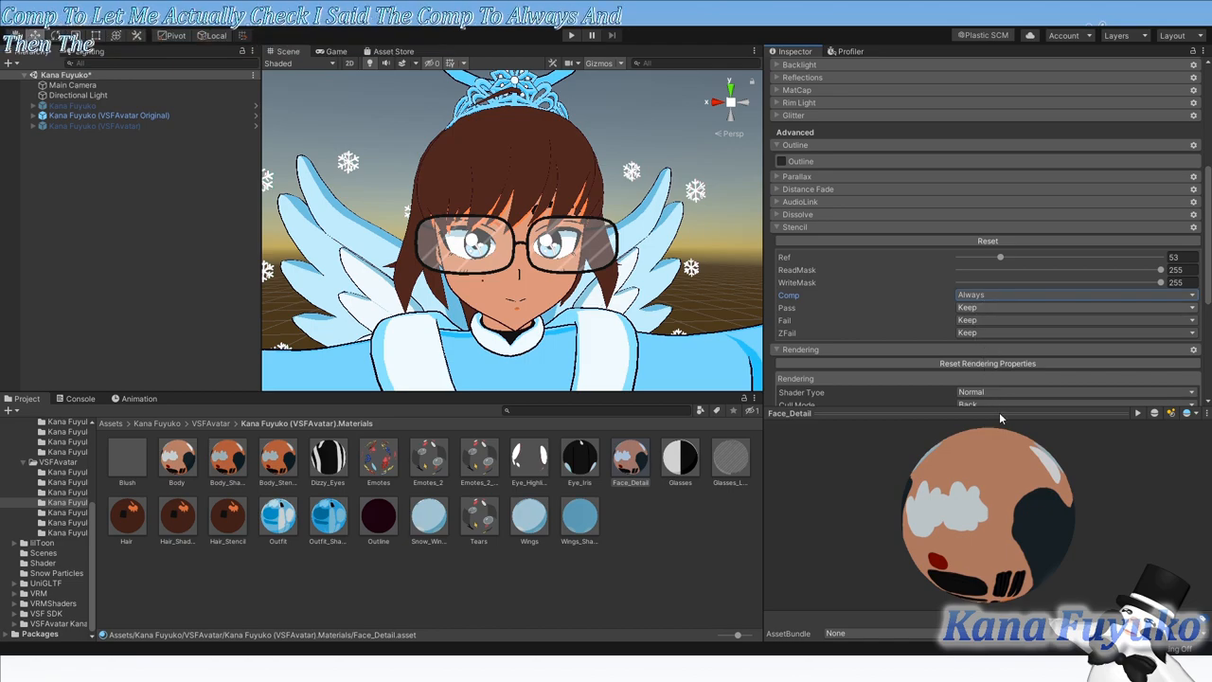
left_click(1075, 307)
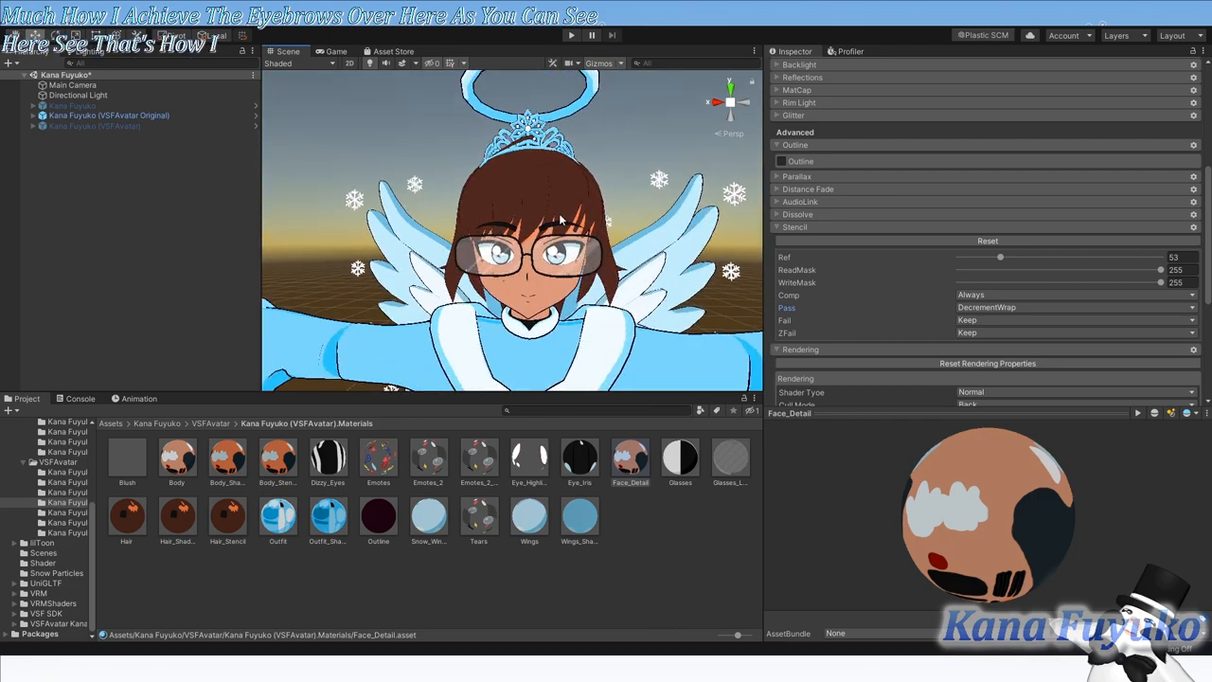
scroll("down", 3)
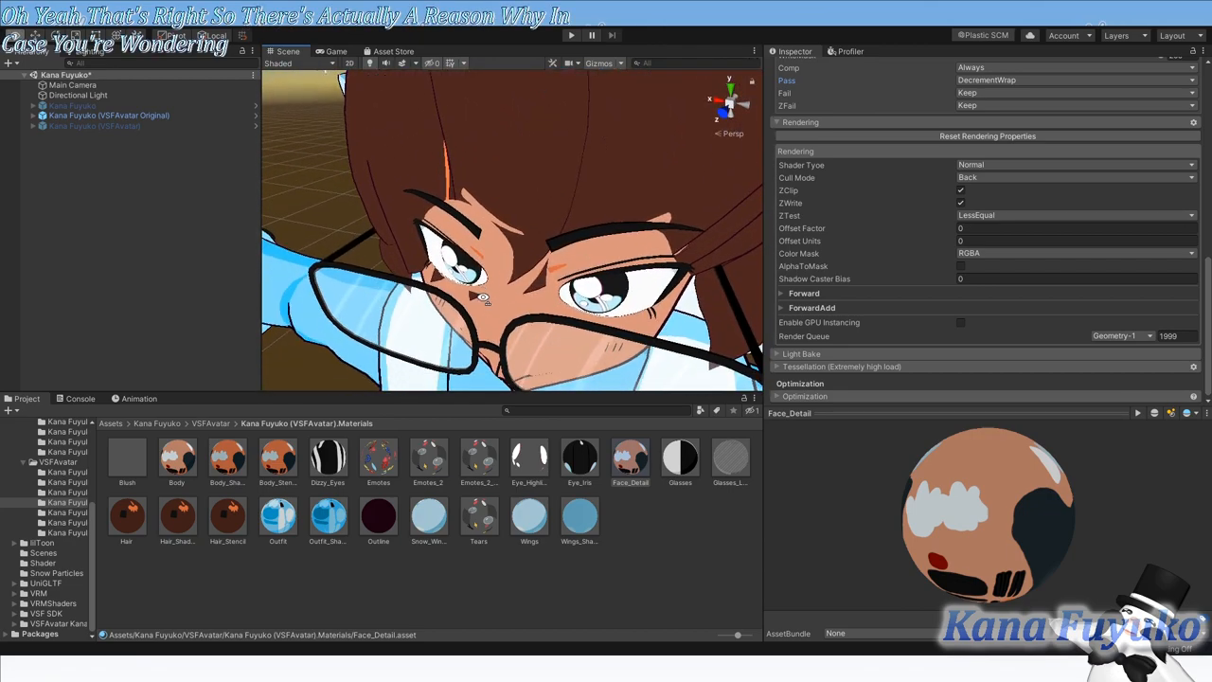
Step: Inspect the Body material's MToon settings after briefly viewing all 19 avatar materials together
left_click(176, 458)
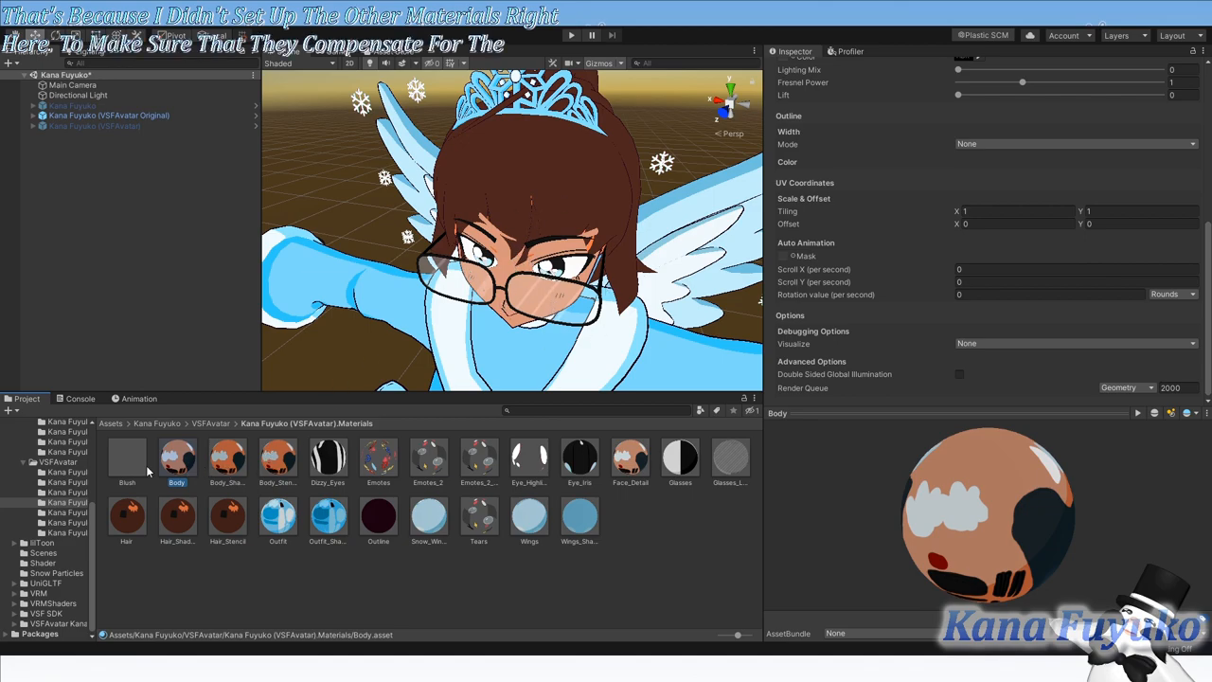
left_click(127, 457)
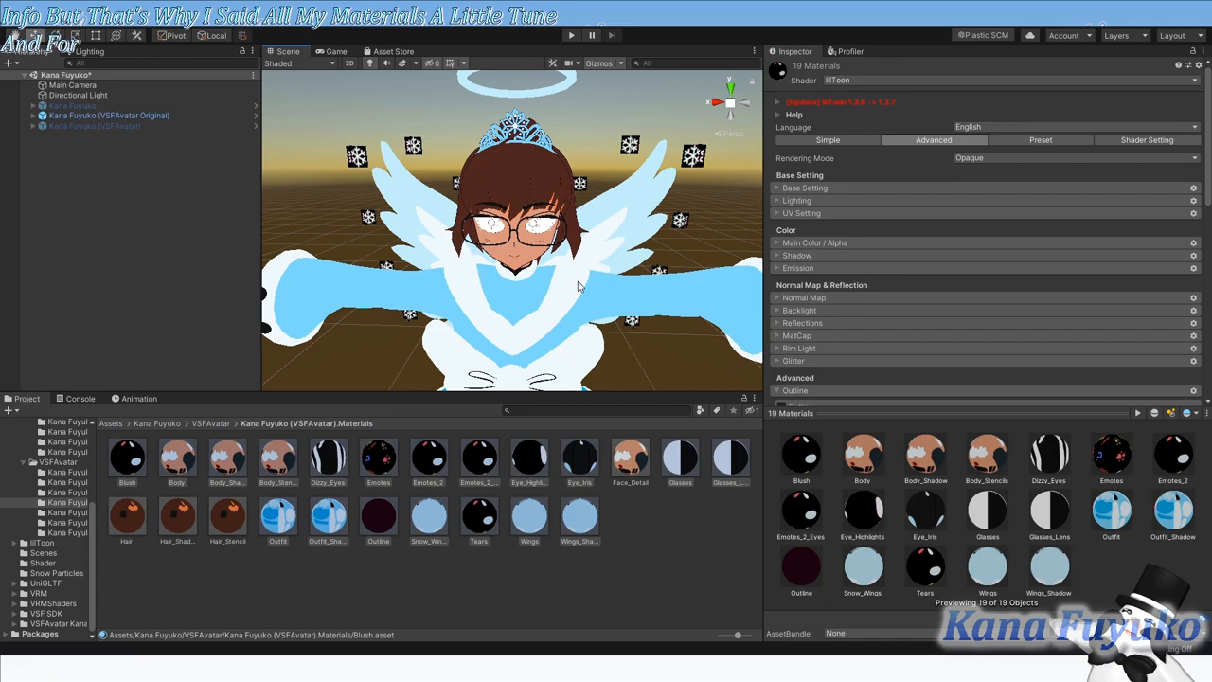
mouse_move(587, 170)
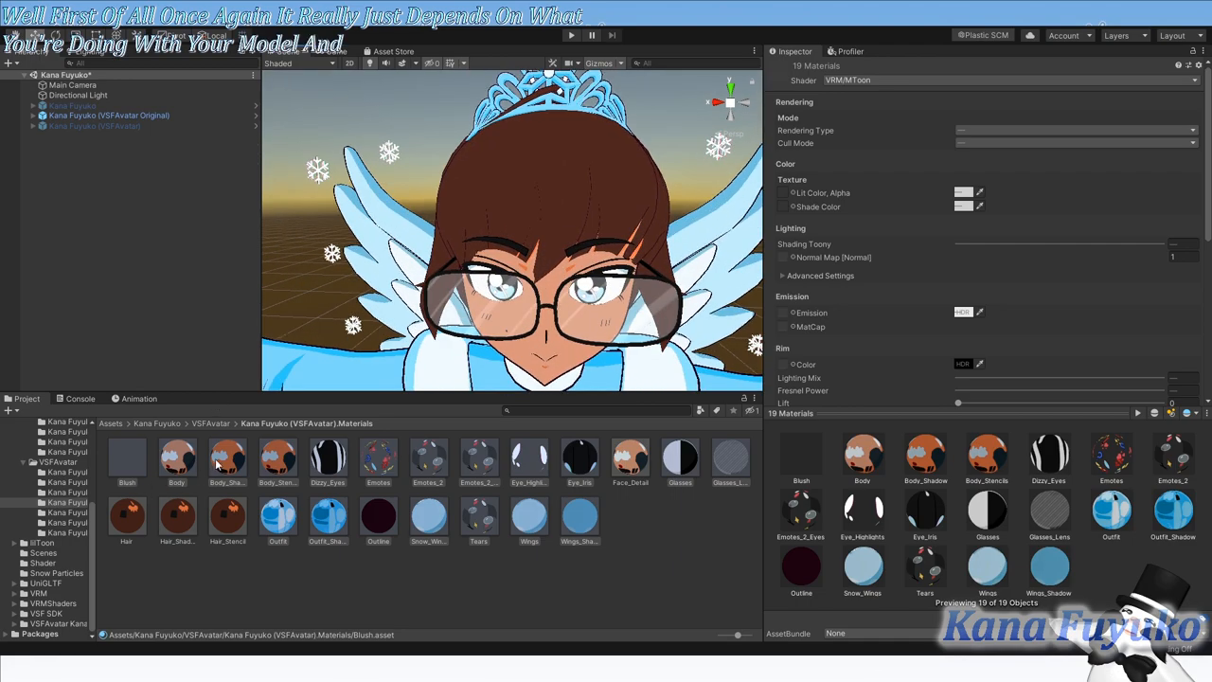
left_click(176, 458)
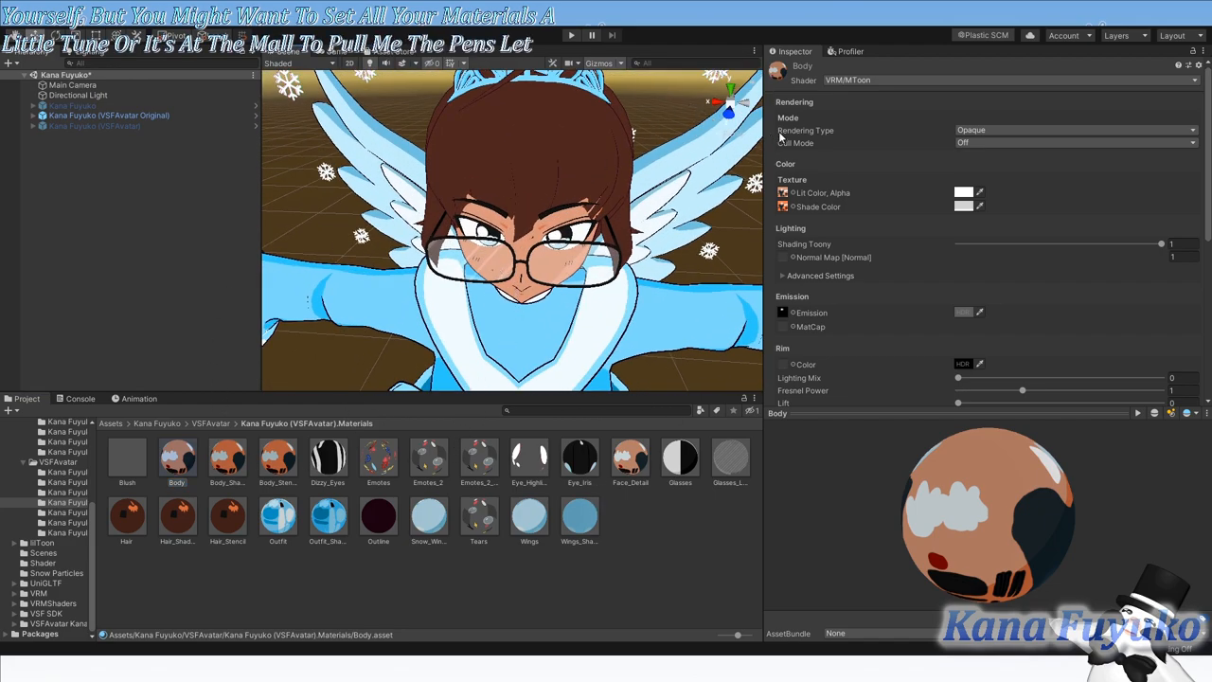
mouse_move(863, 365)
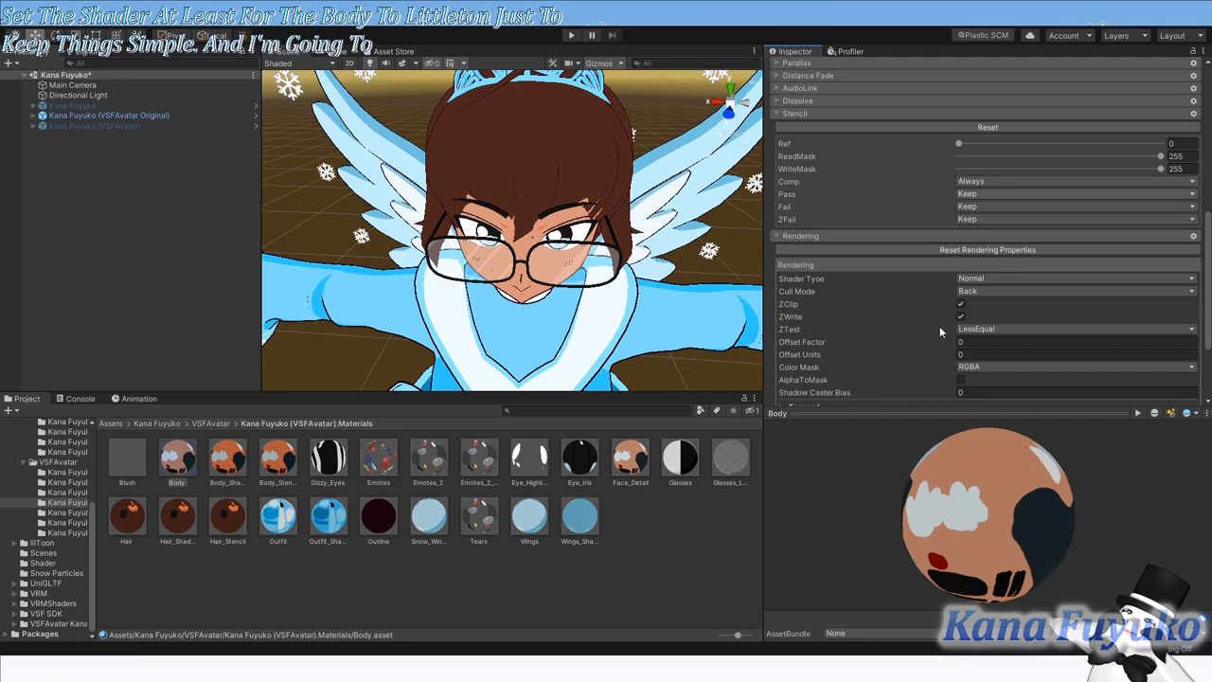
Step: Set the Body material's stencil Pass to Replace and Ref to 53, then view Body_Stencils
left_click(1075, 194)
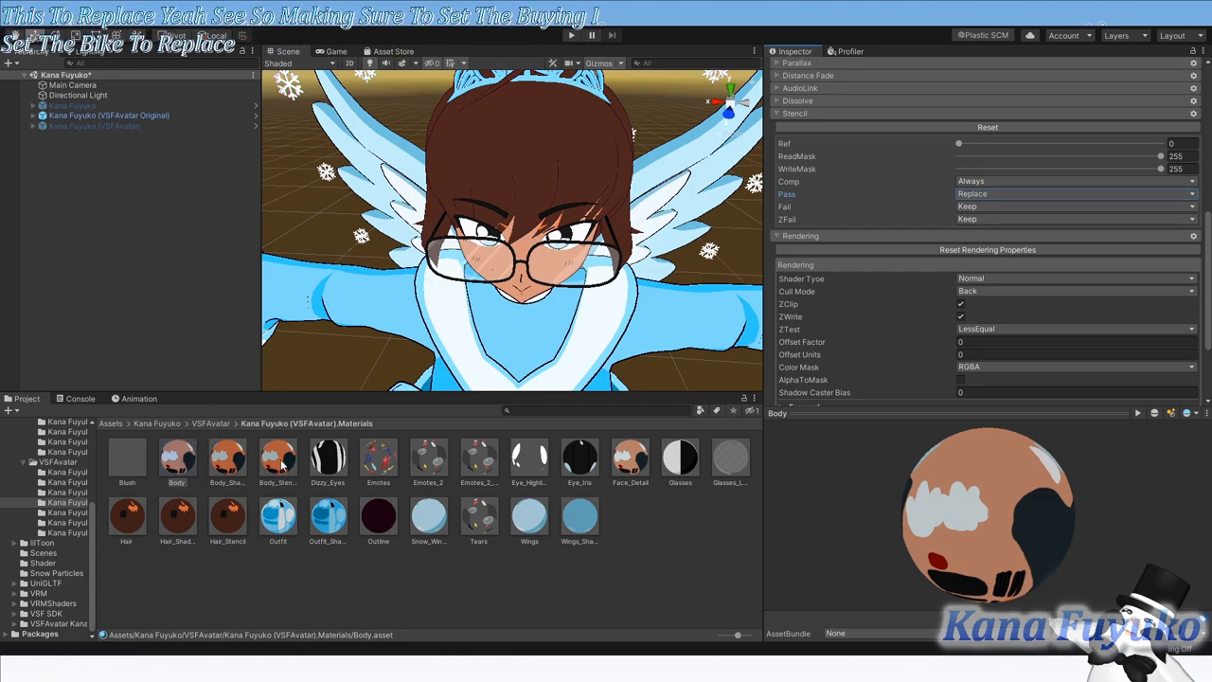
left_click(278, 458)
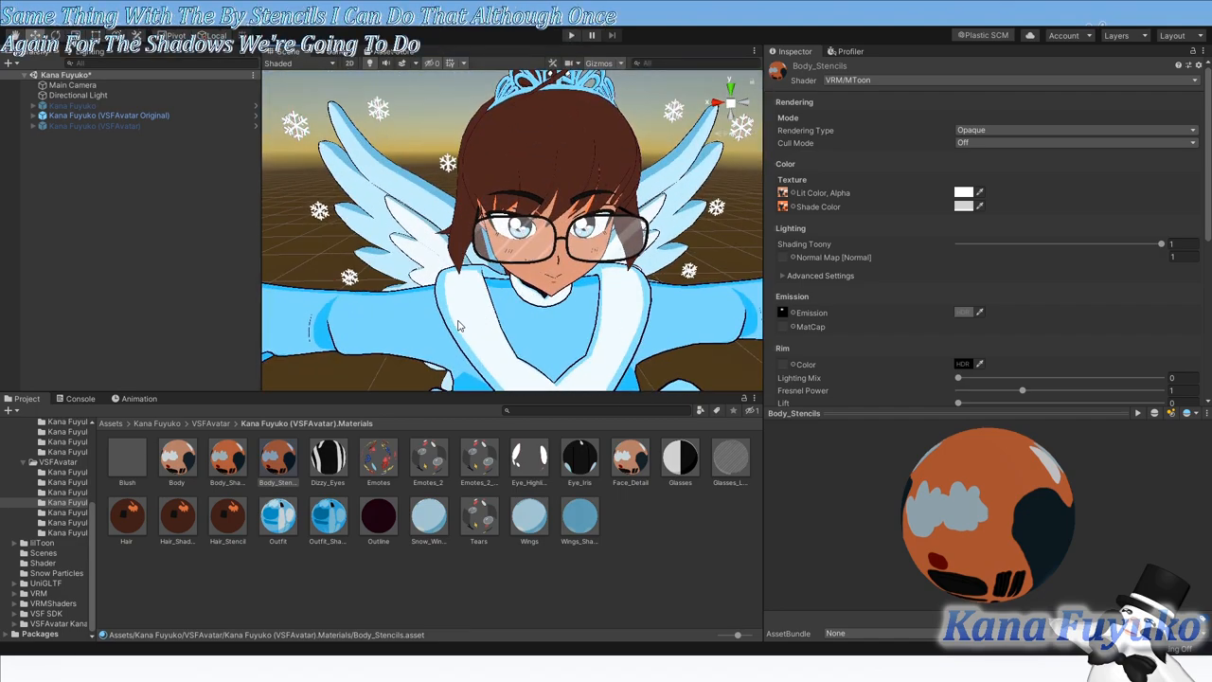
left_click(176, 458)
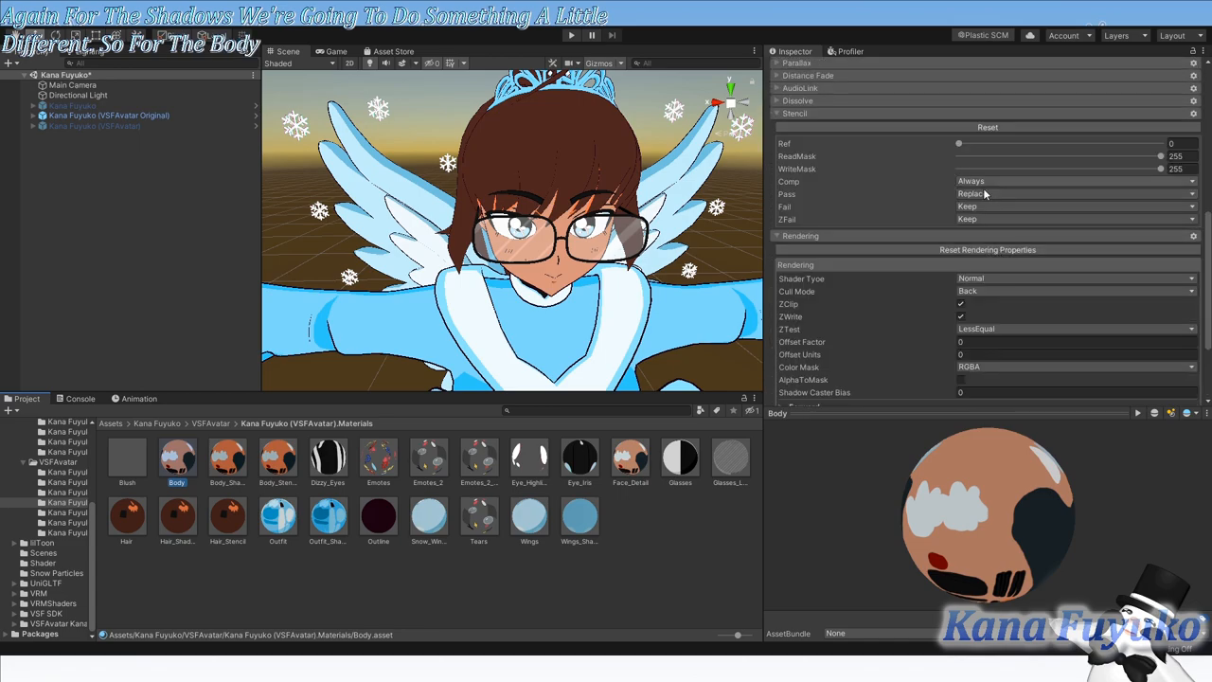
left_click(1175, 143)
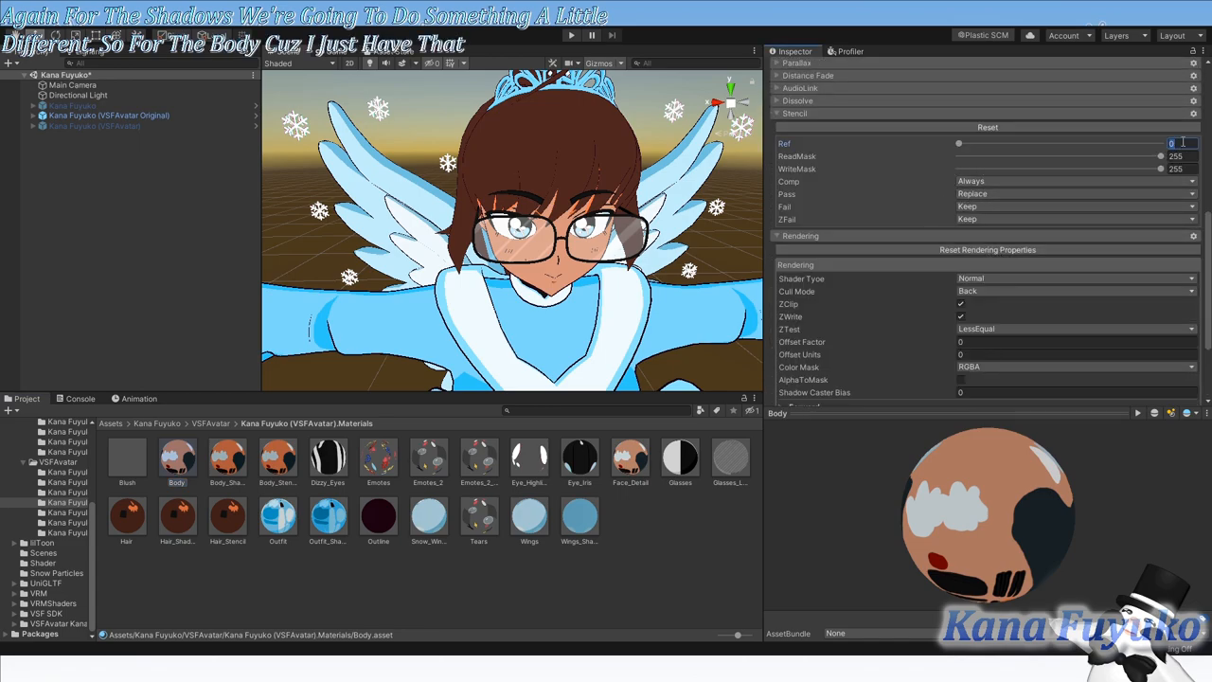
left_click_drag(959, 143, 1000, 143)
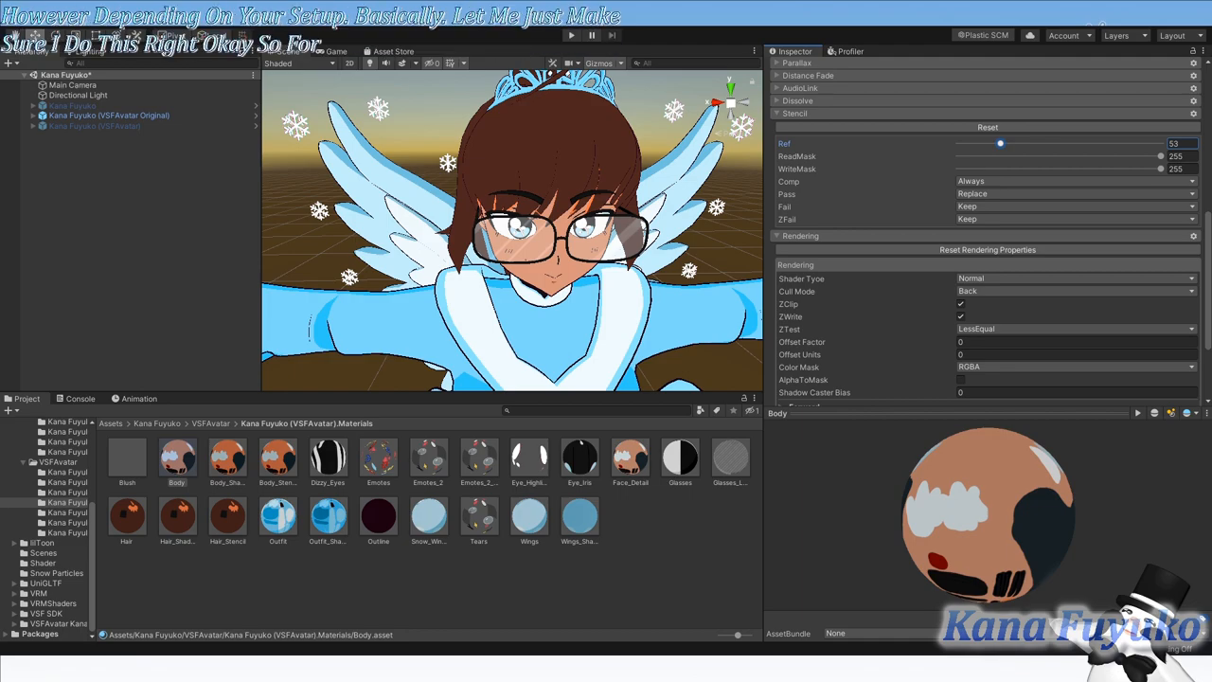
left_click(277, 458)
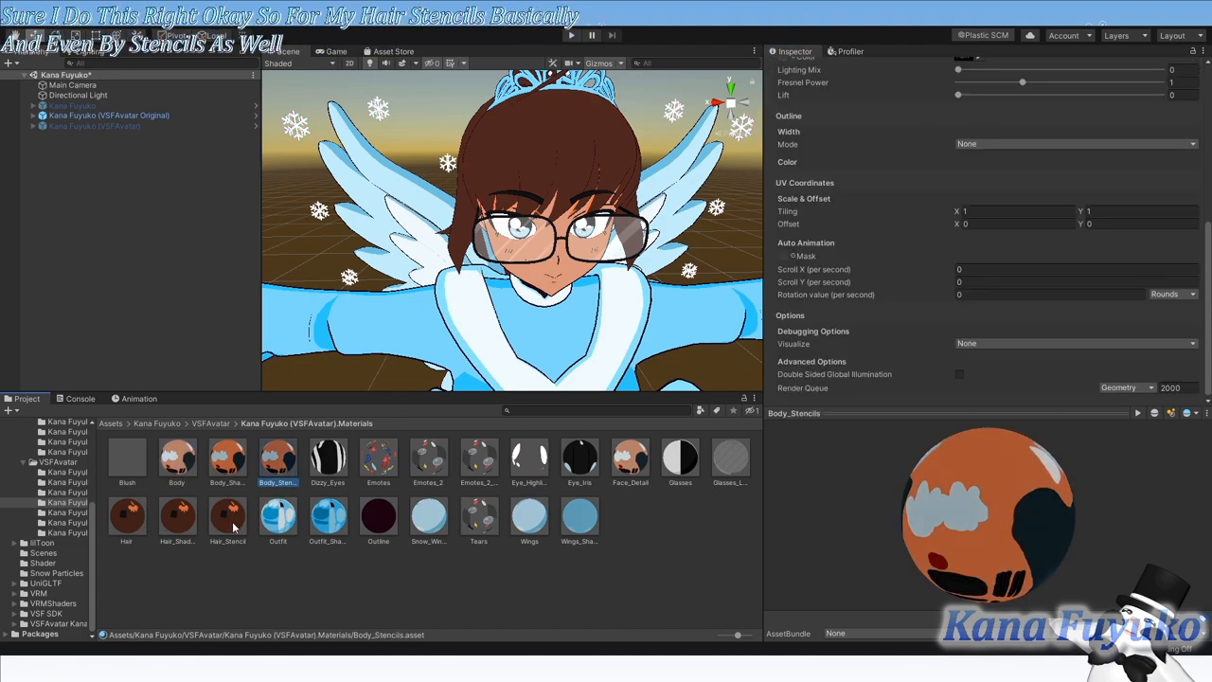
Step: Compare Hair_Stencil's stencil settings against Hair_Shadow's
left_click(227, 516)
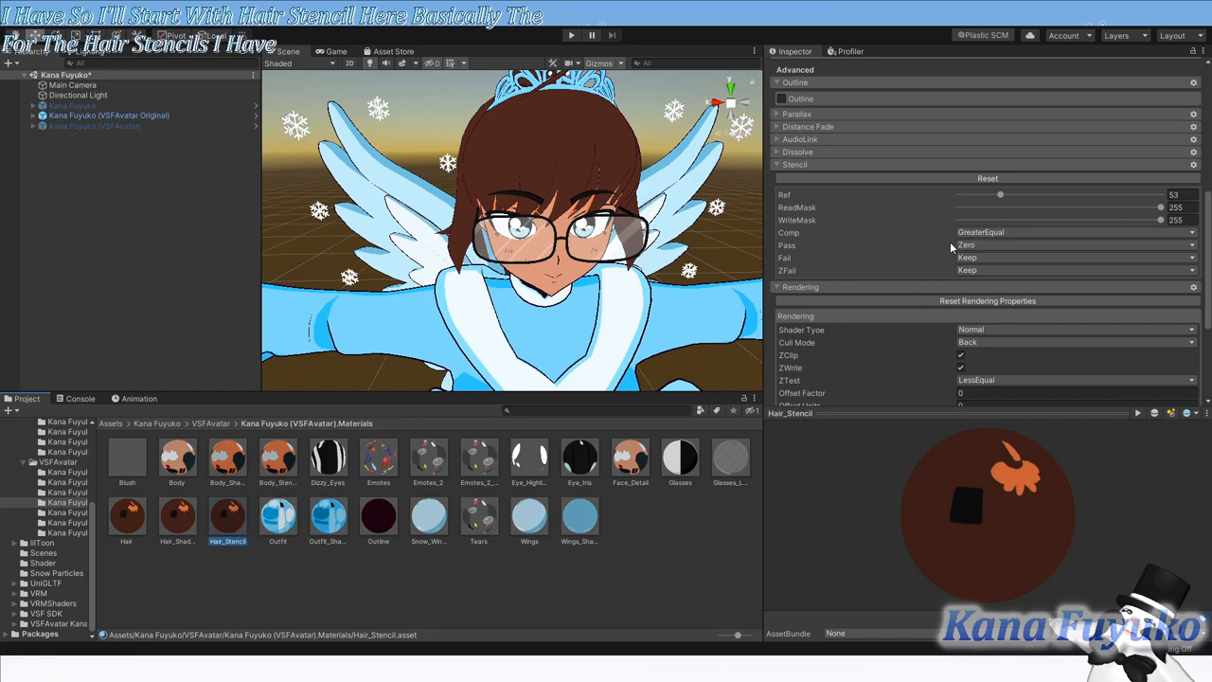
left_click(176, 516)
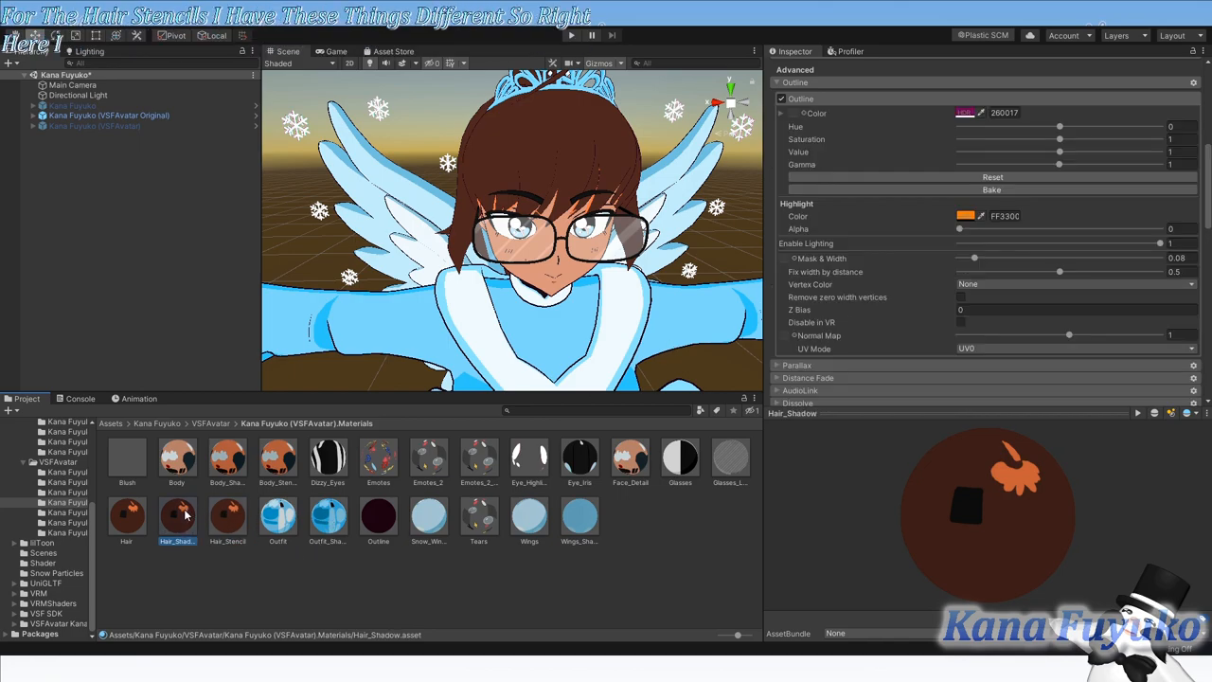
scroll("down", 3)
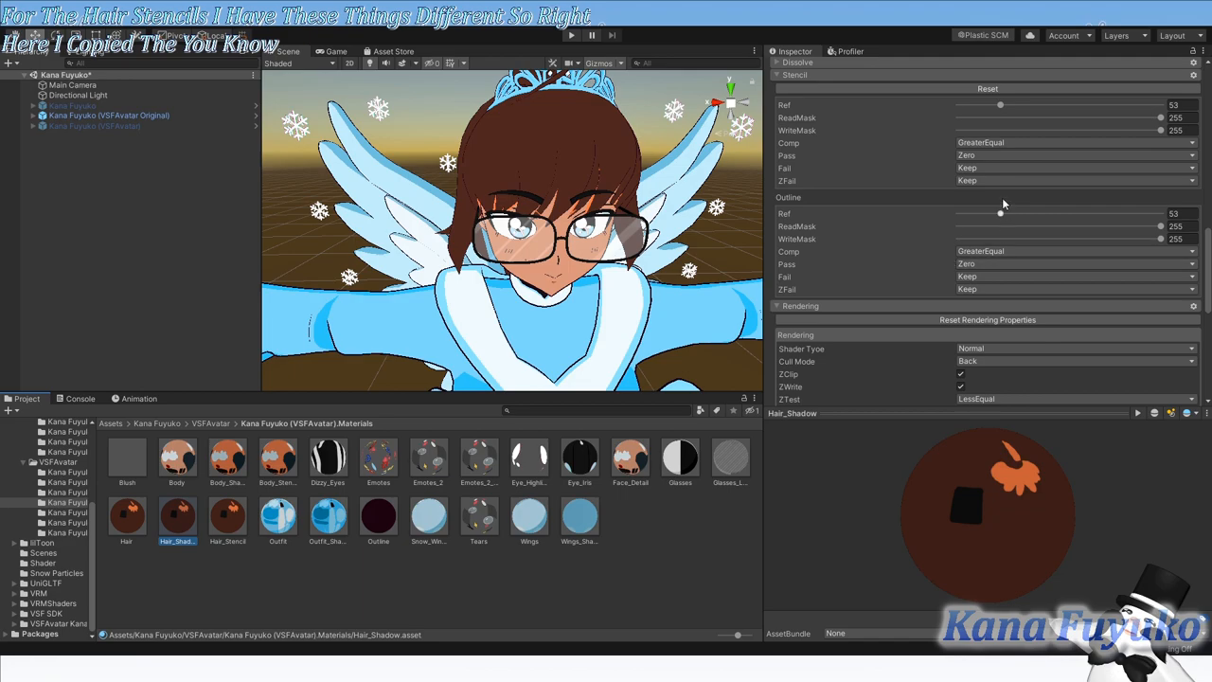
left_click(228, 517)
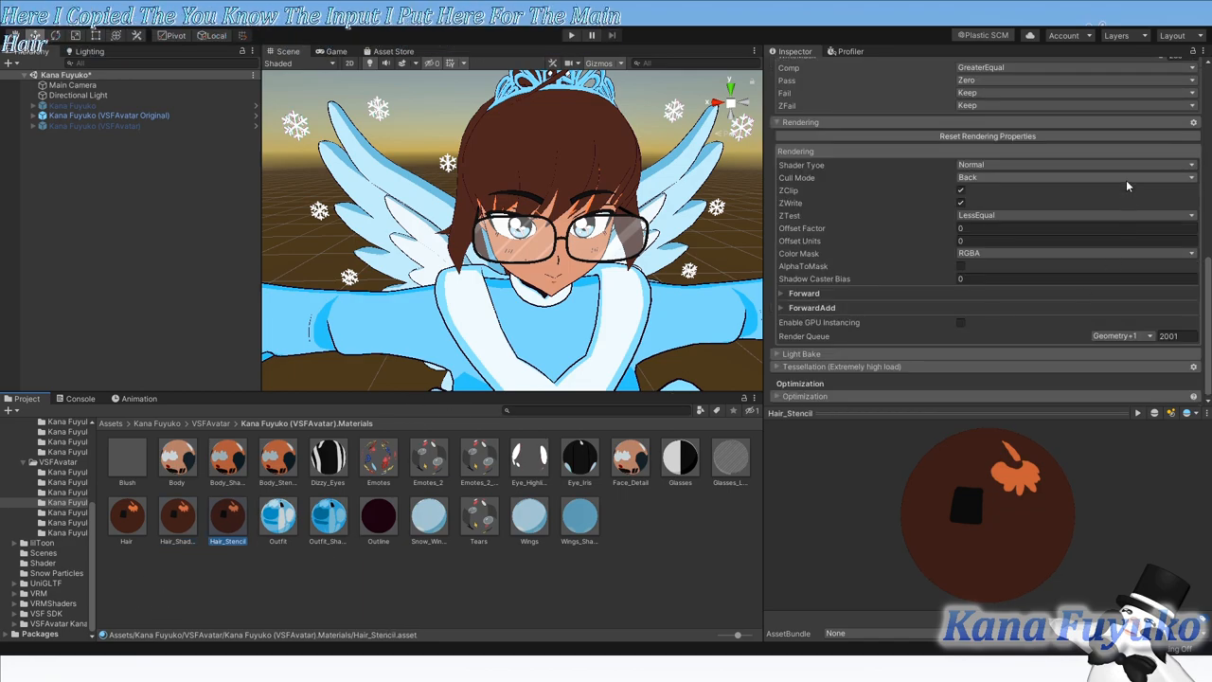
scroll("up", 3)
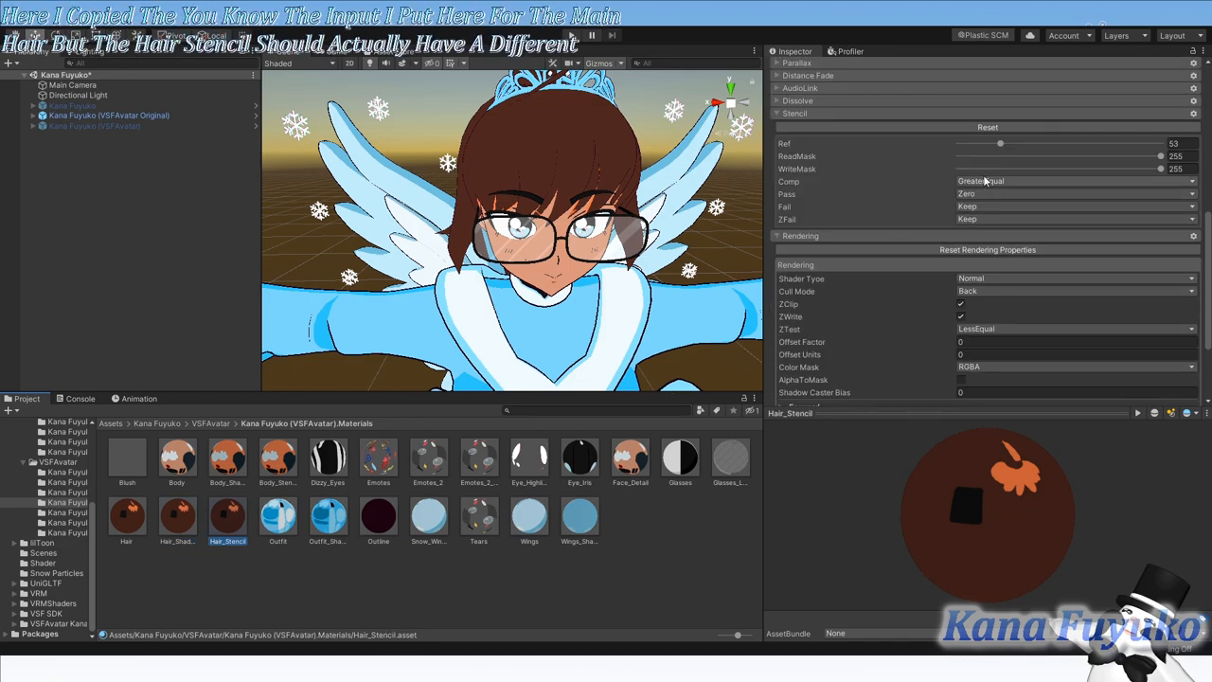
Step: Set Hair_Stencil's Stencil Comp to Equal and Pass to DecrementWrap, keeping reference 53
left_click(1075, 181)
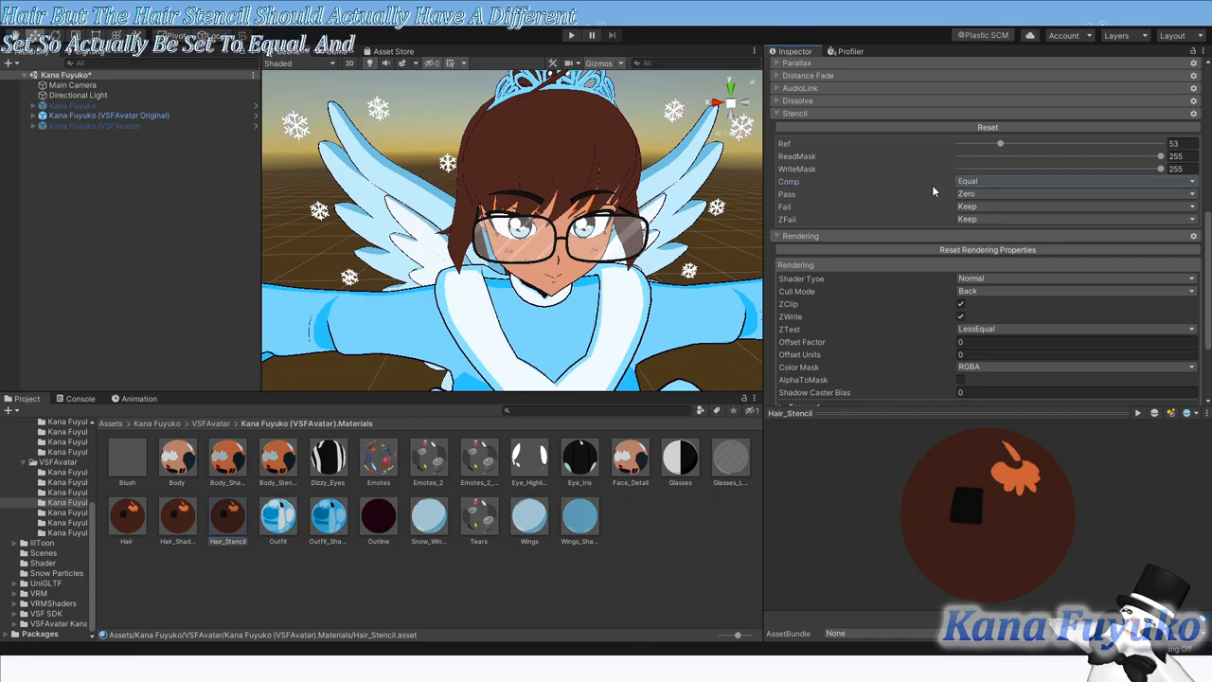
left_click(1075, 193)
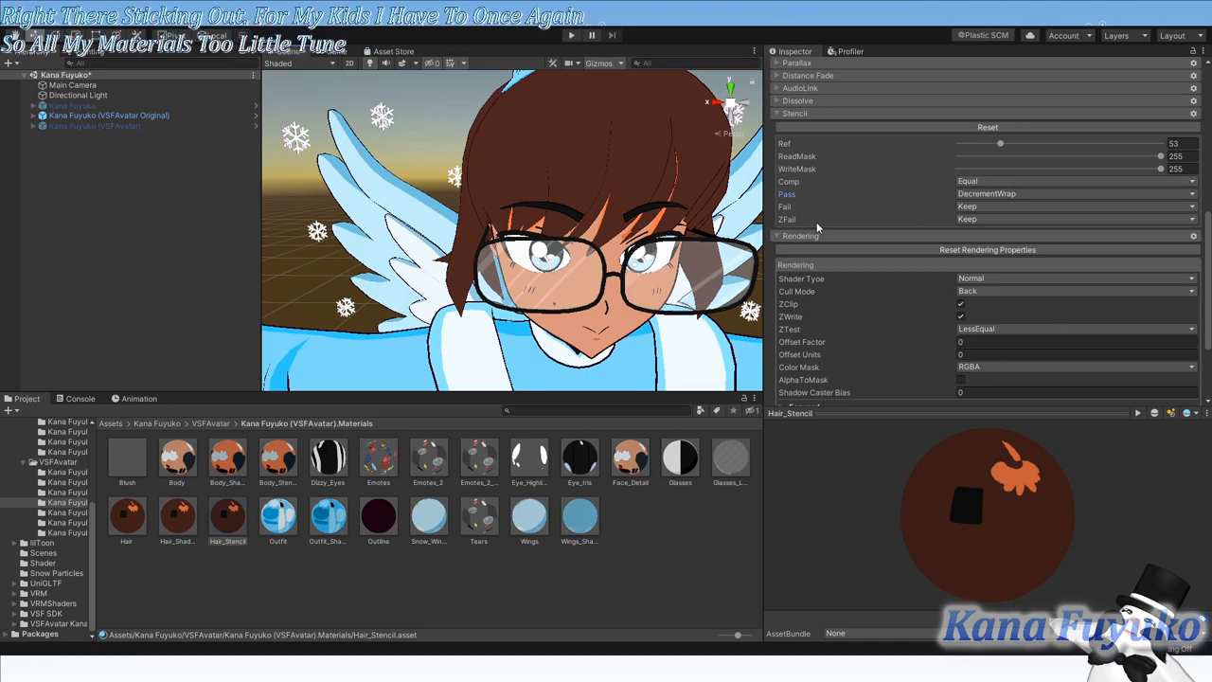
scroll("down", 3)
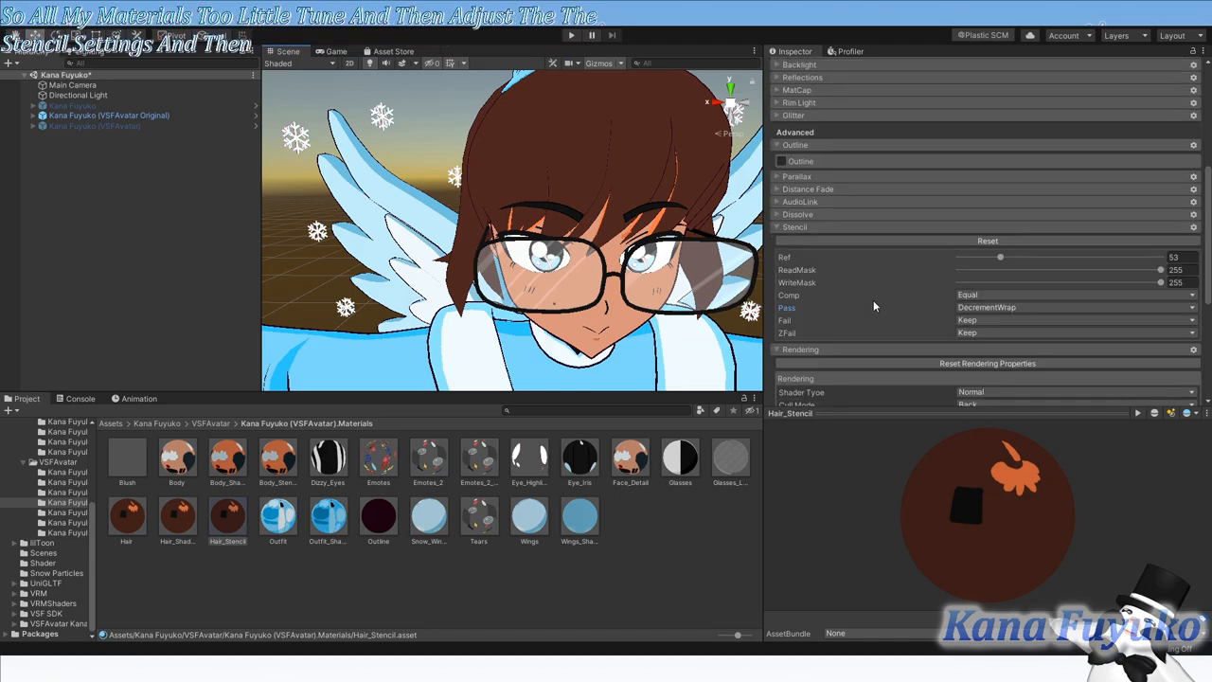
scroll("down", 3)
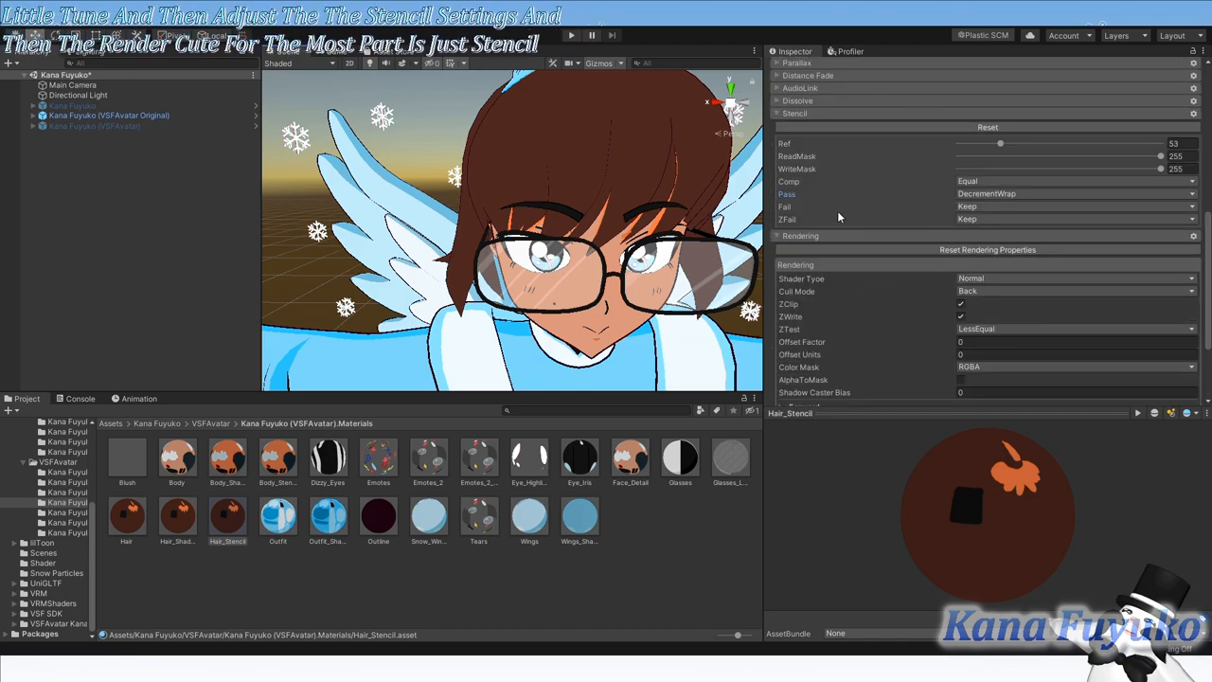
mouse_move(853, 232)
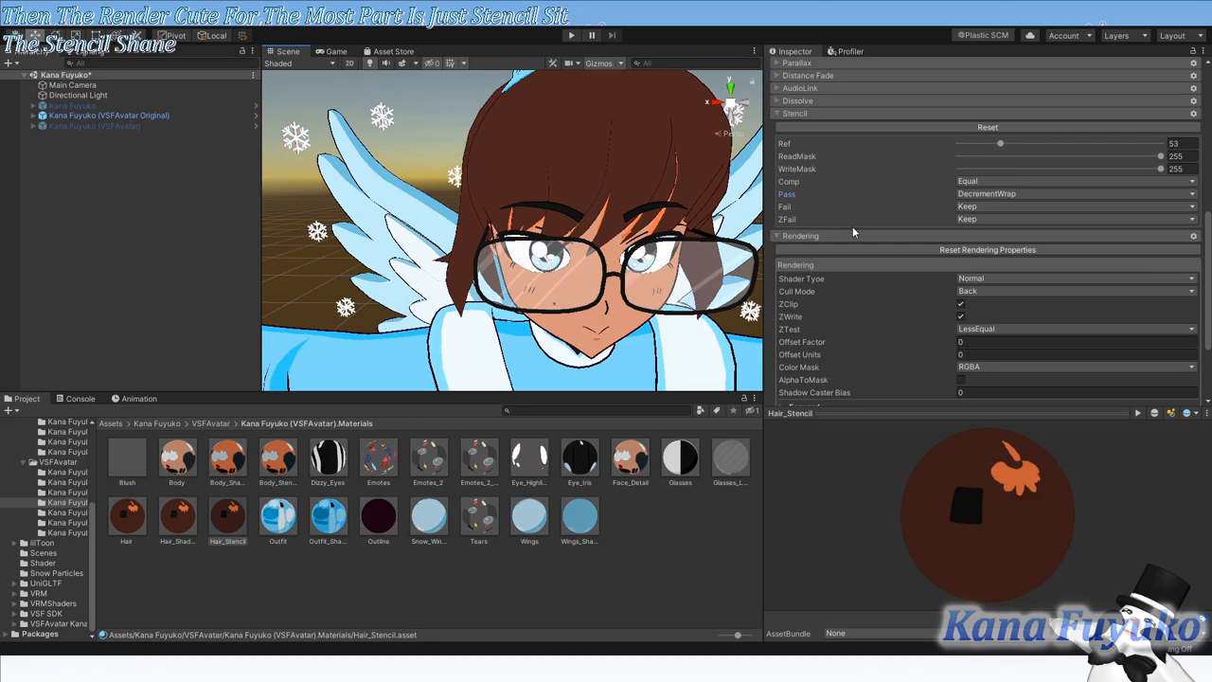
mouse_move(589, 214)
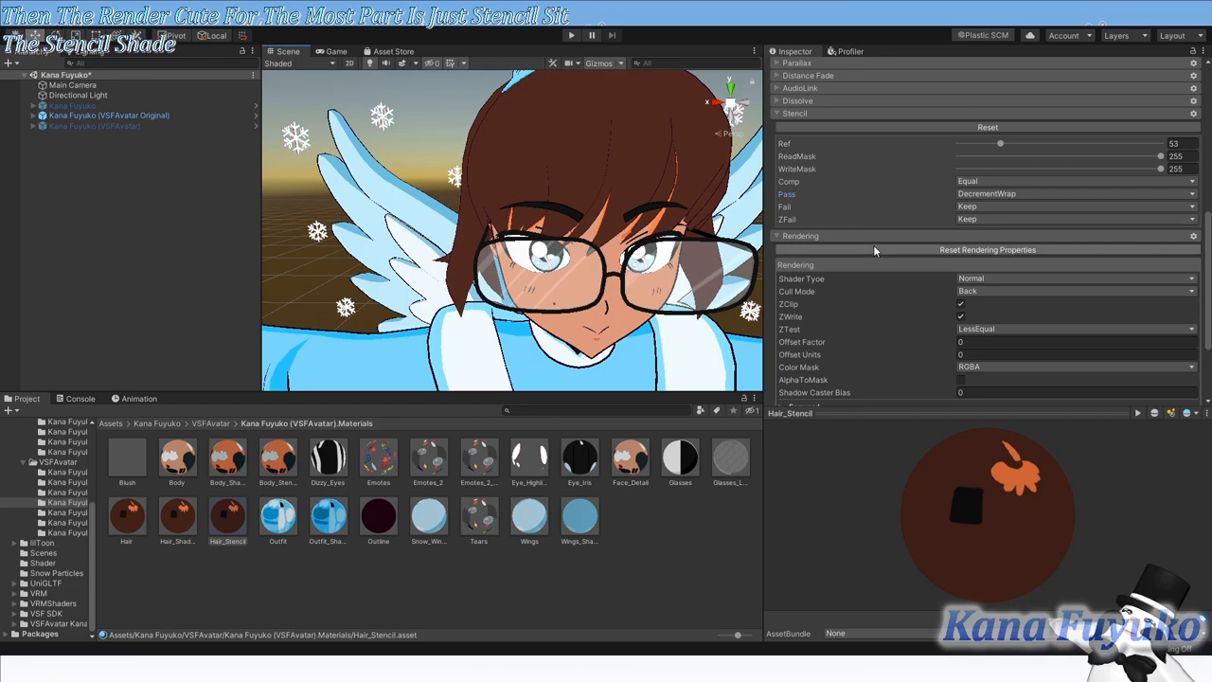
scroll("down", 3)
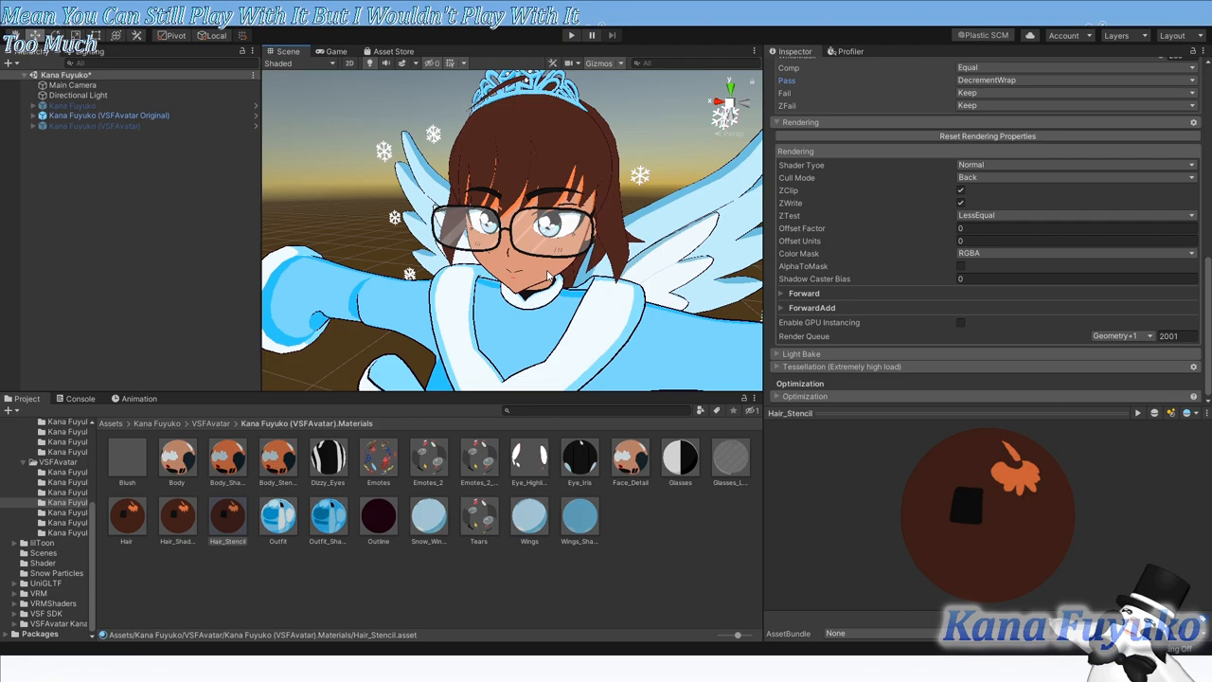
mouse_move(810, 280)
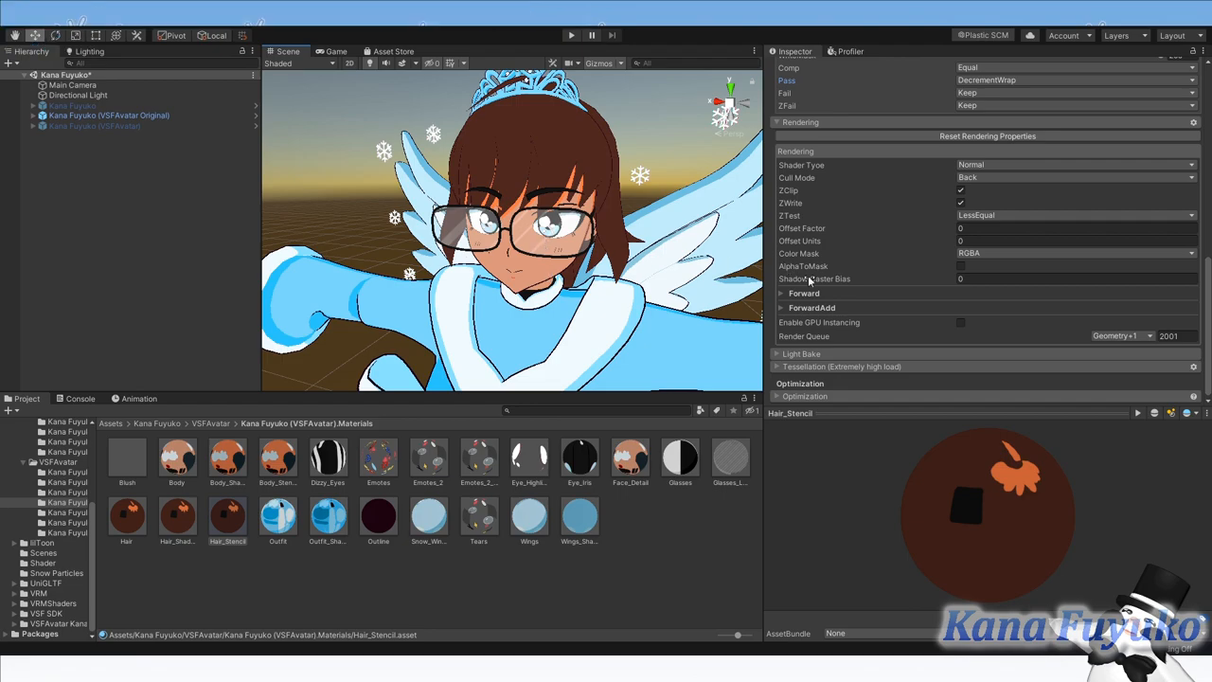
mouse_move(943, 338)
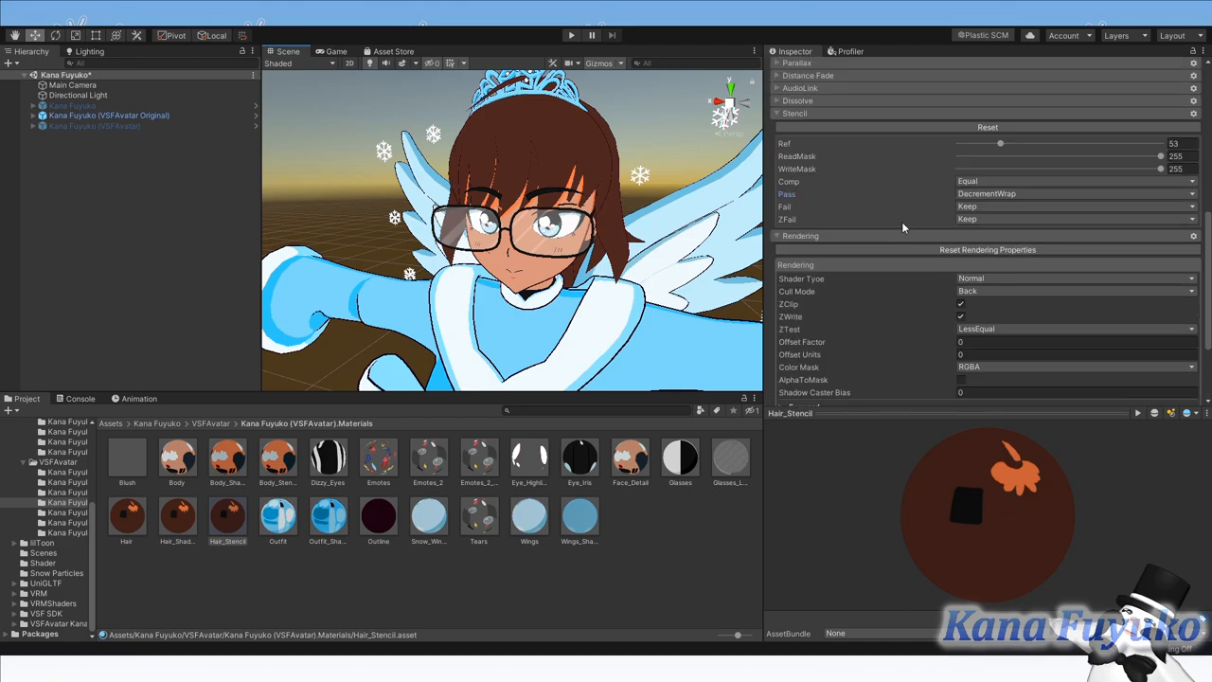
mouse_move(834, 201)
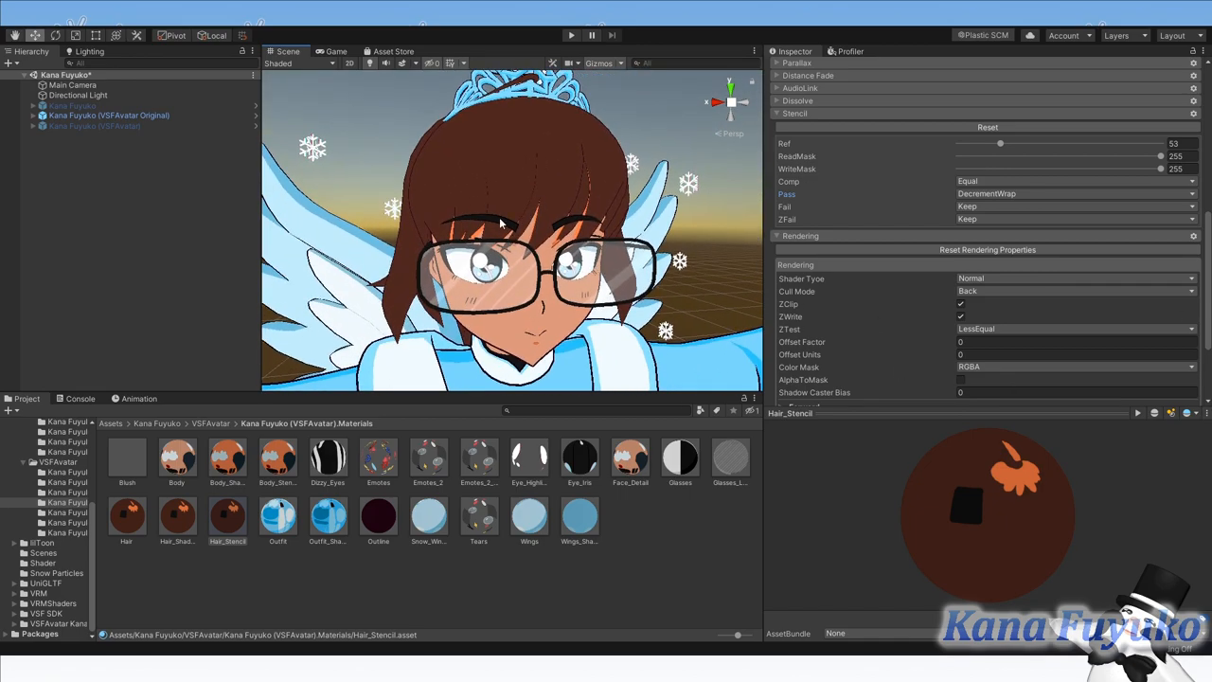
mouse_move(793, 206)
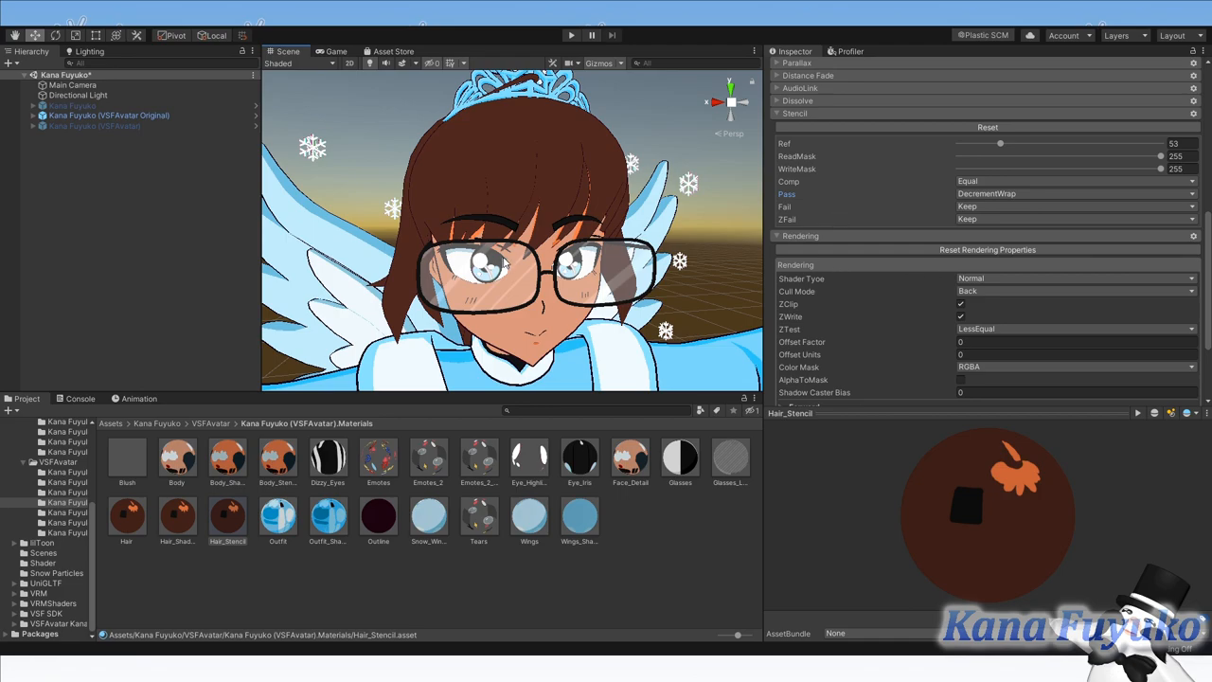
mouse_move(536, 319)
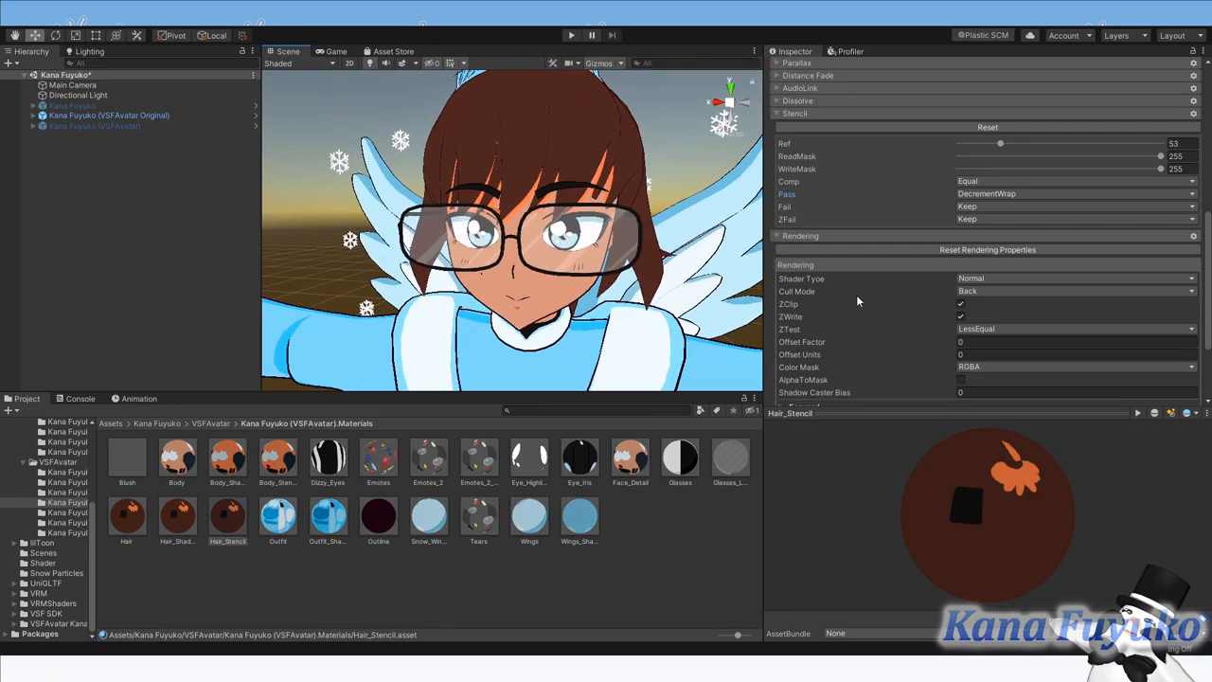
scroll("up", 3)
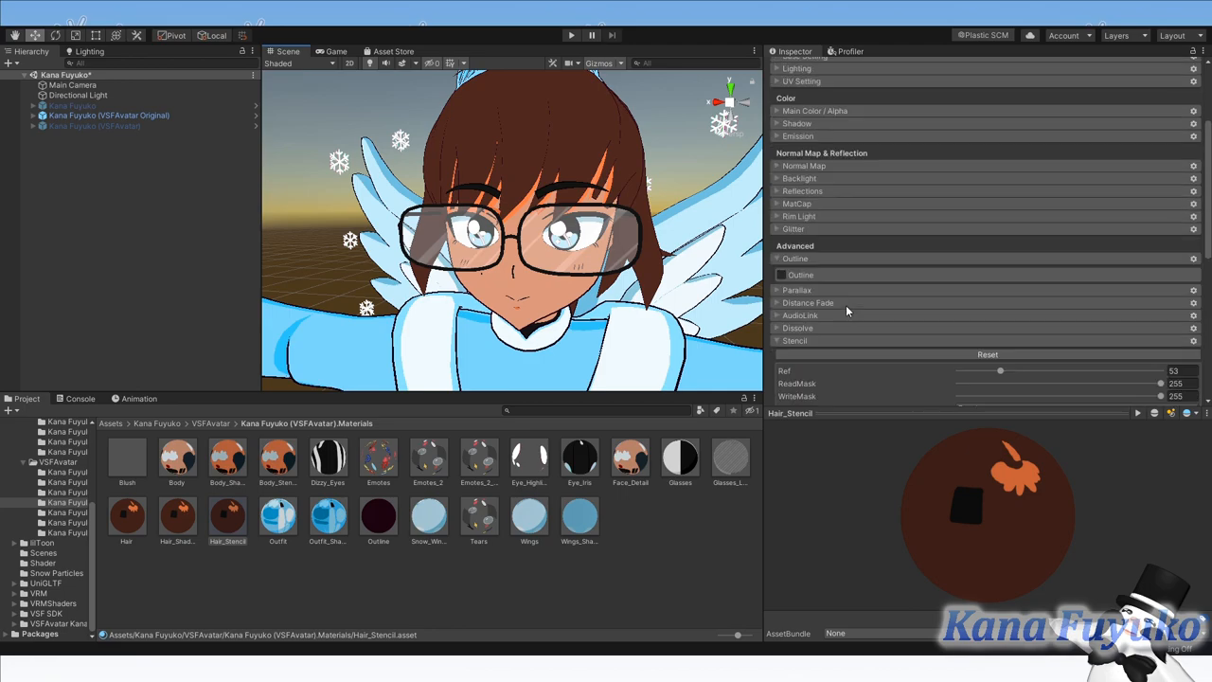
scroll("down", 3)
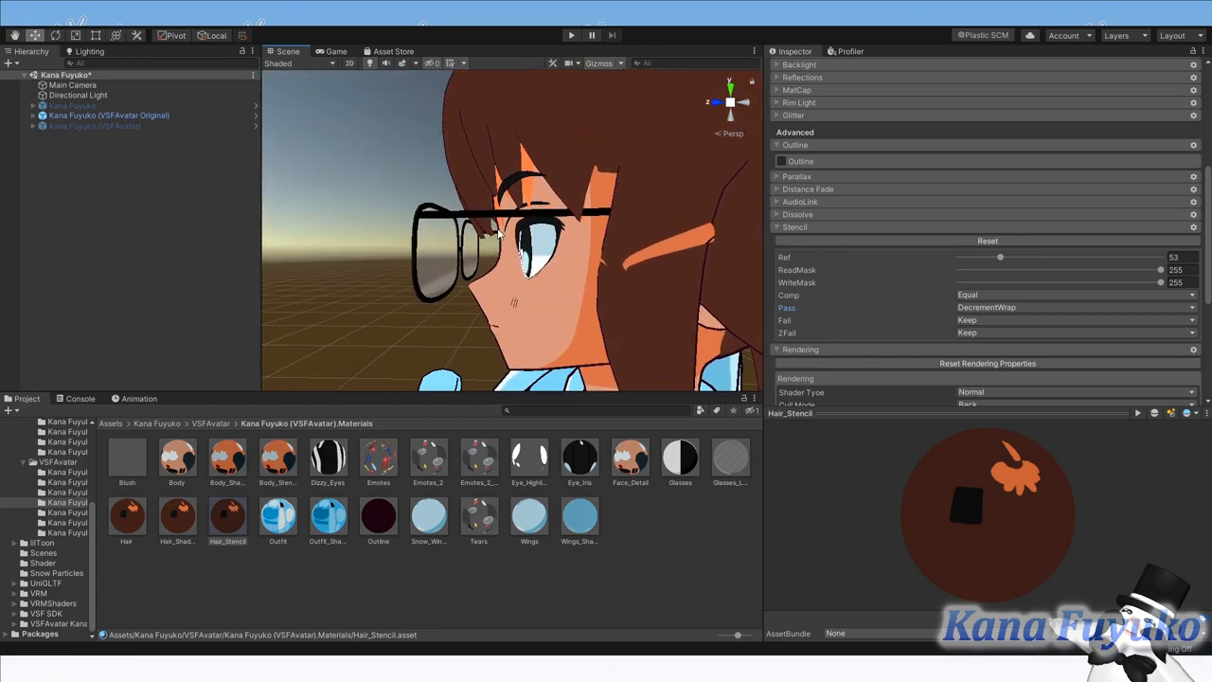
left_click(227, 458)
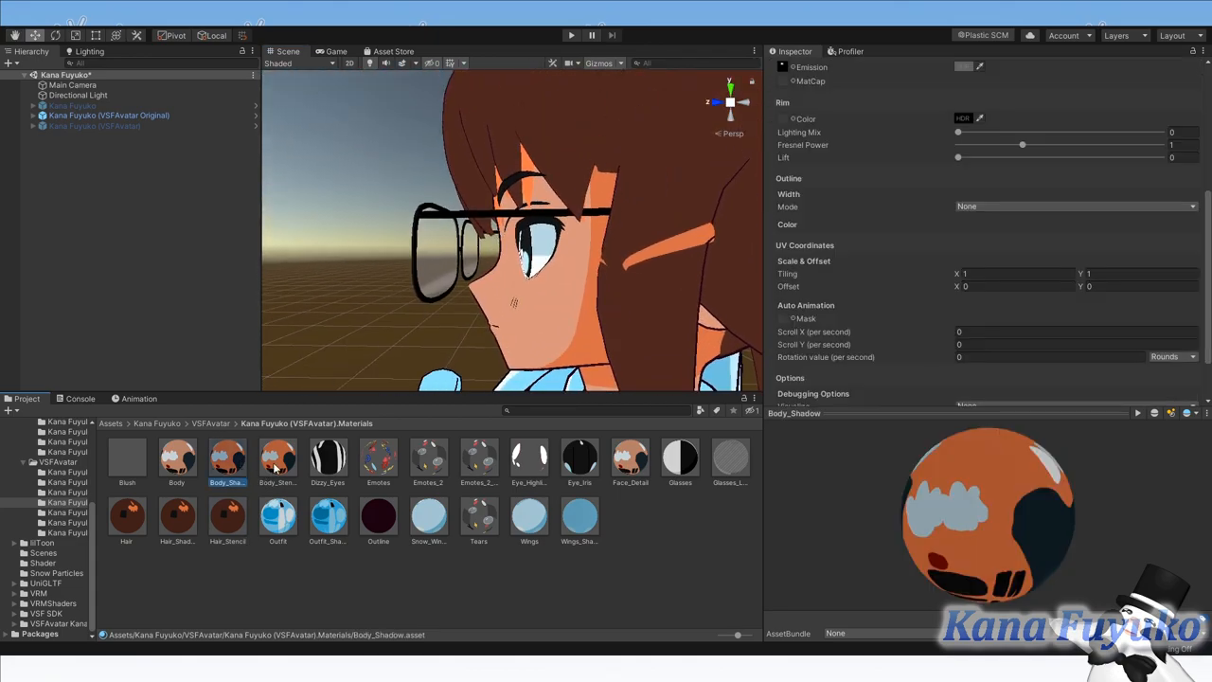
left_click(227, 516)
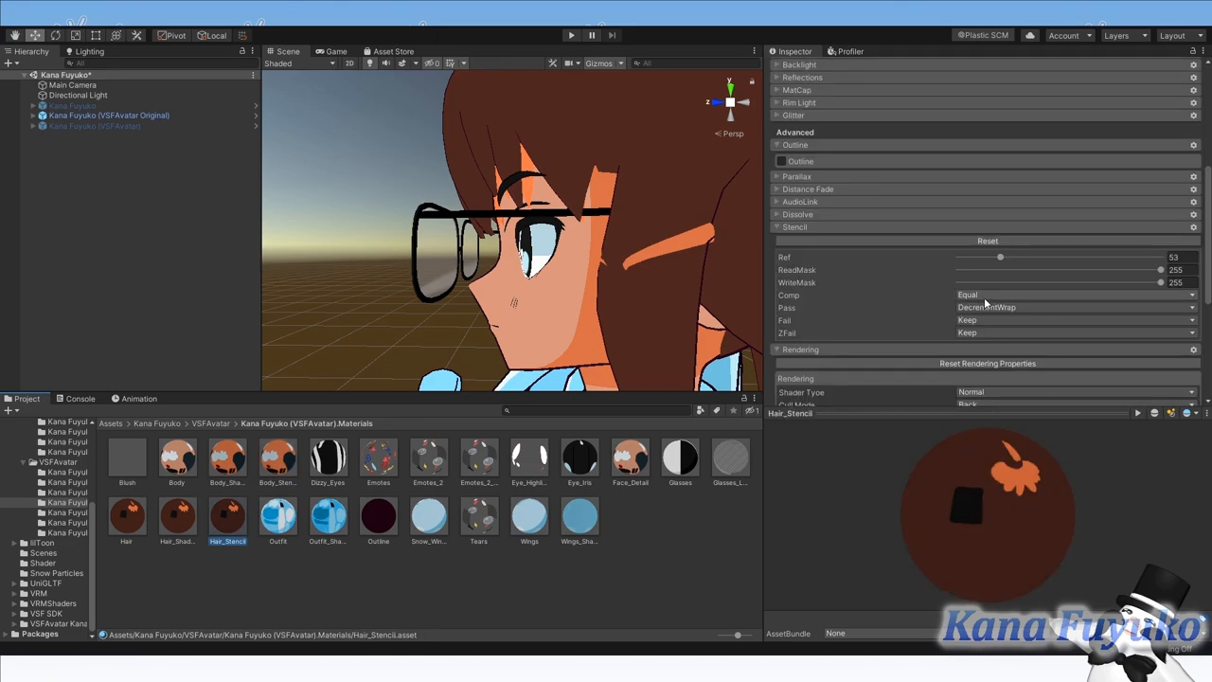
left_click(1075, 295)
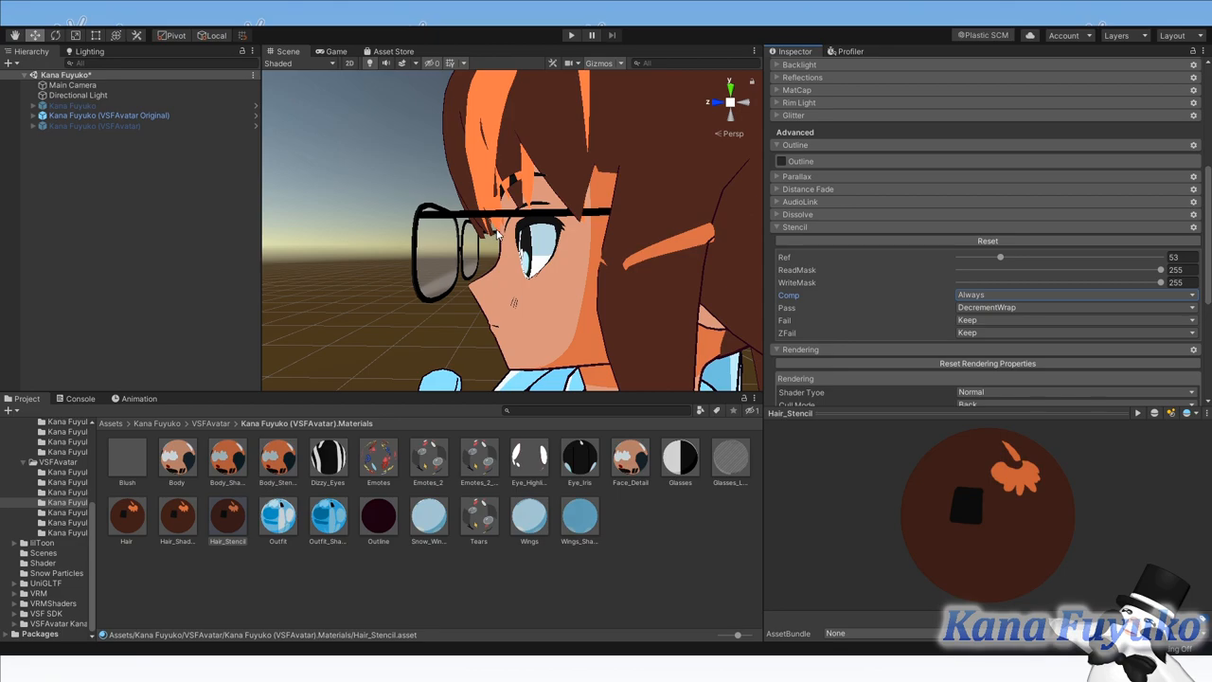
mouse_move(438, 310)
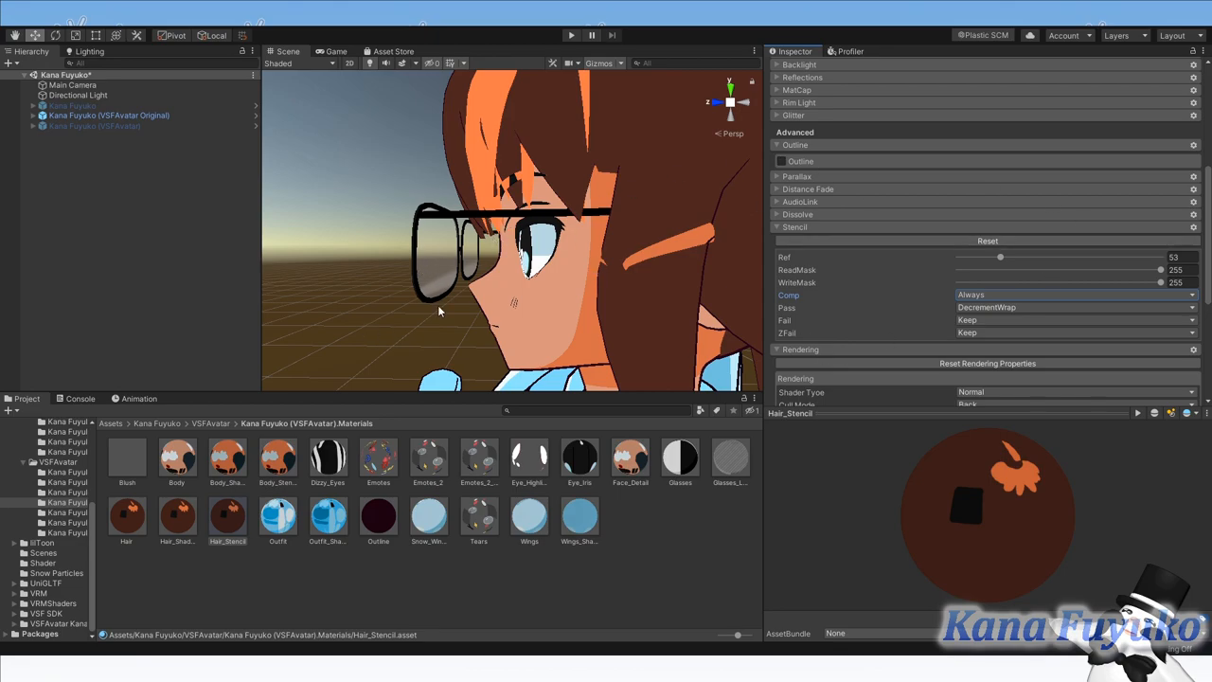
mouse_move(490, 240)
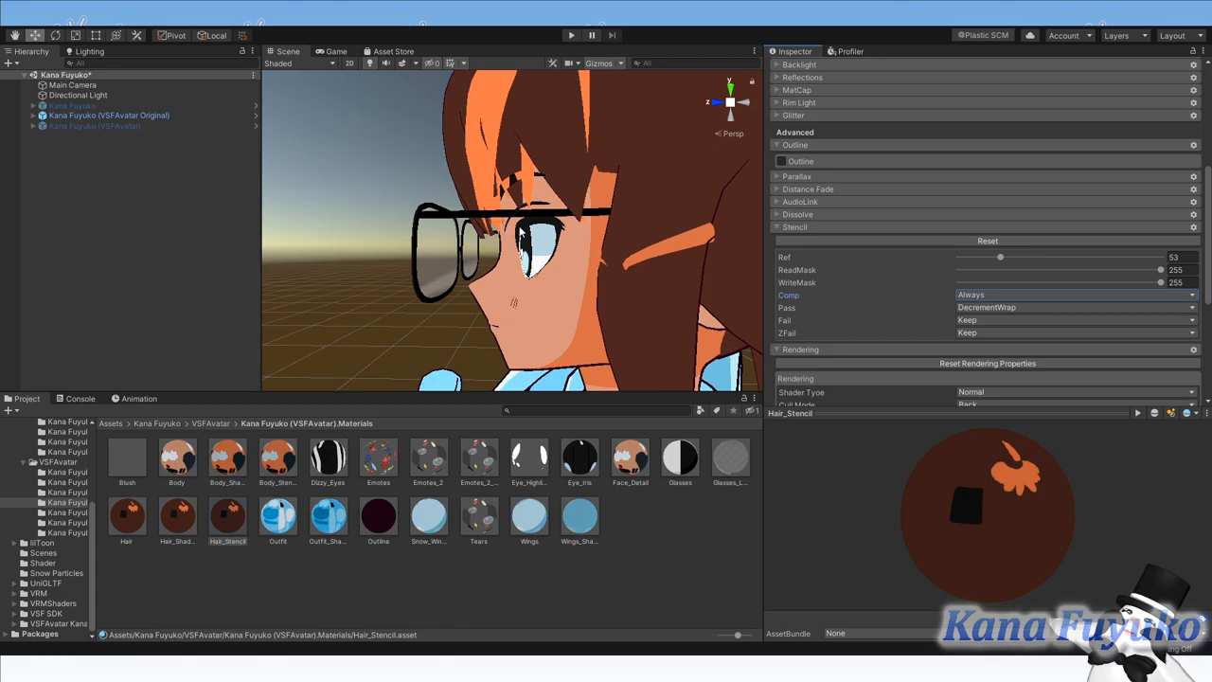
mouse_move(490, 240)
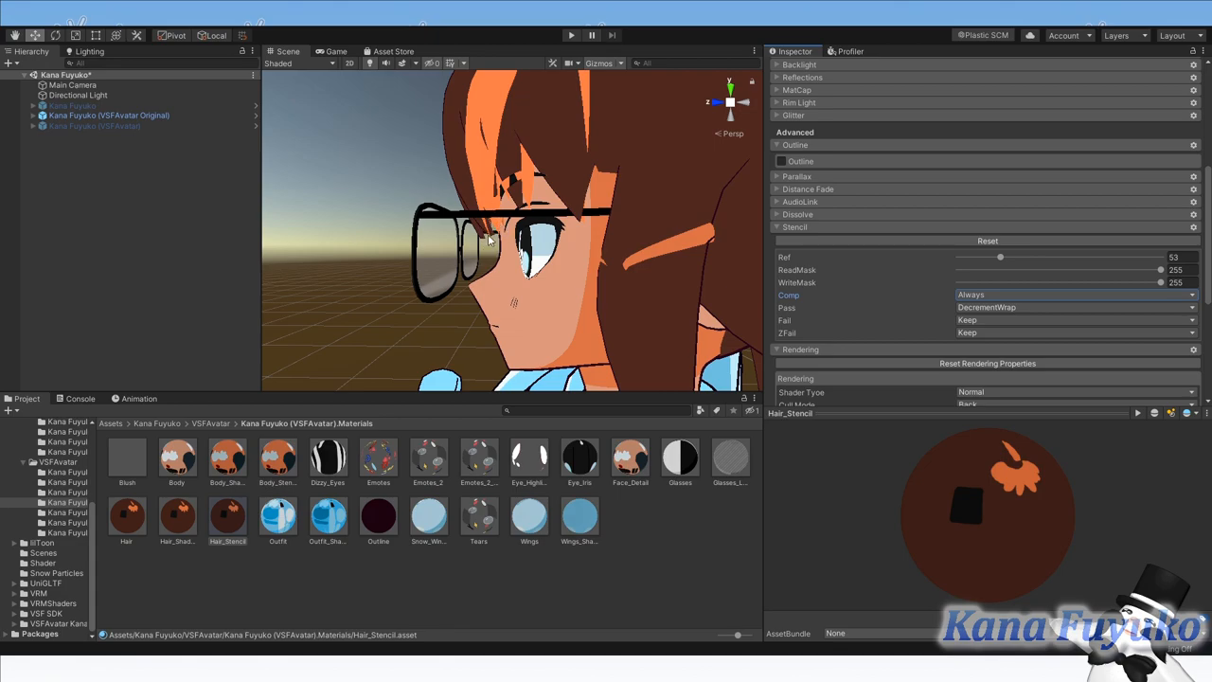
left_click(1070, 294)
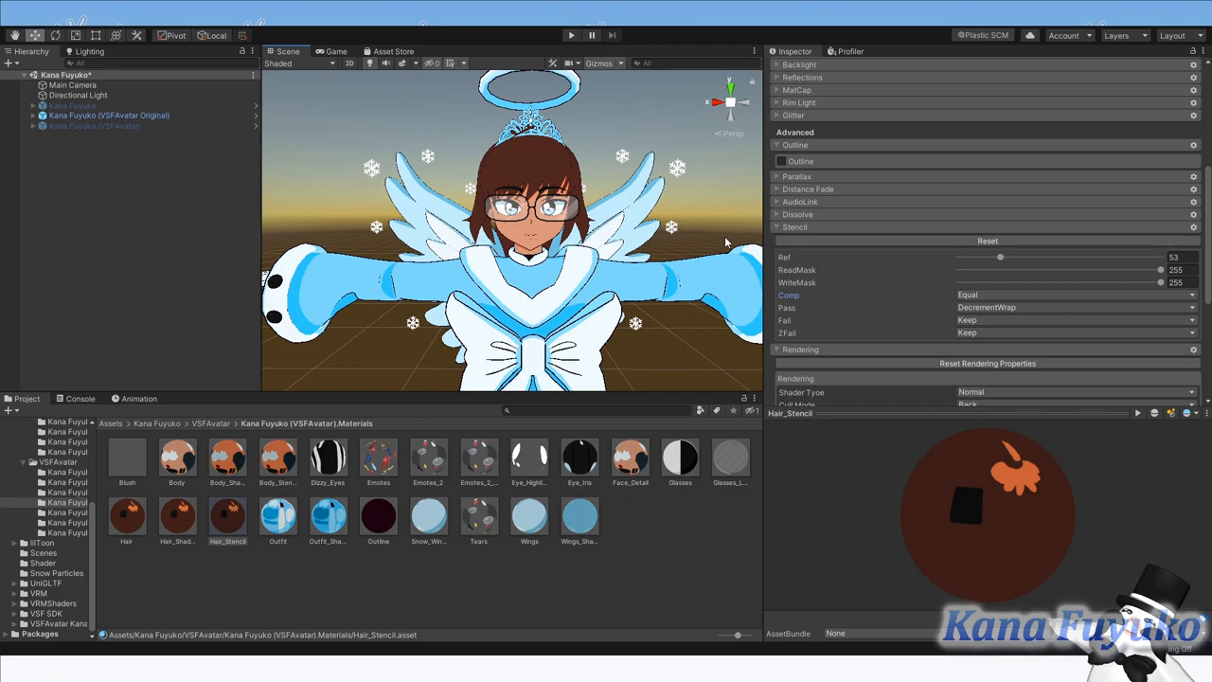
scroll("up", 3)
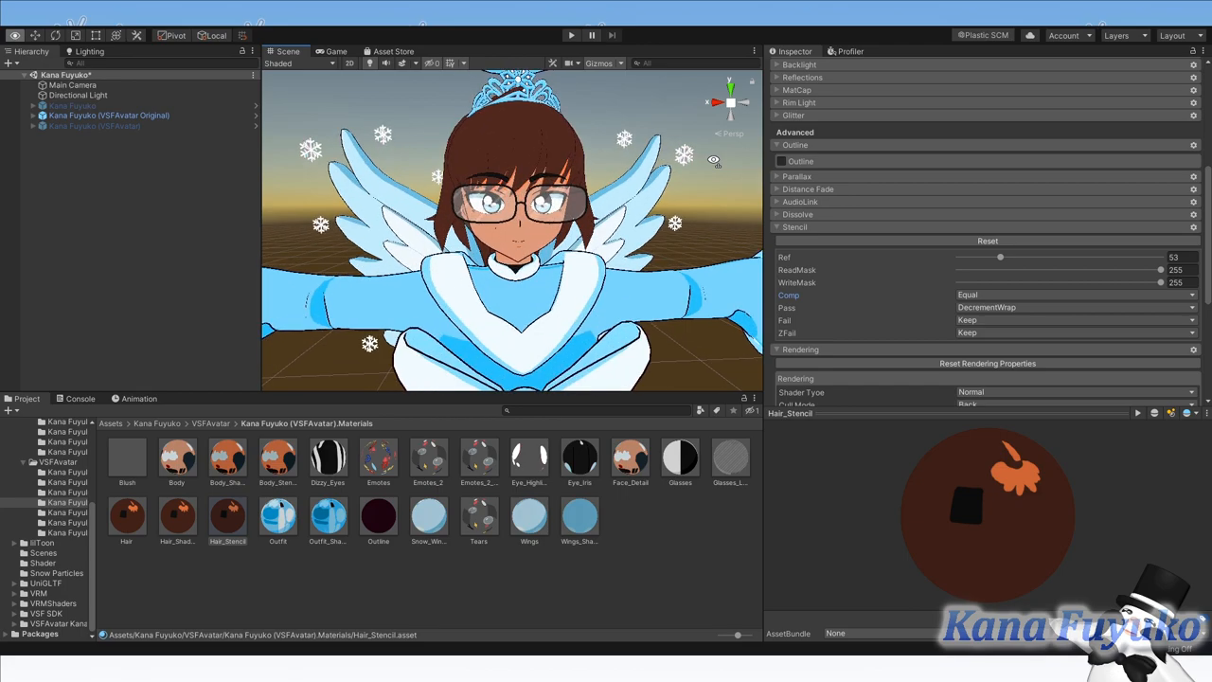
mouse_move(676, 156)
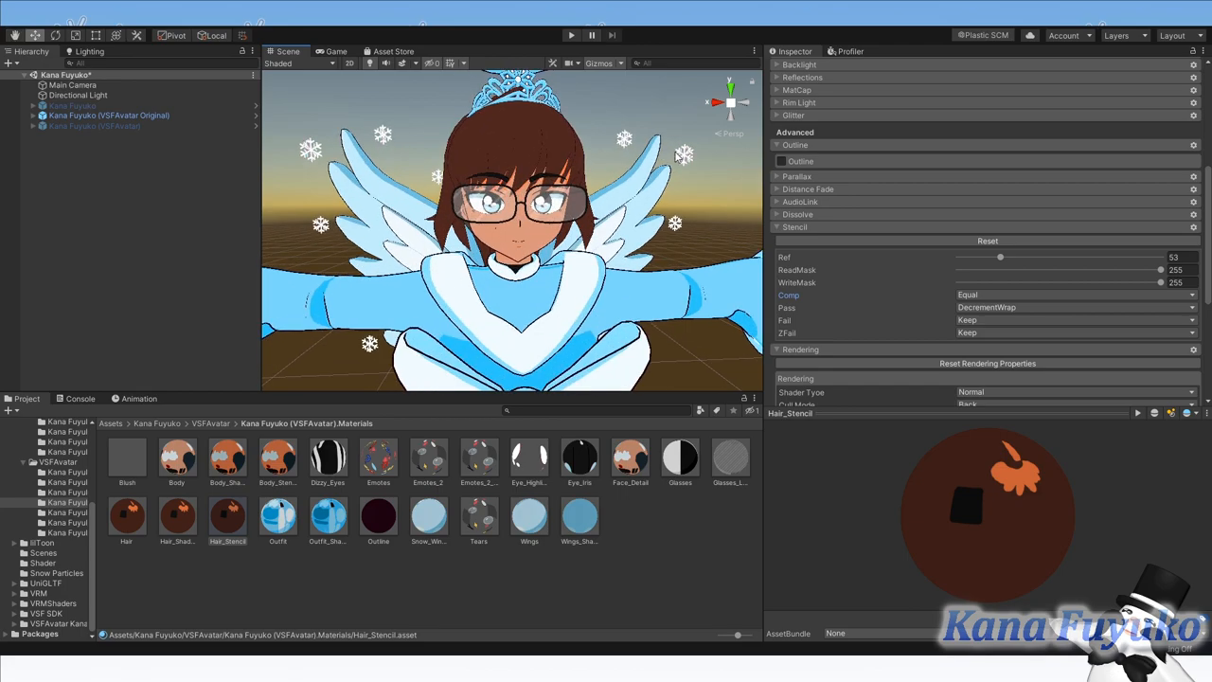
mouse_move(612, 294)
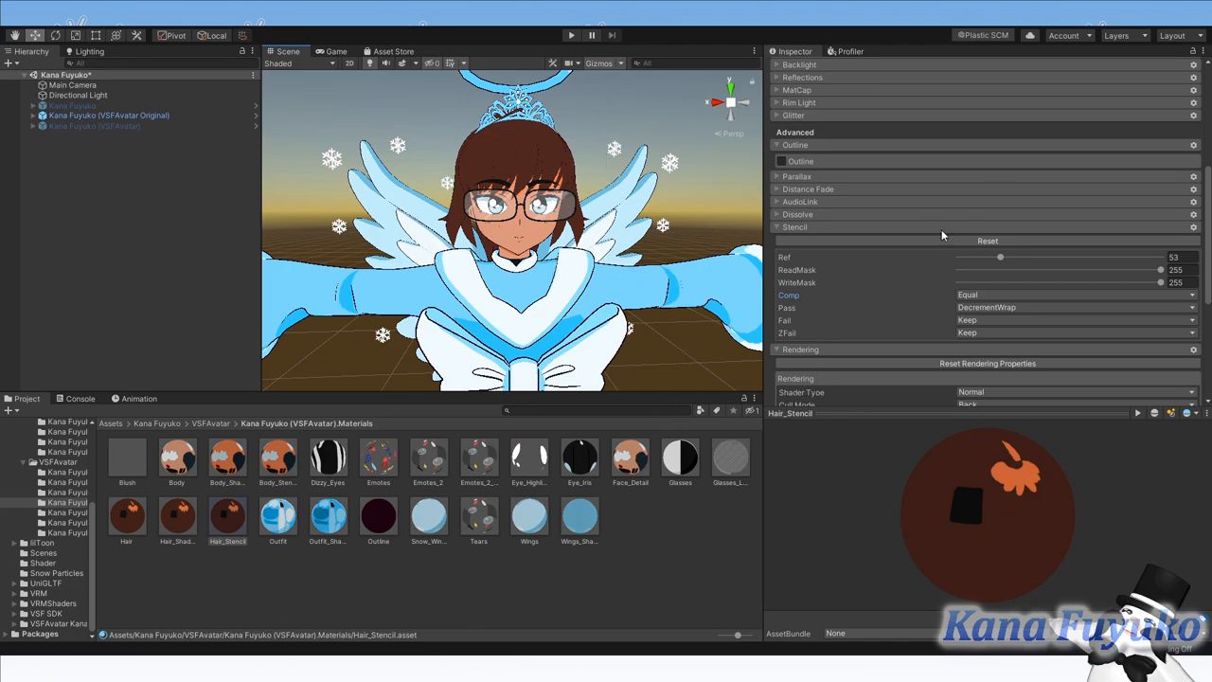
scroll("down", 3)
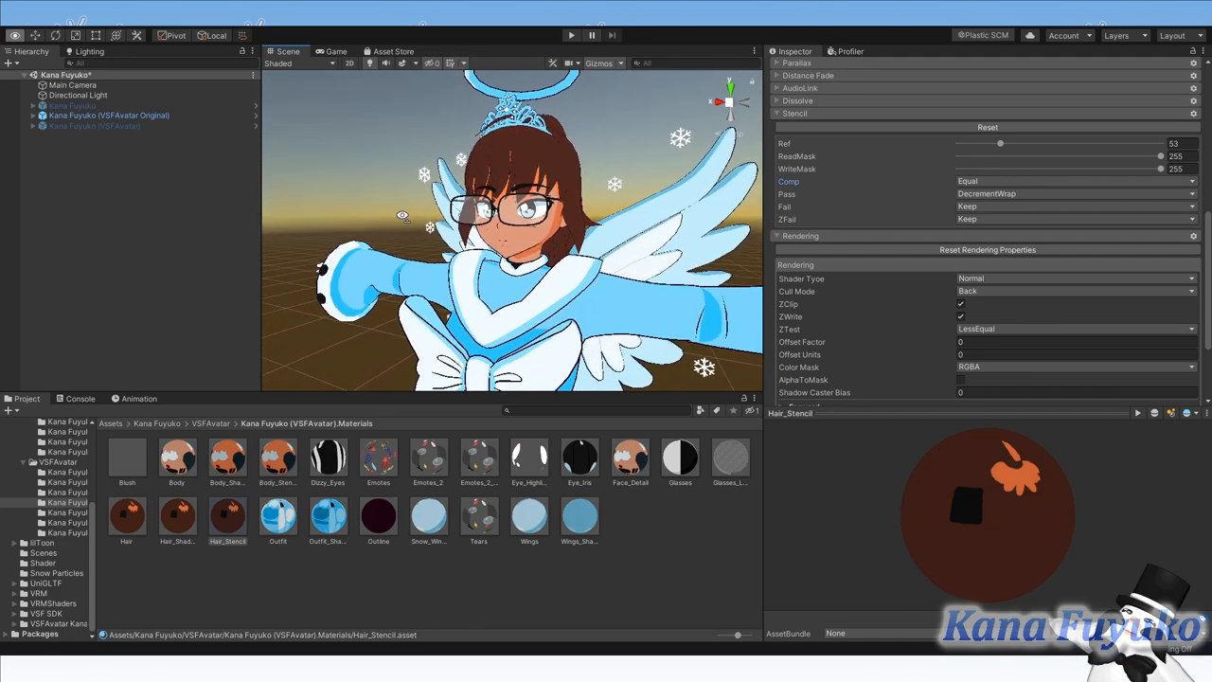
scroll("down", 3)
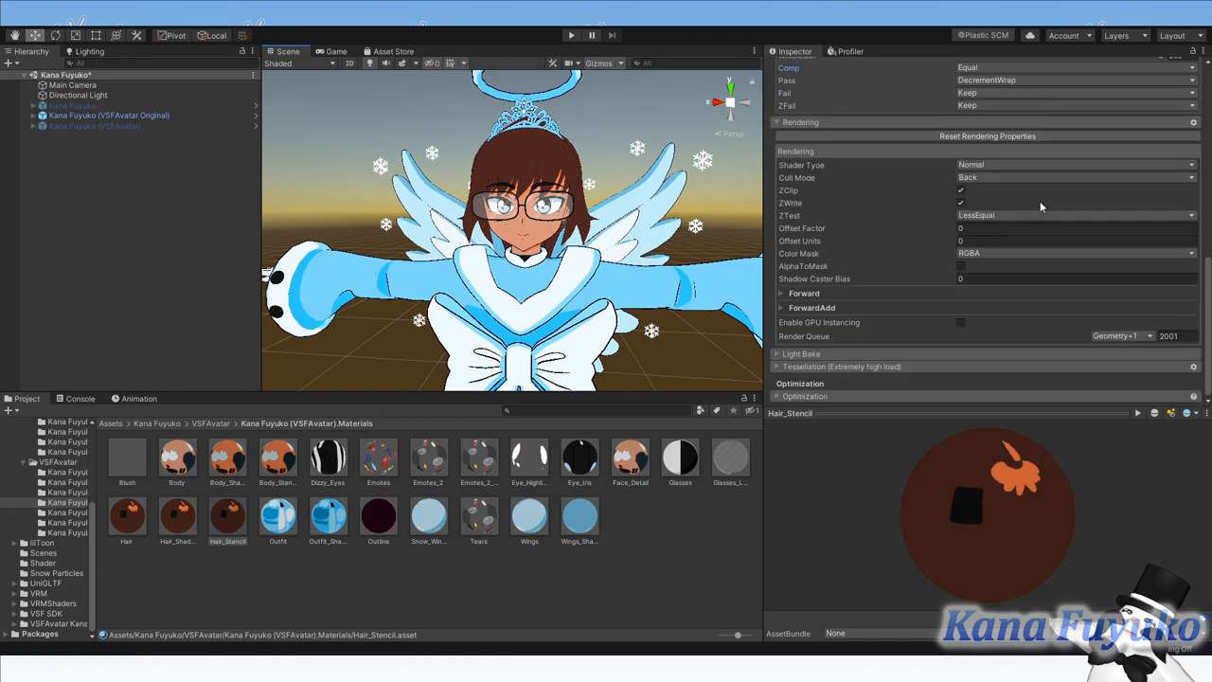
scroll("up", 3)
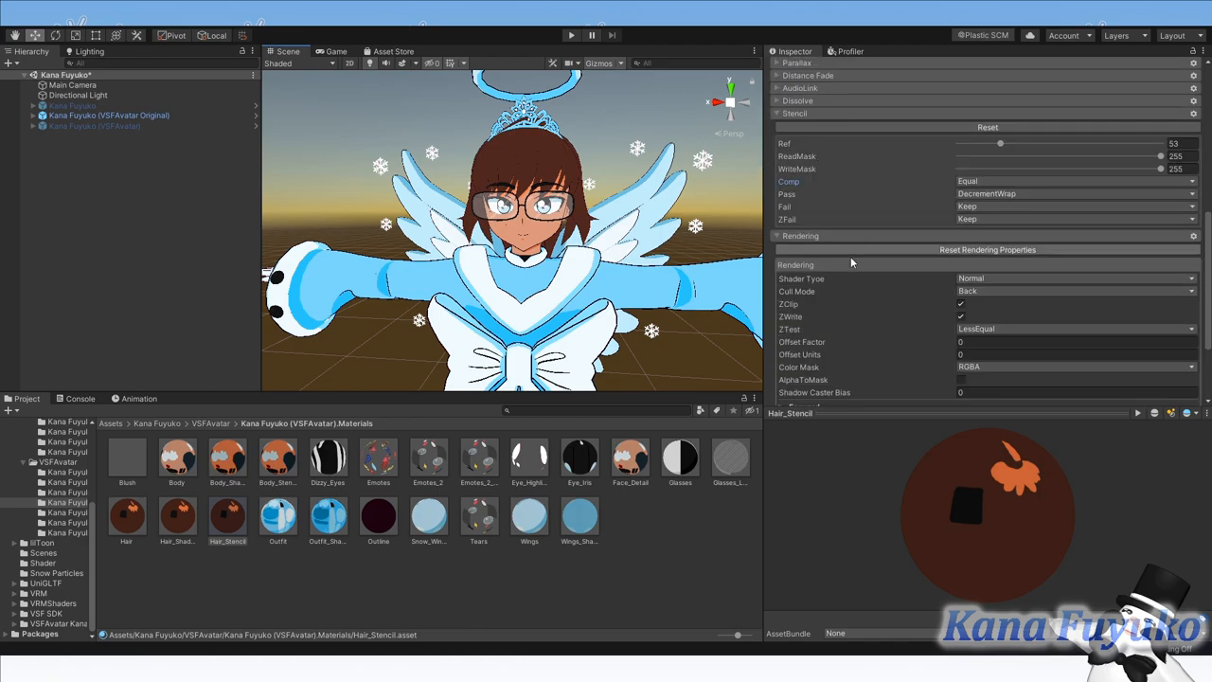
scroll("down", 3)
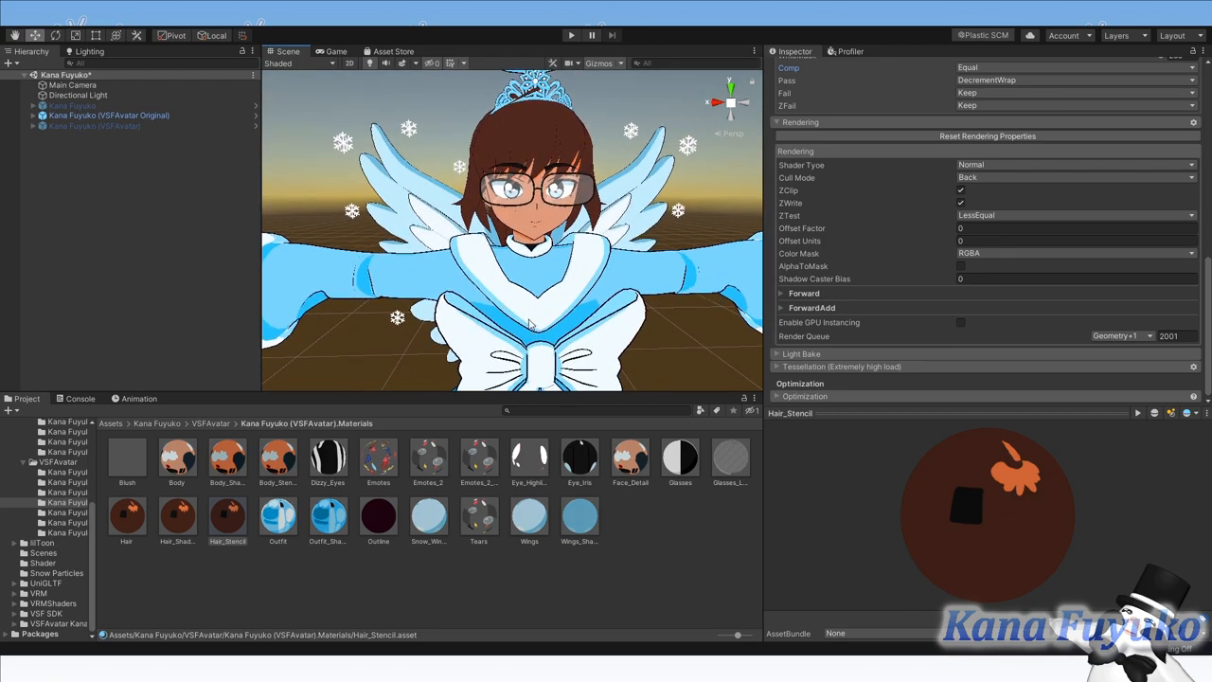
mouse_move(497, 299)
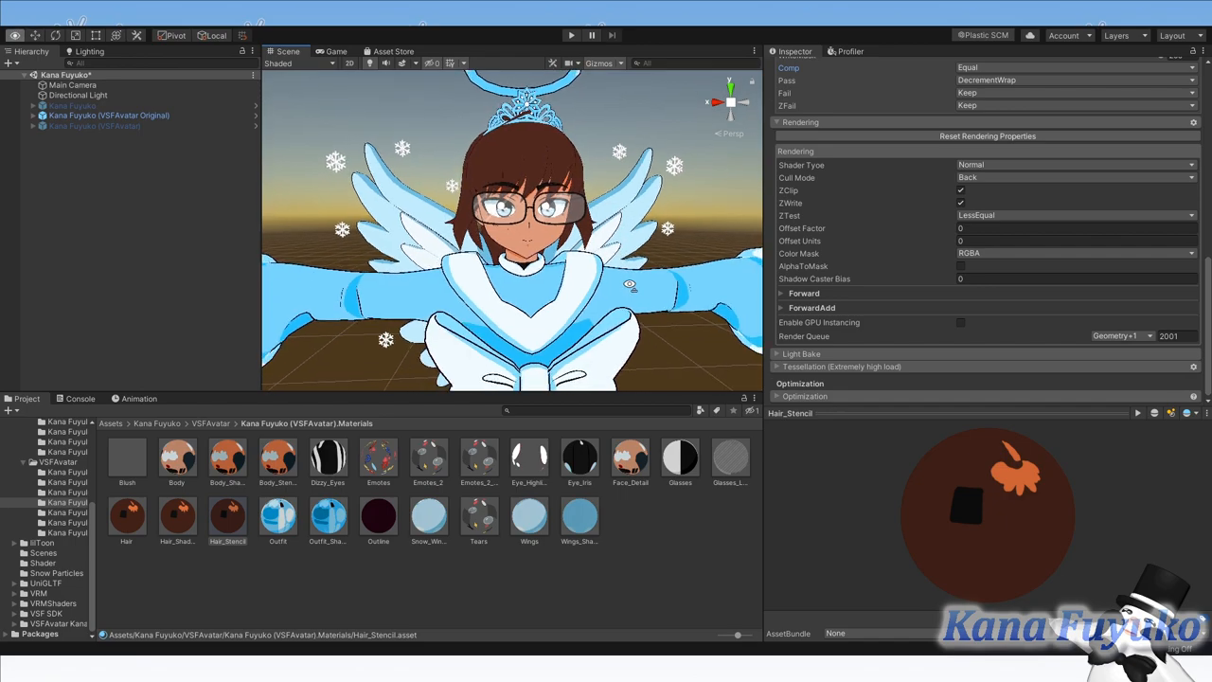
mouse_move(843, 217)
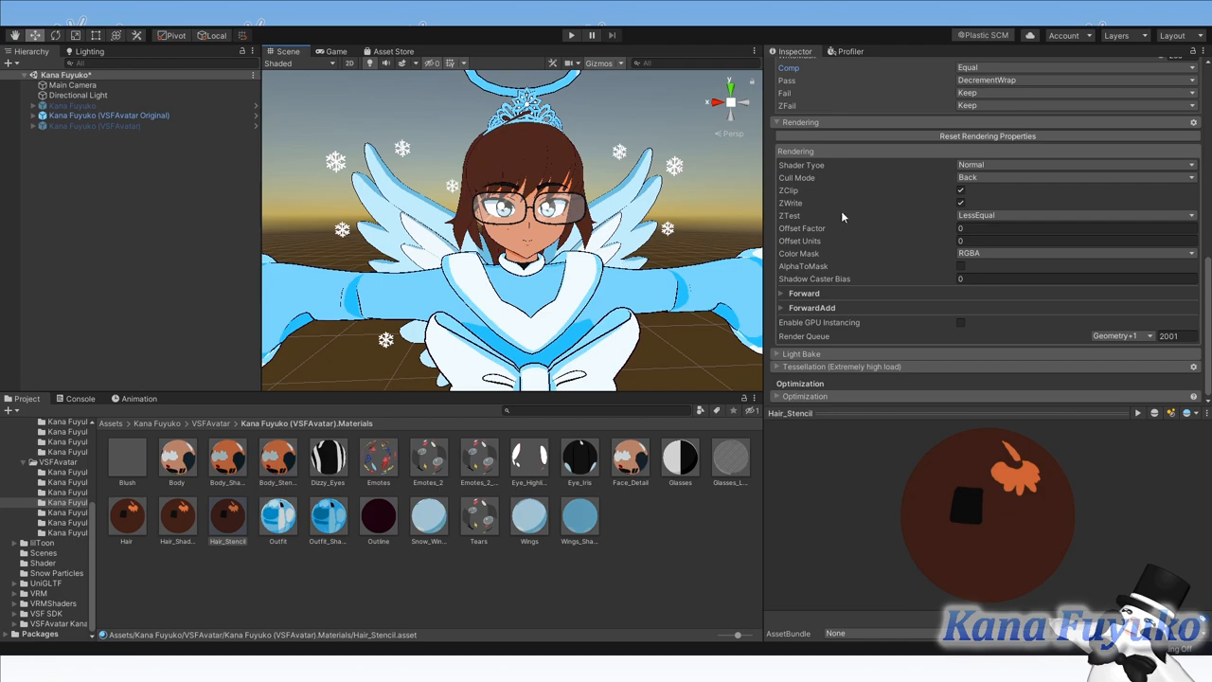
mouse_move(653, 306)
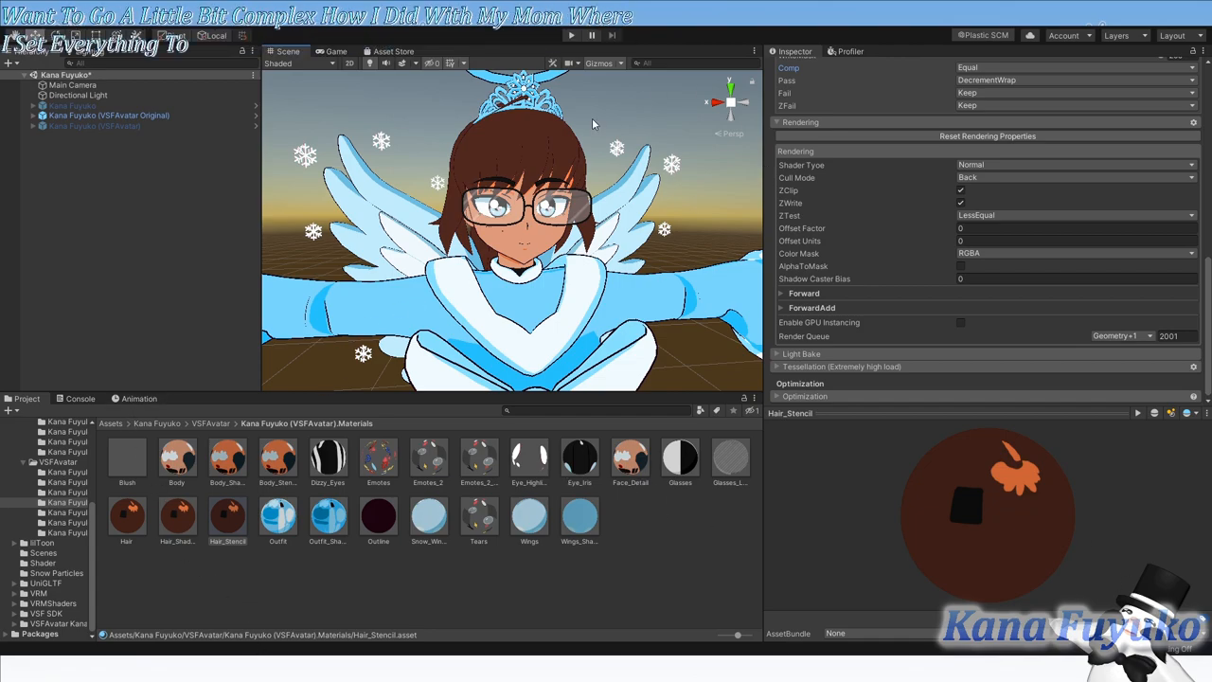
mouse_move(620, 258)
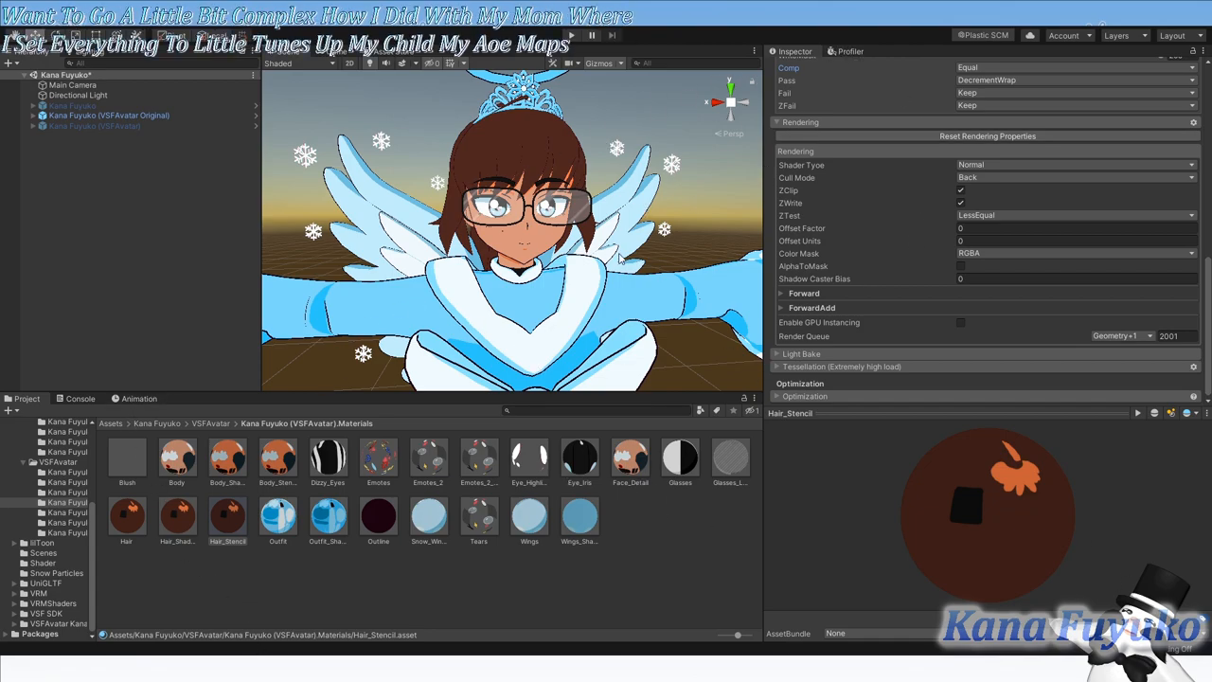